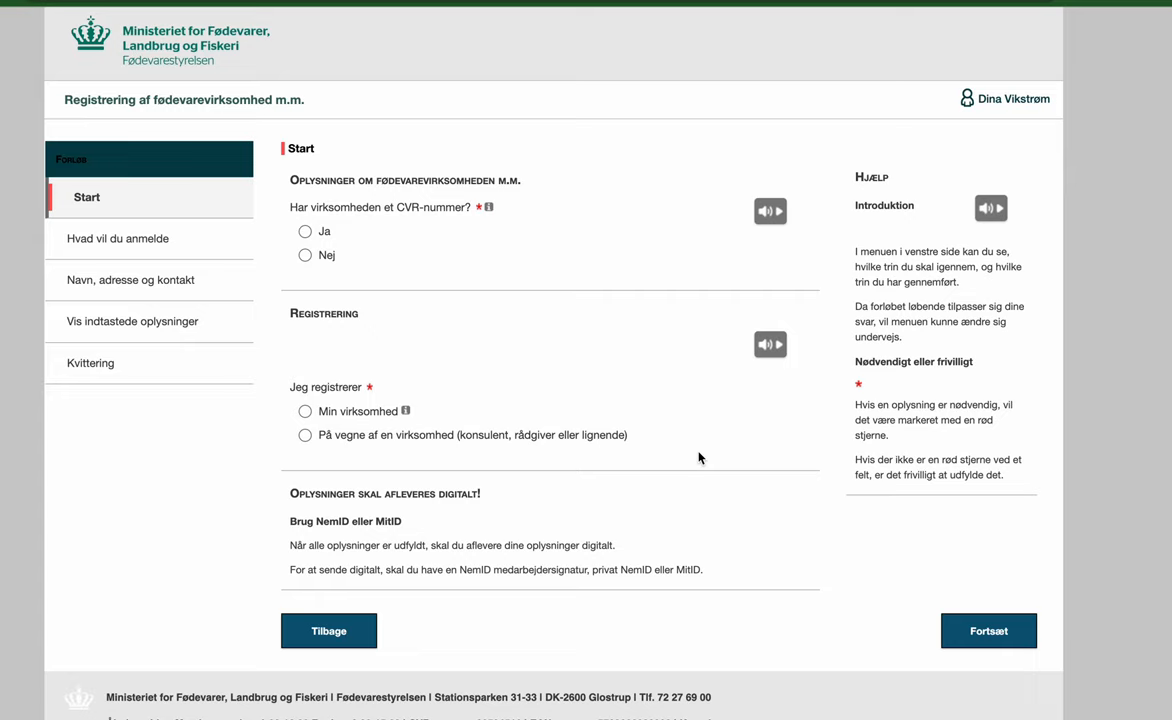
mouse_move(600, 420)
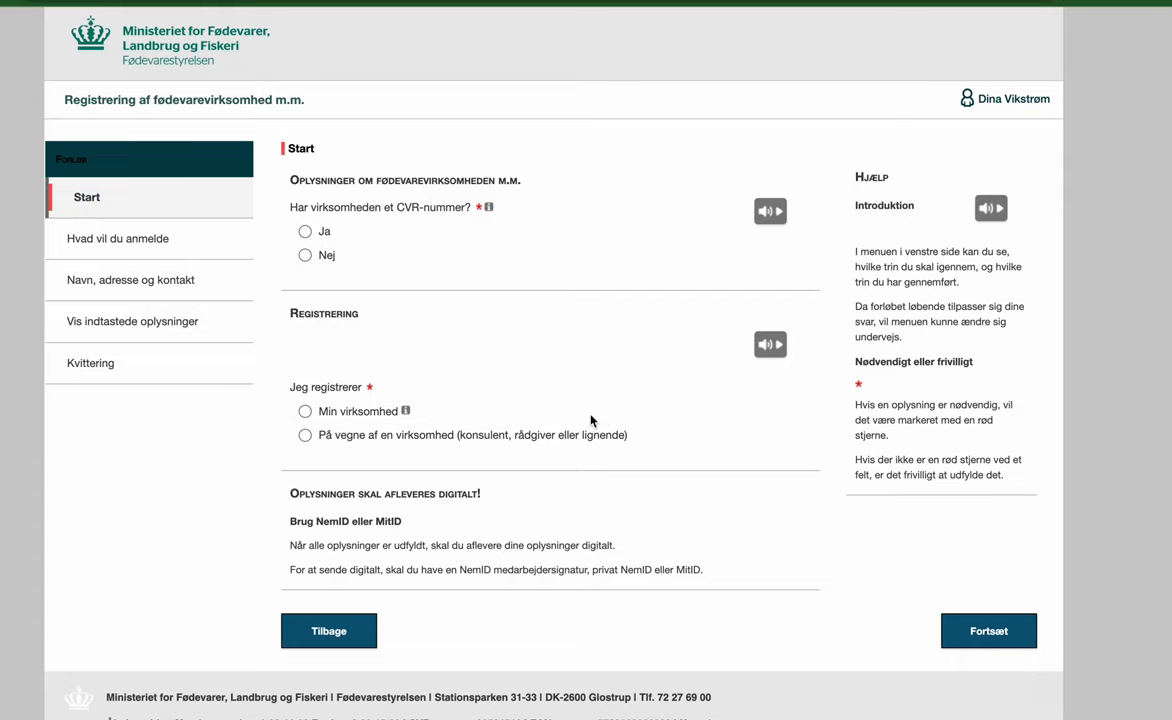
mouse_move(544, 200)
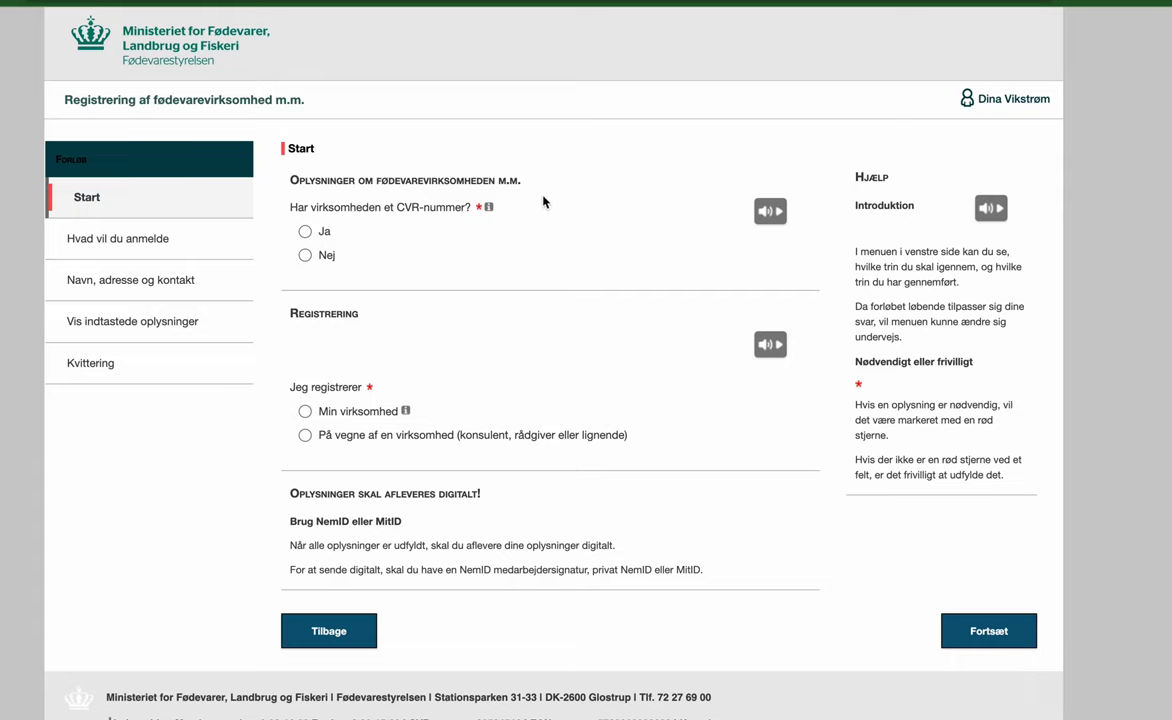
mouse_move(448, 248)
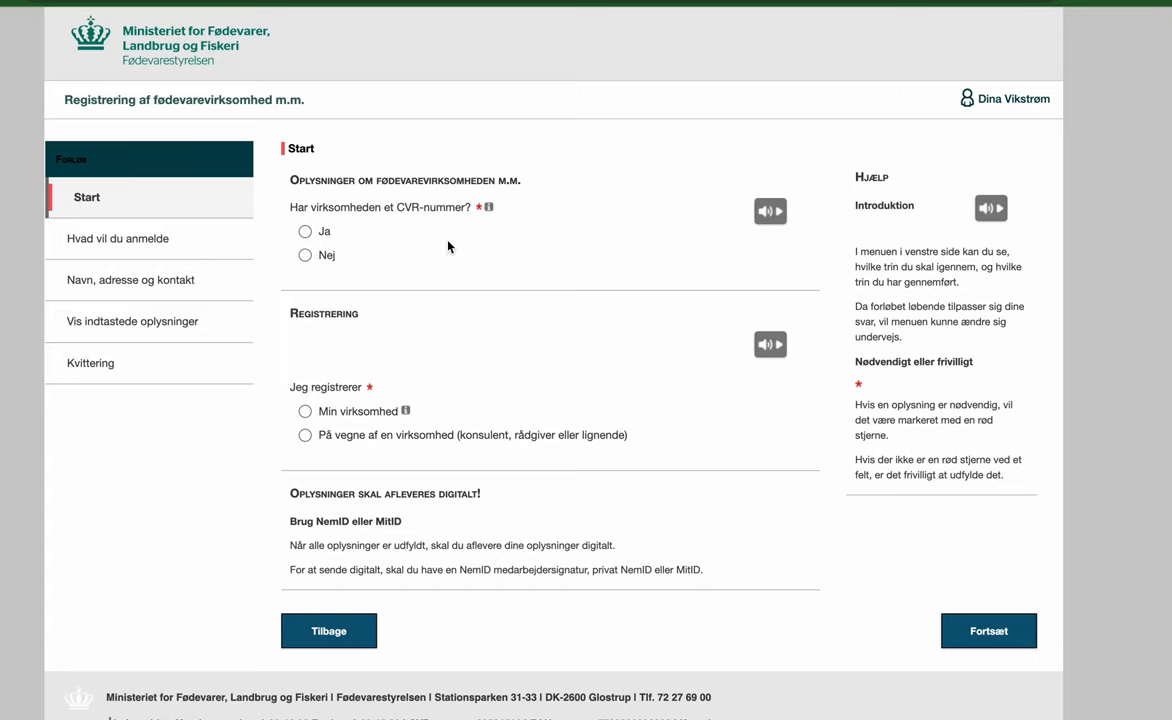
mouse_move(470, 296)
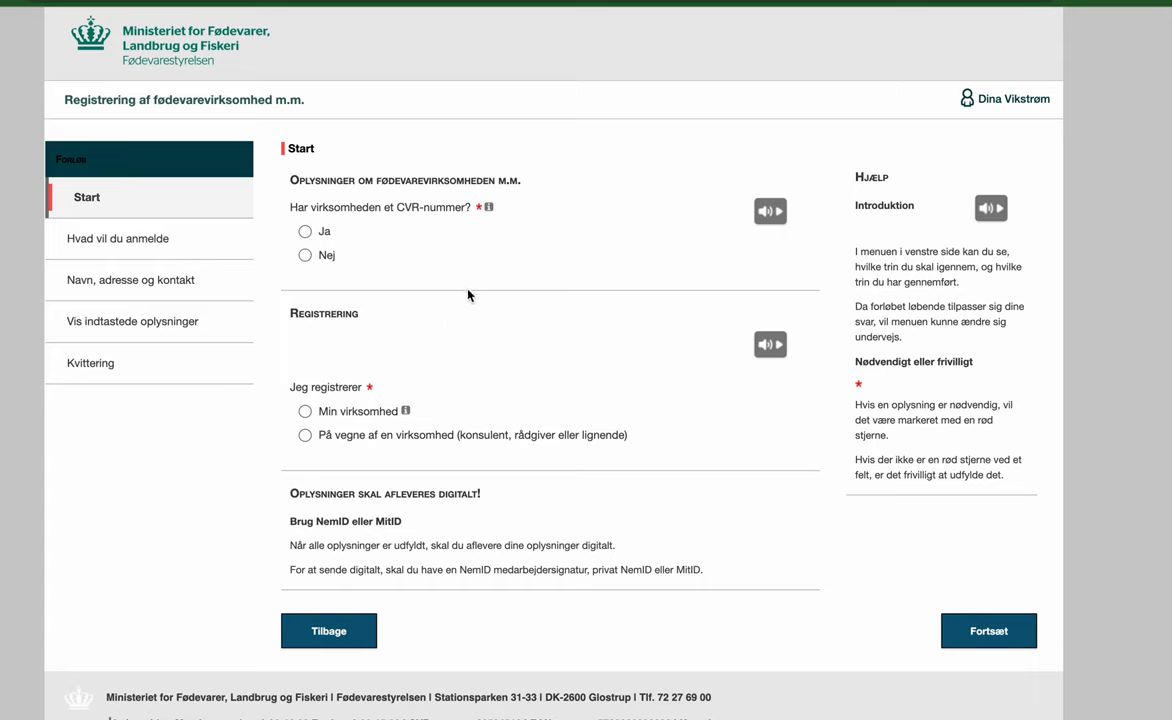
mouse_move(428, 326)
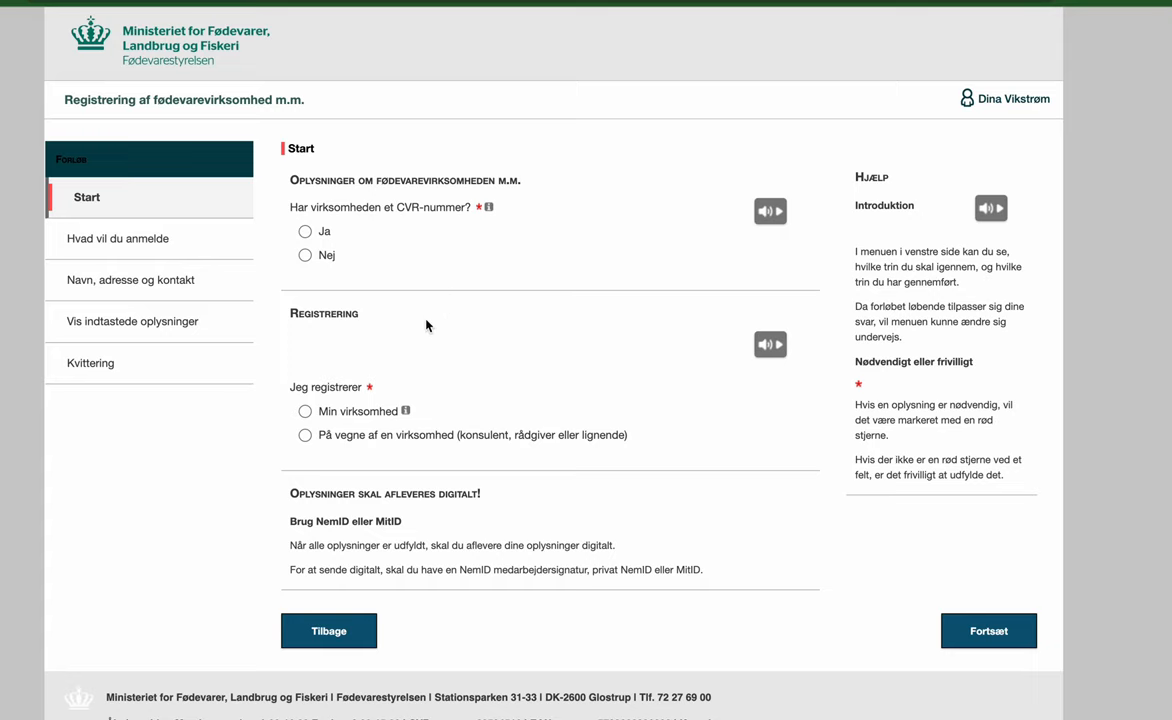
mouse_move(956, 174)
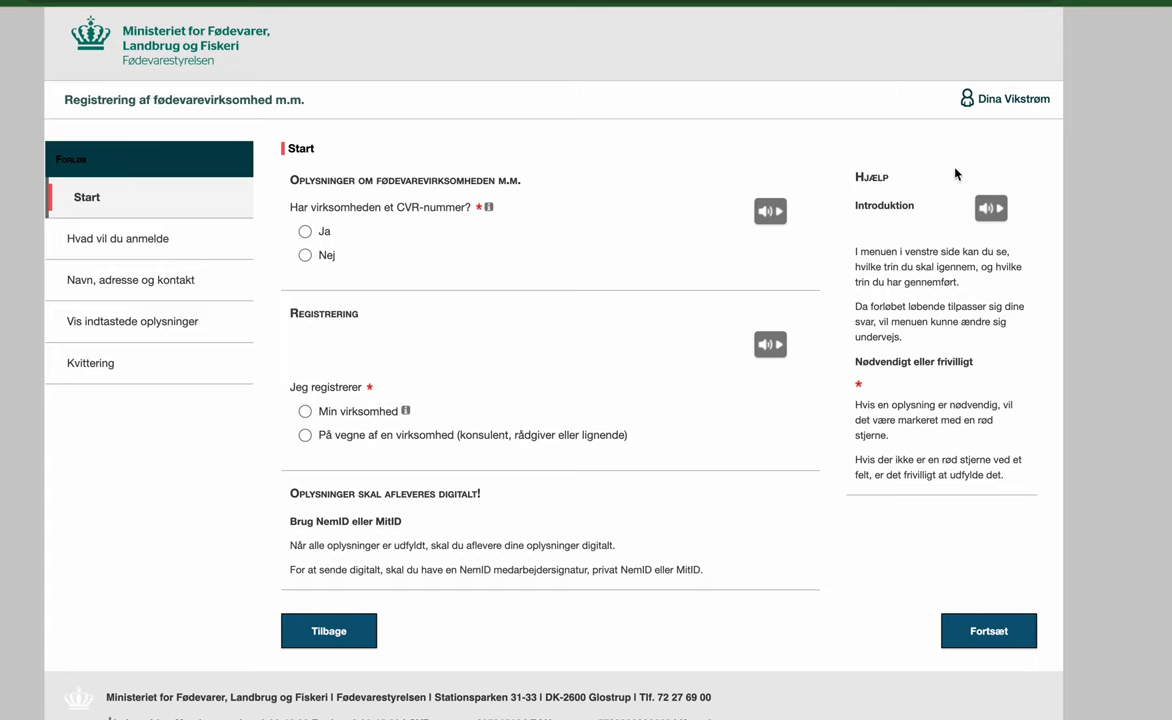
mouse_move(520, 380)
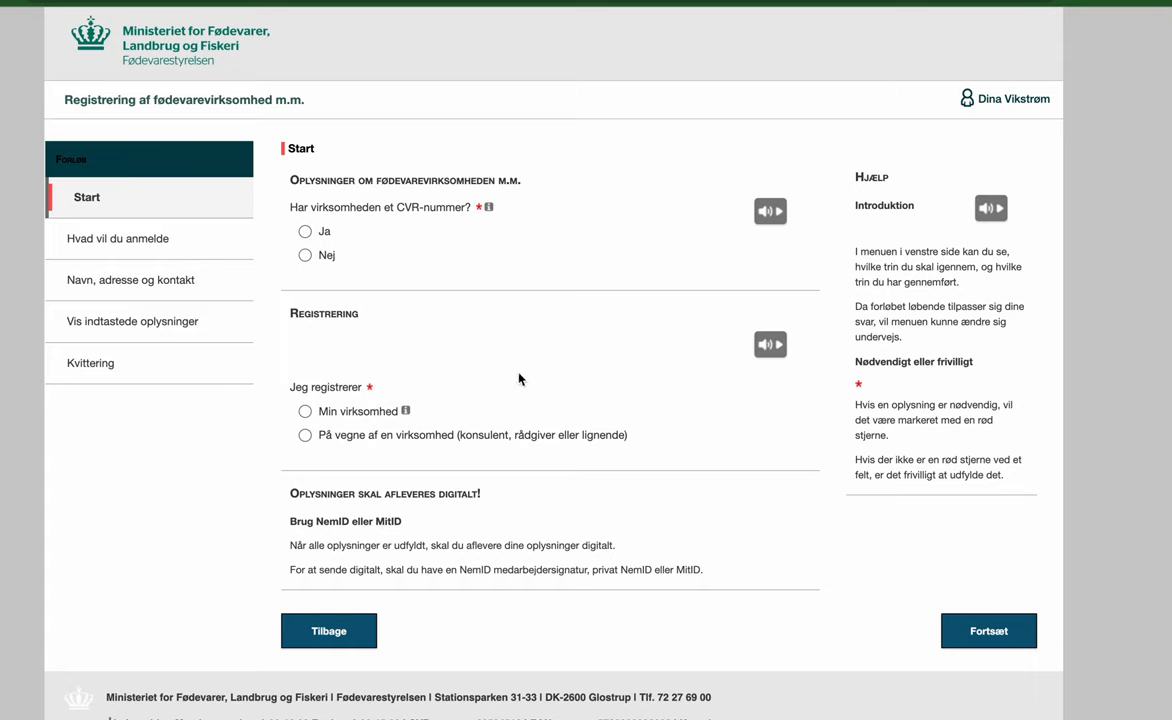
mouse_move(488, 378)
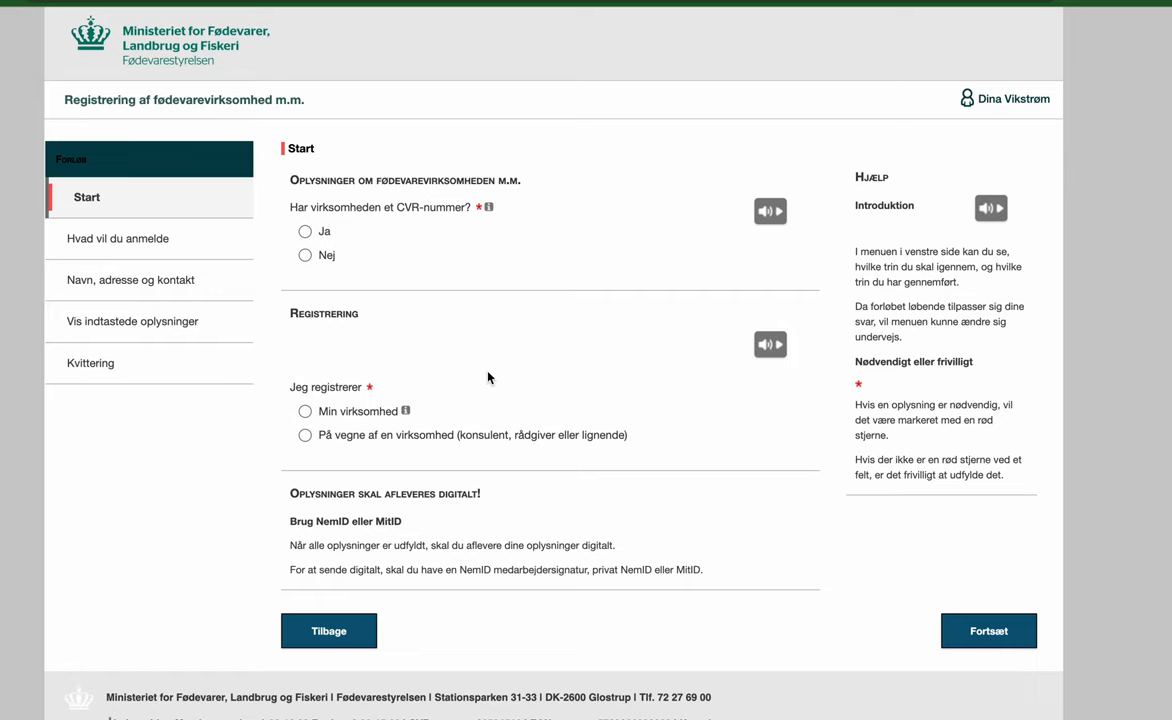
mouse_move(656, 404)
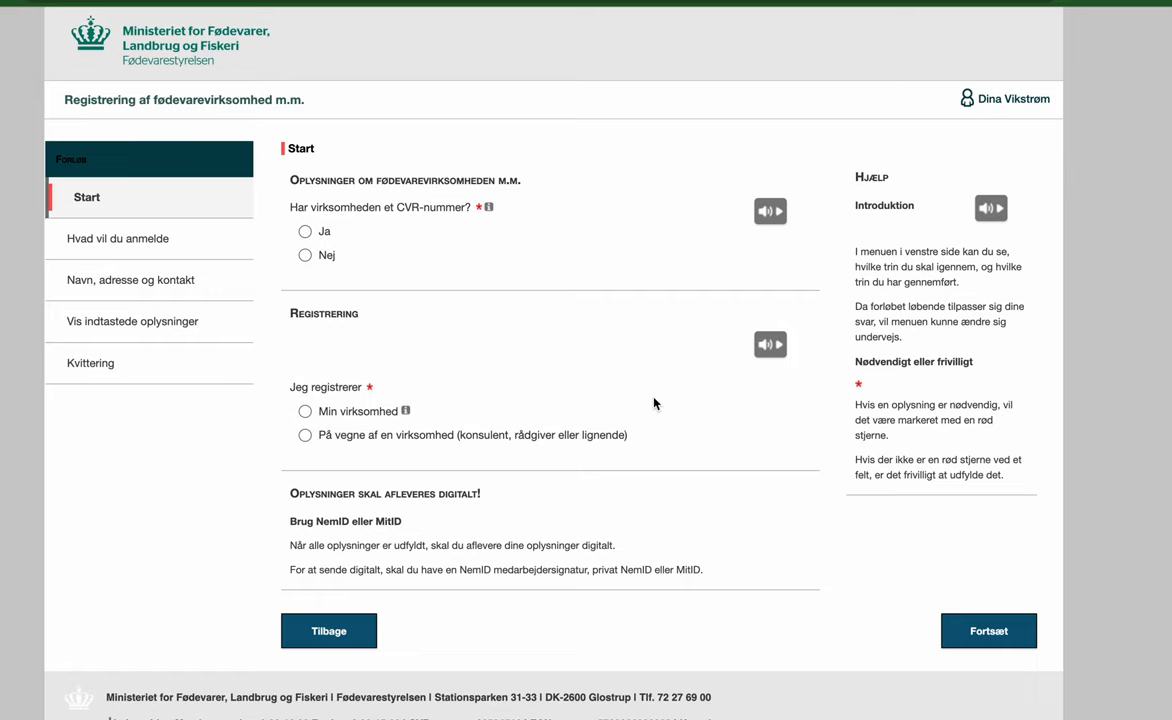
mouse_move(578, 344)
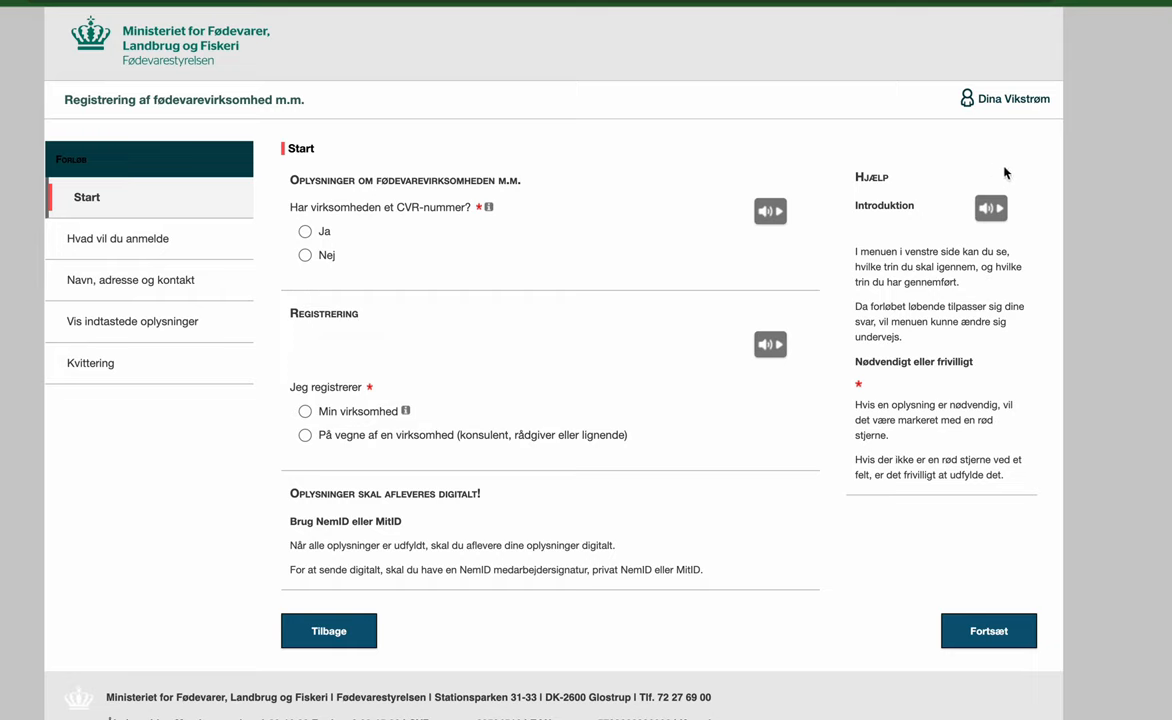
mouse_move(908, 256)
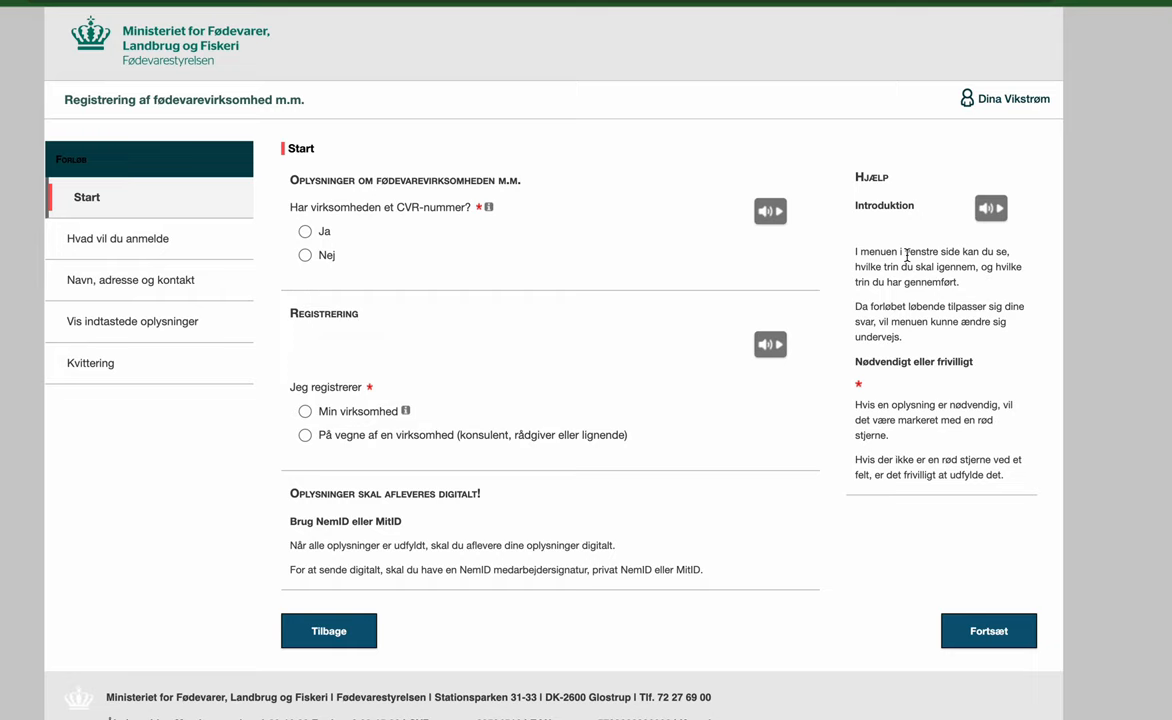
mouse_move(1072, 32)
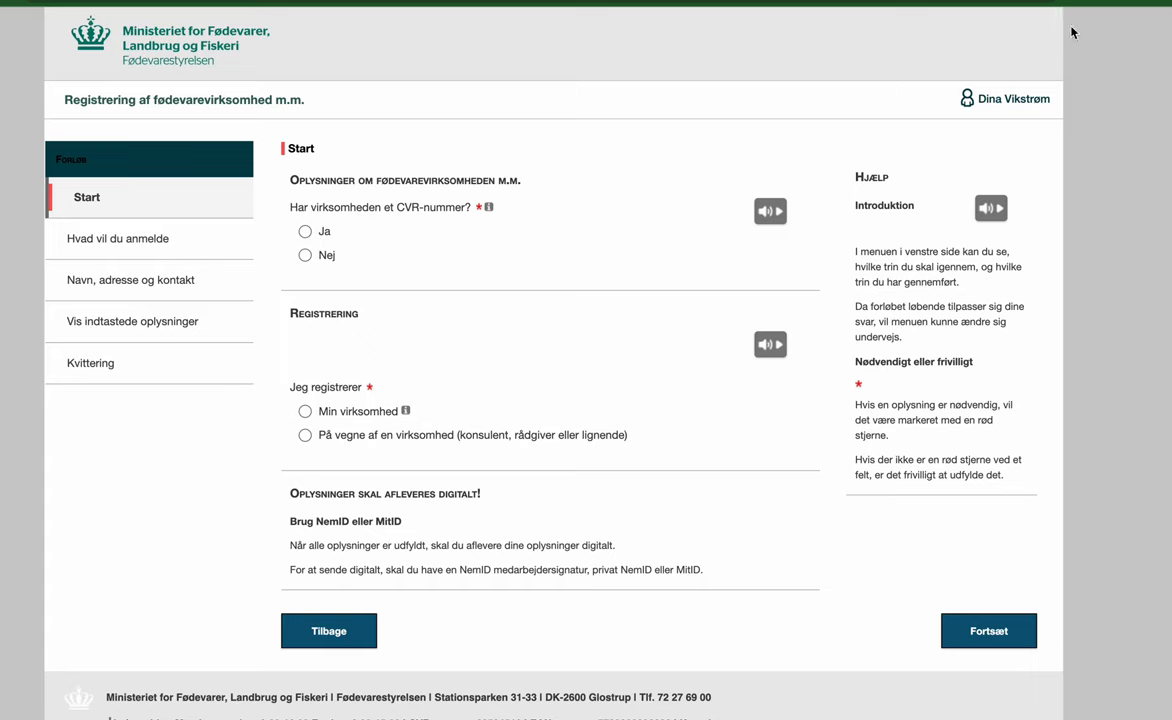
mouse_move(884, 304)
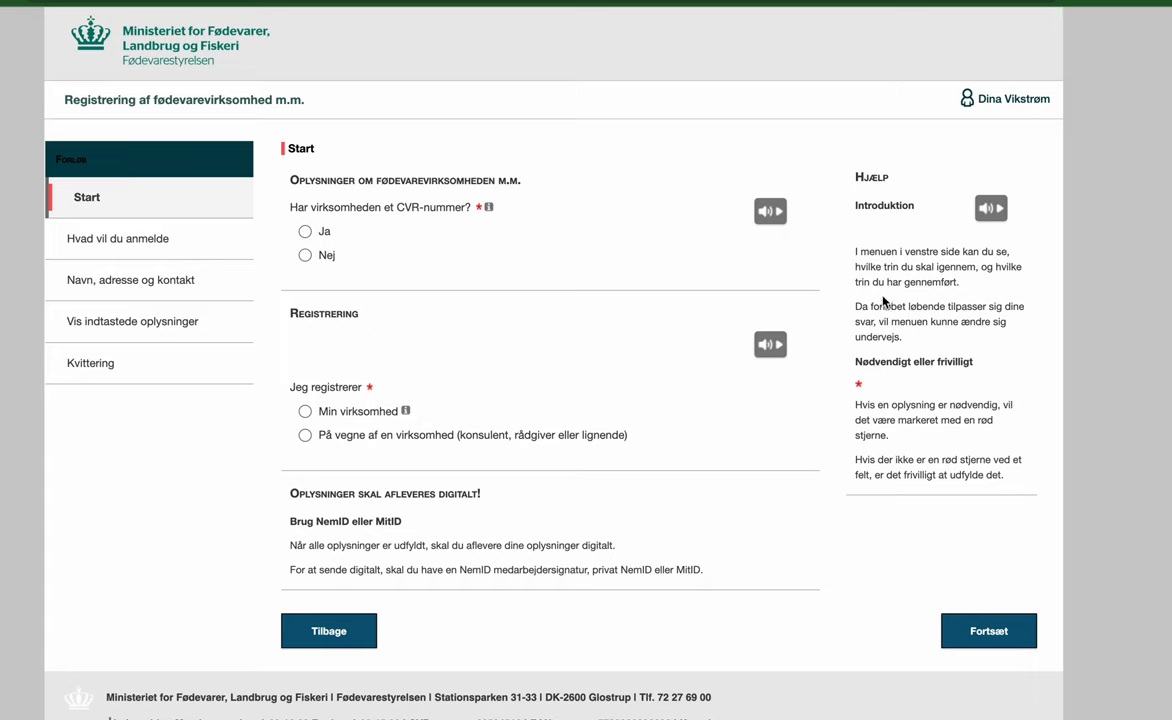
mouse_move(984, 298)
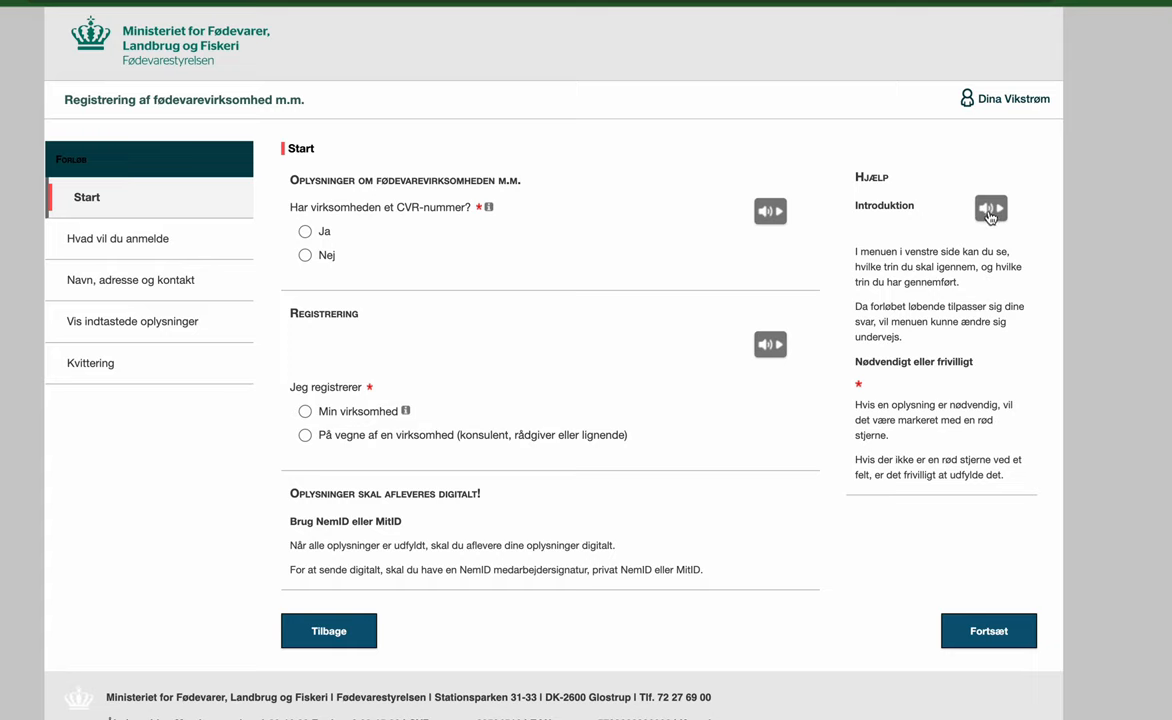
mouse_move(564, 206)
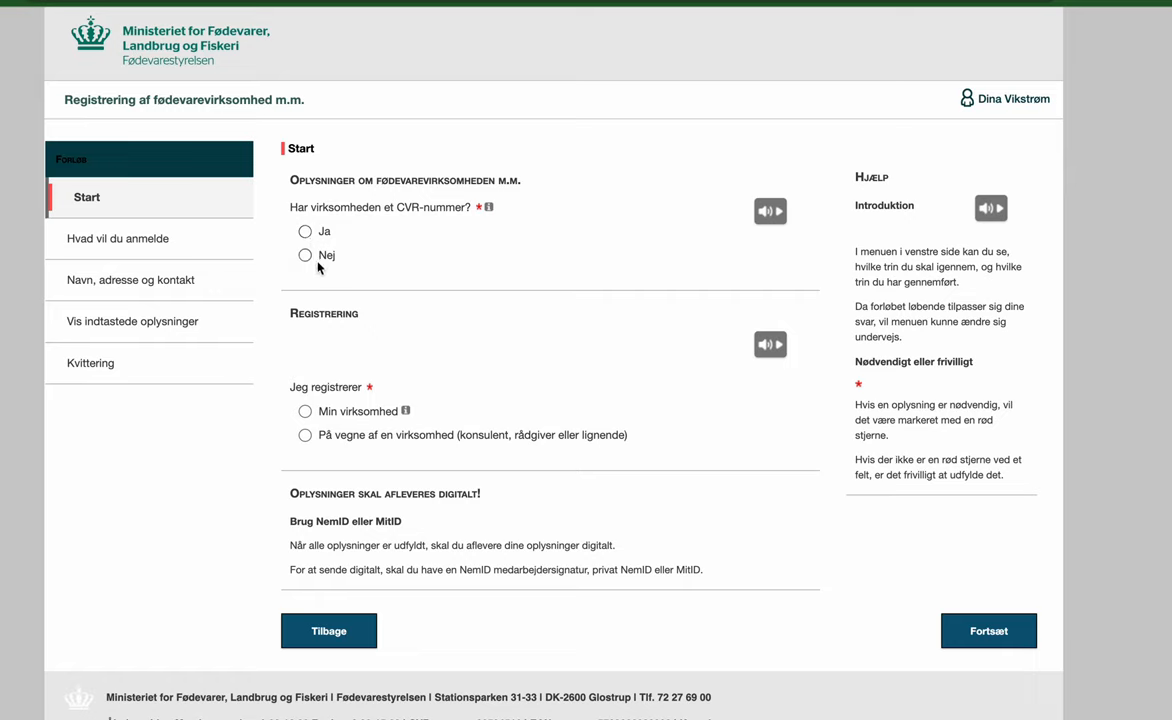
- Answer Nej to having a CVR number and enter the business name 'Niels Ni'
click(304, 256)
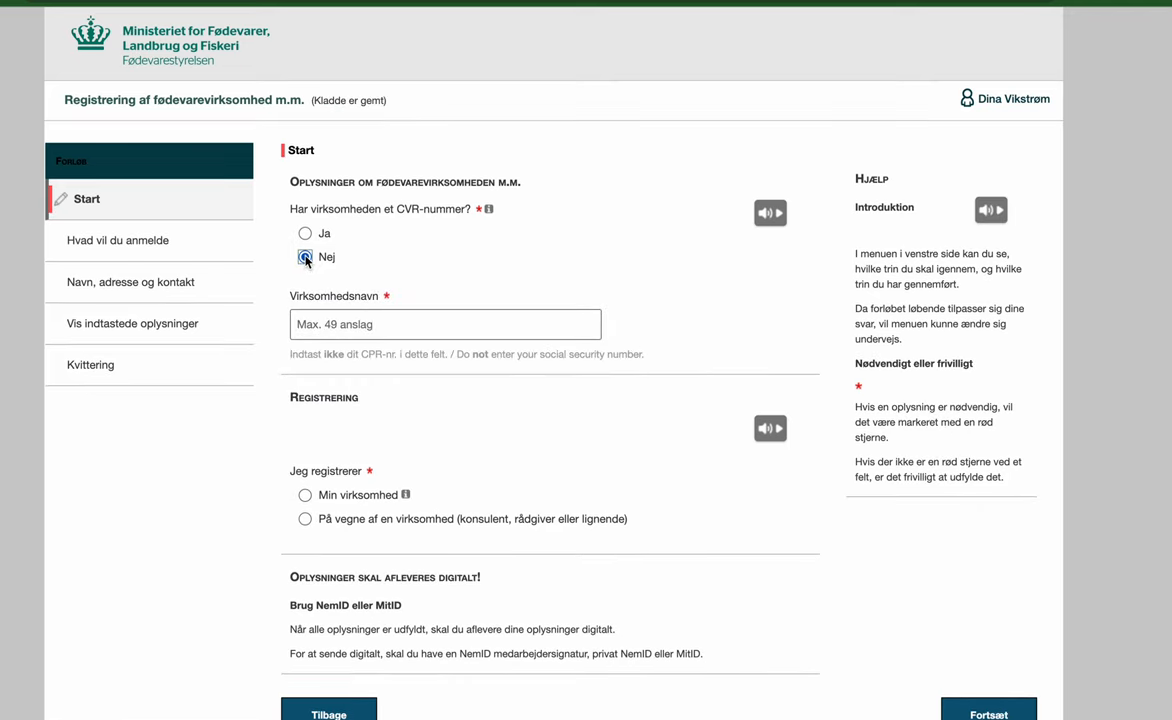
click(304, 256)
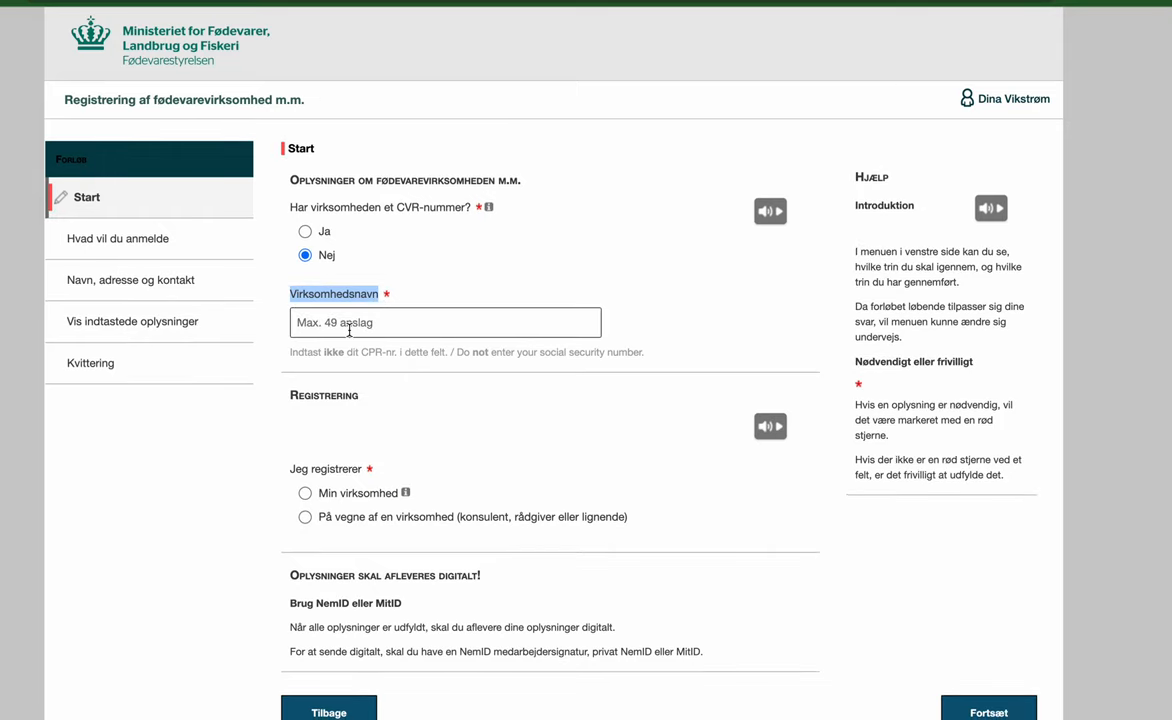
text(N)
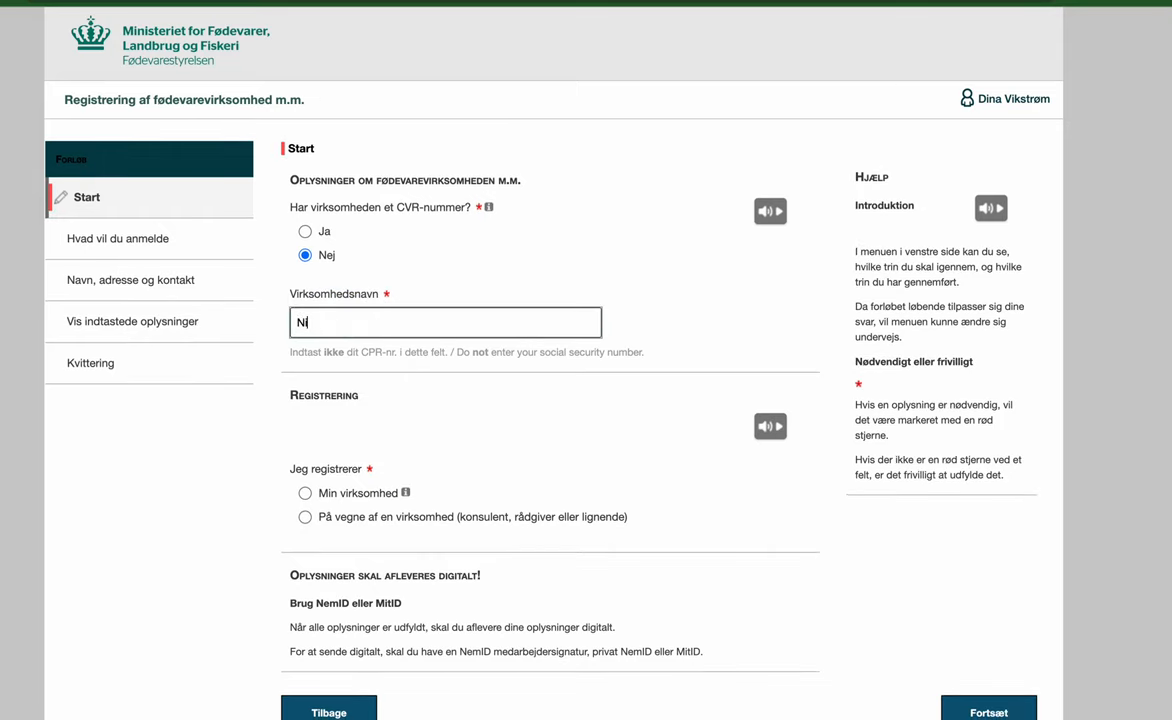
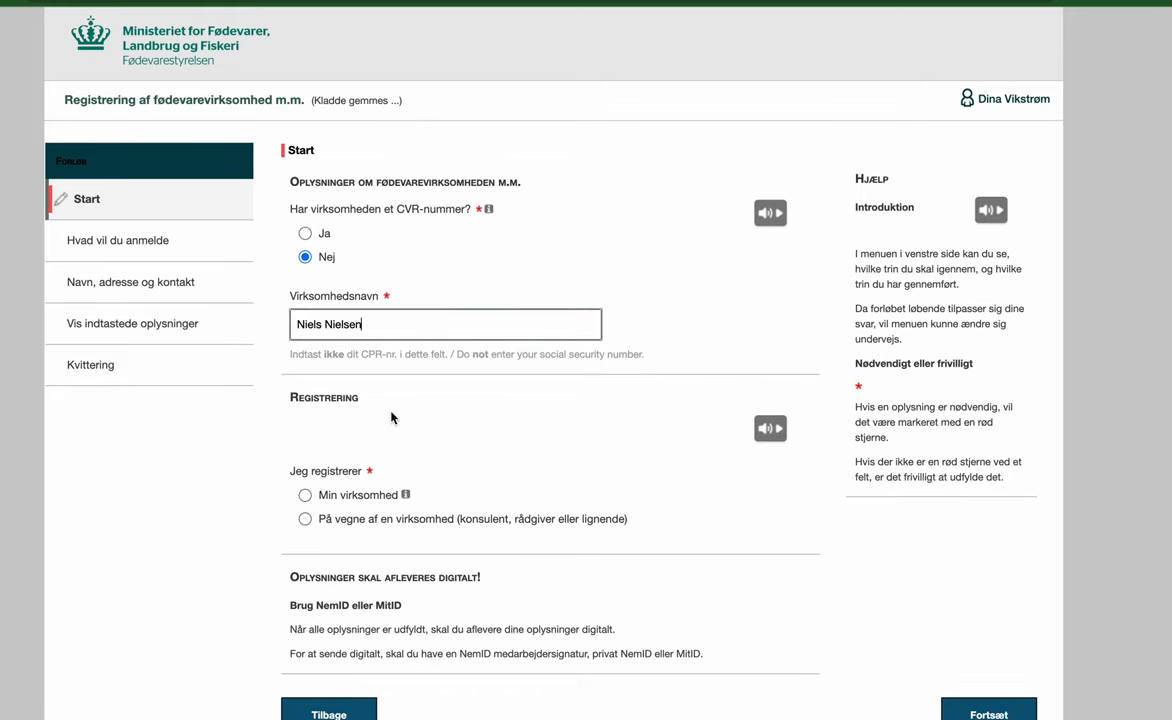
mouse_move(396, 468)
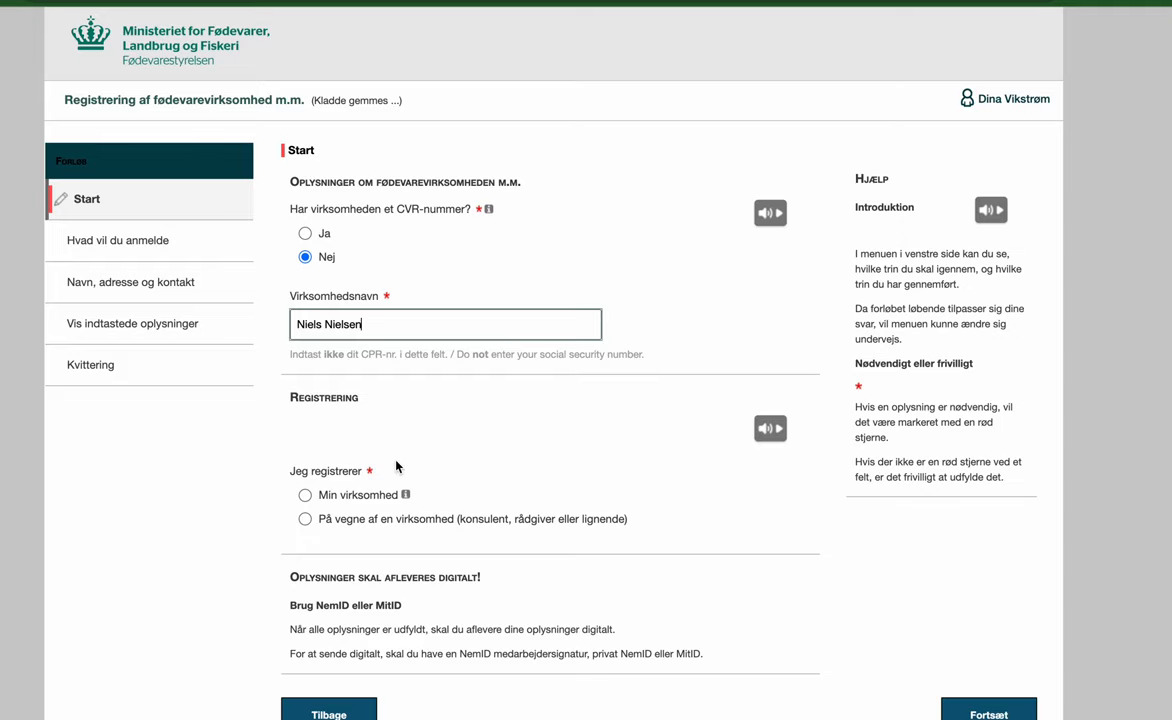
- Set the registrant to Min virksomhed, registering one's own business
scroll(down, 3)
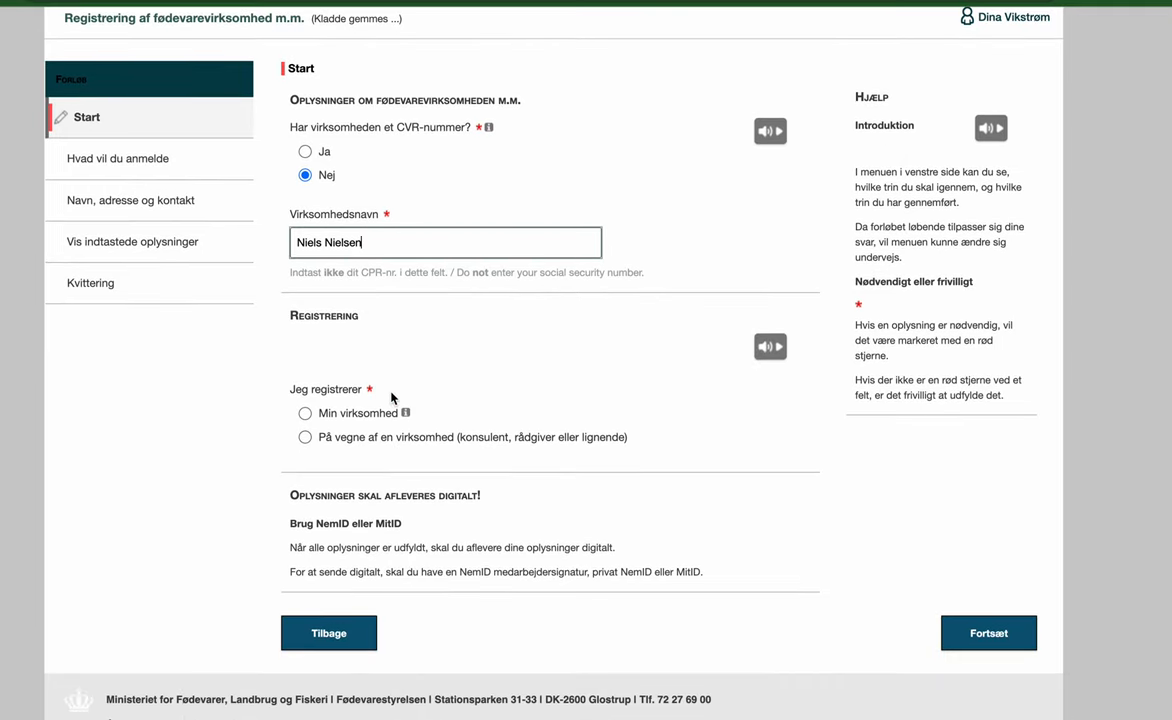
mouse_move(368, 398)
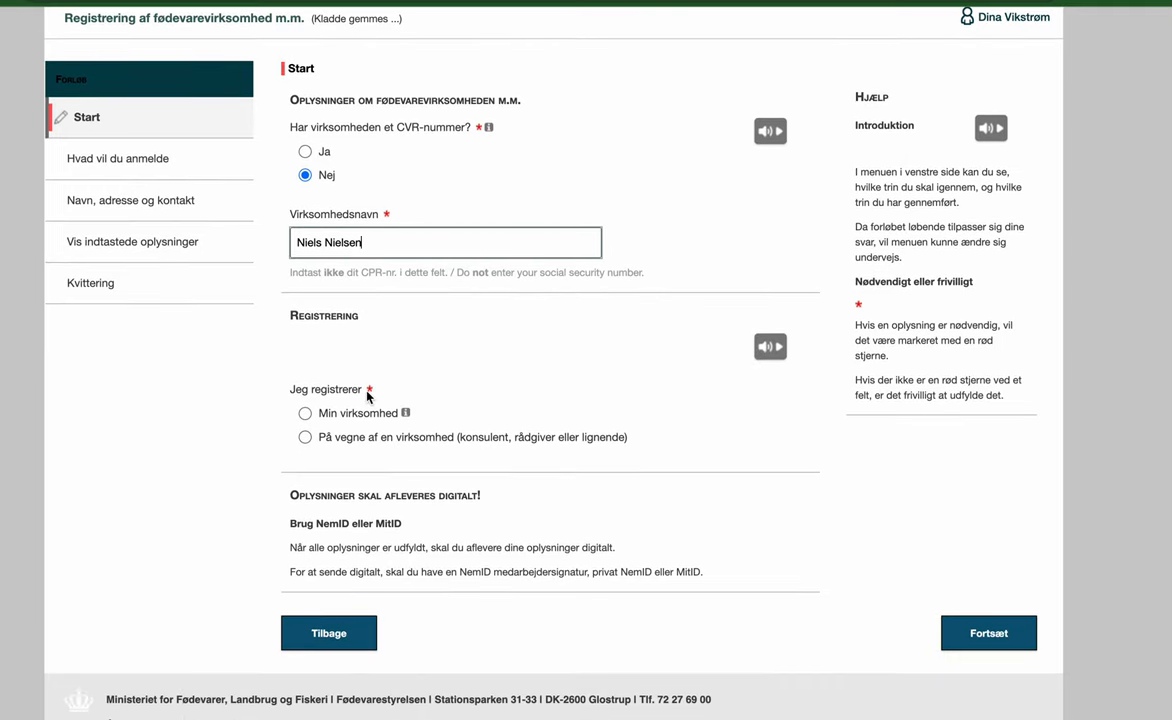
click(304, 412)
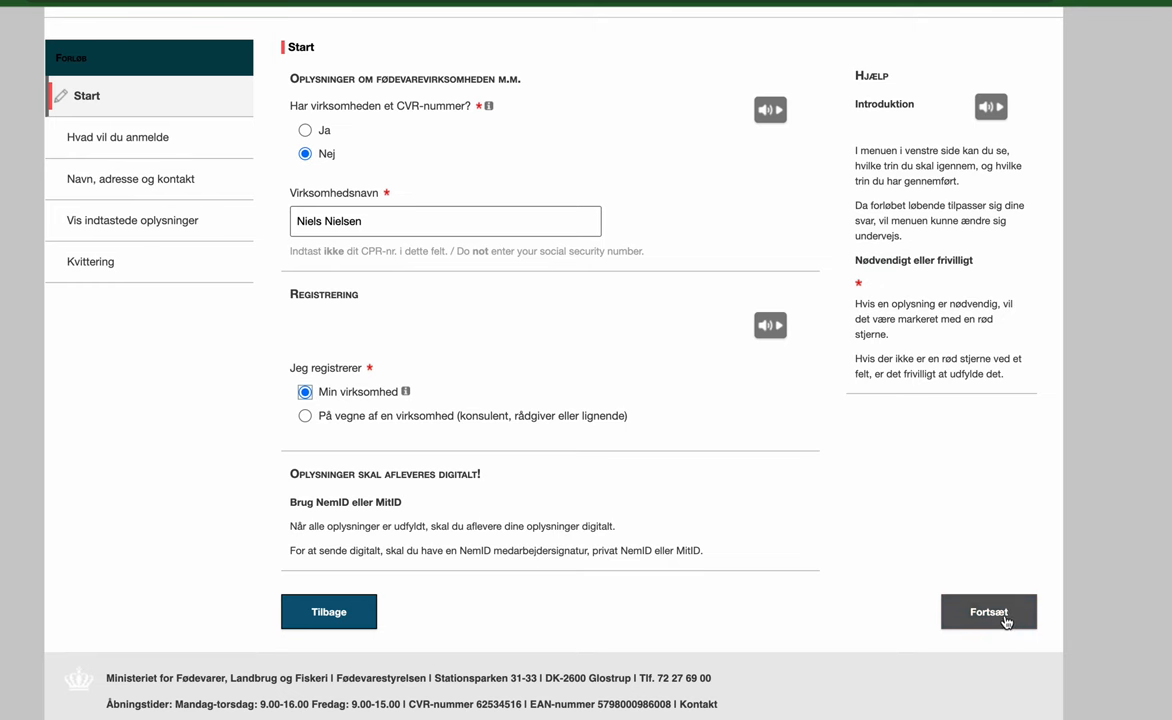
- Continue and declare 'Jeg vil starte en ny fødevarevirksomhed' as what to report
click(988, 612)
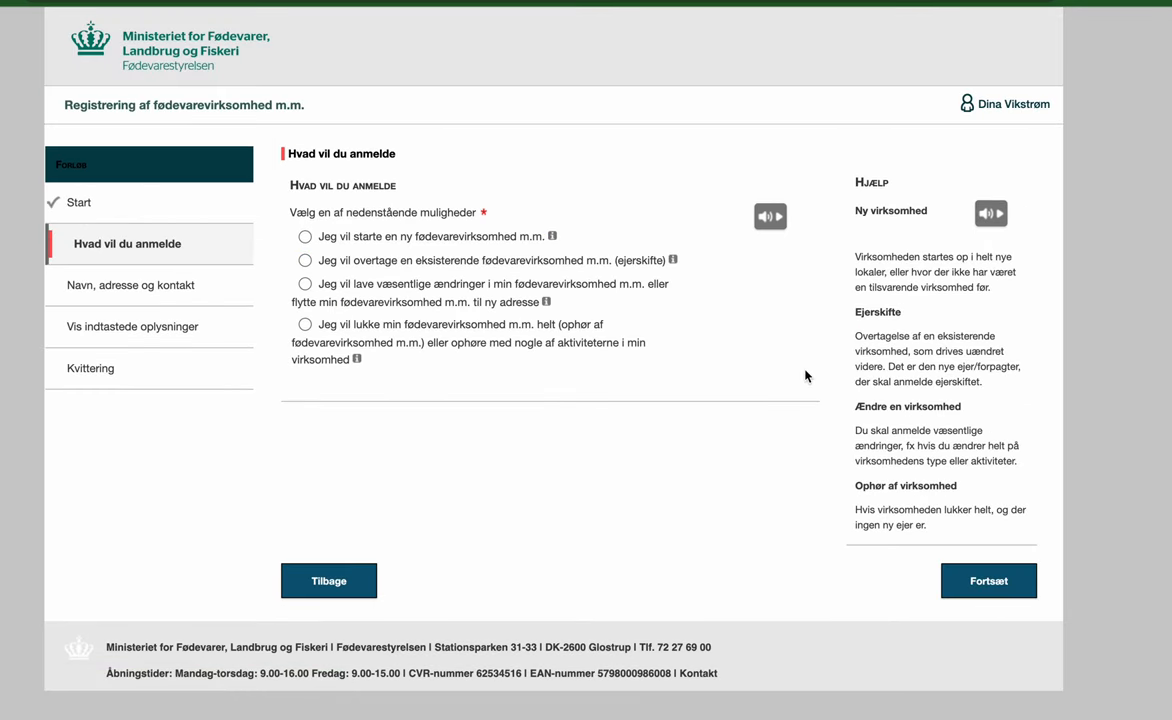
mouse_move(400, 198)
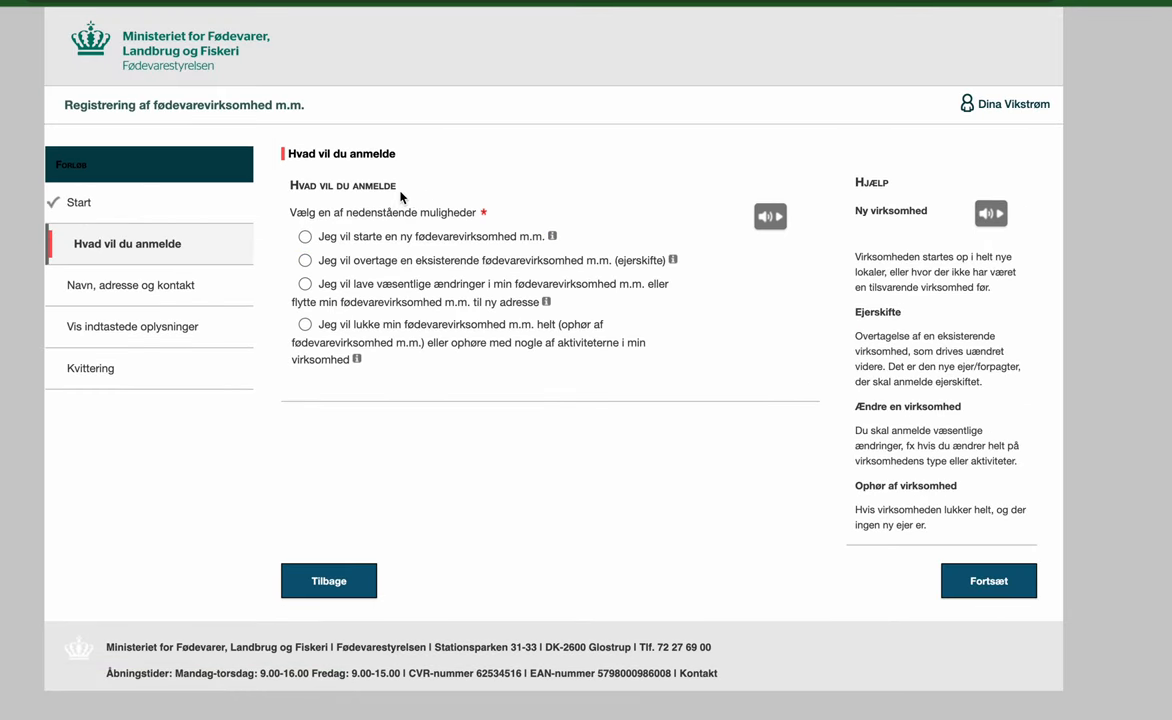
mouse_move(414, 192)
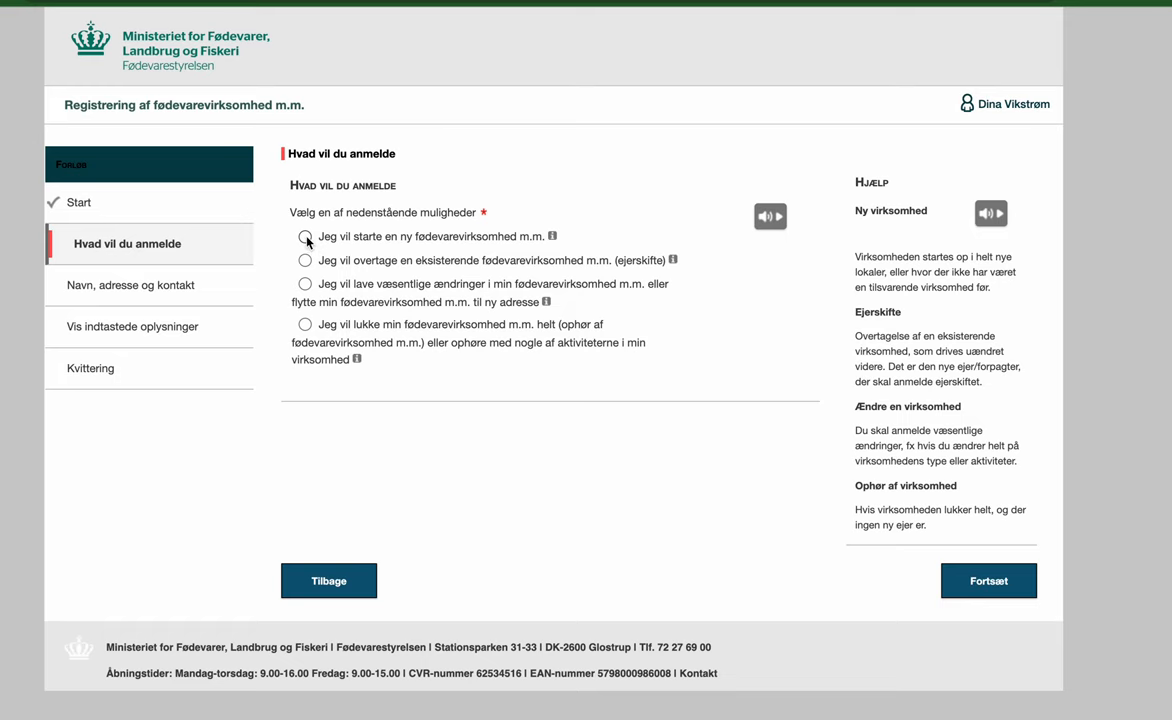
click(304, 236)
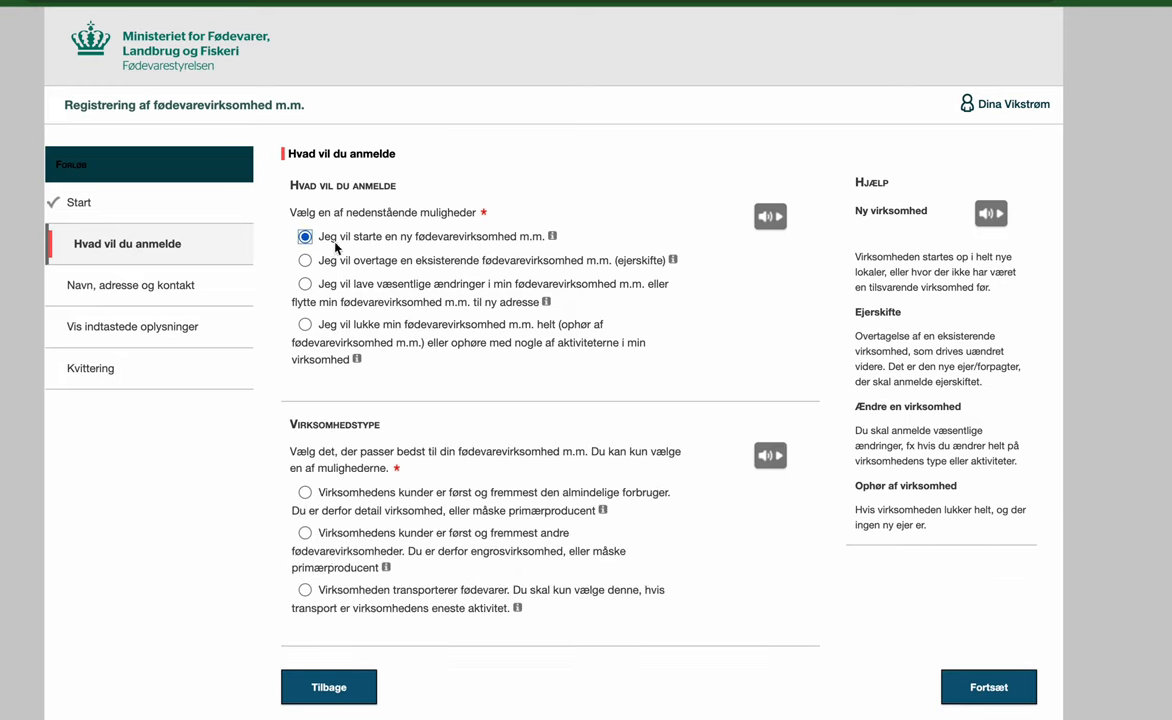
mouse_move(610, 224)
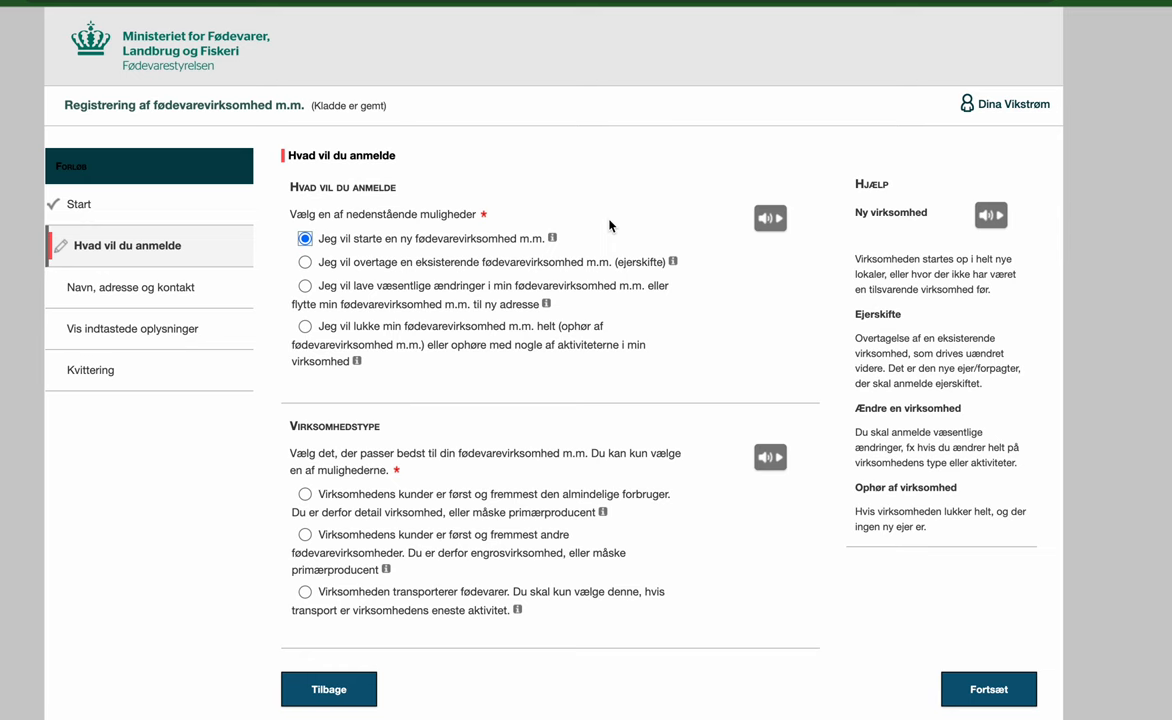
scroll(down, 3)
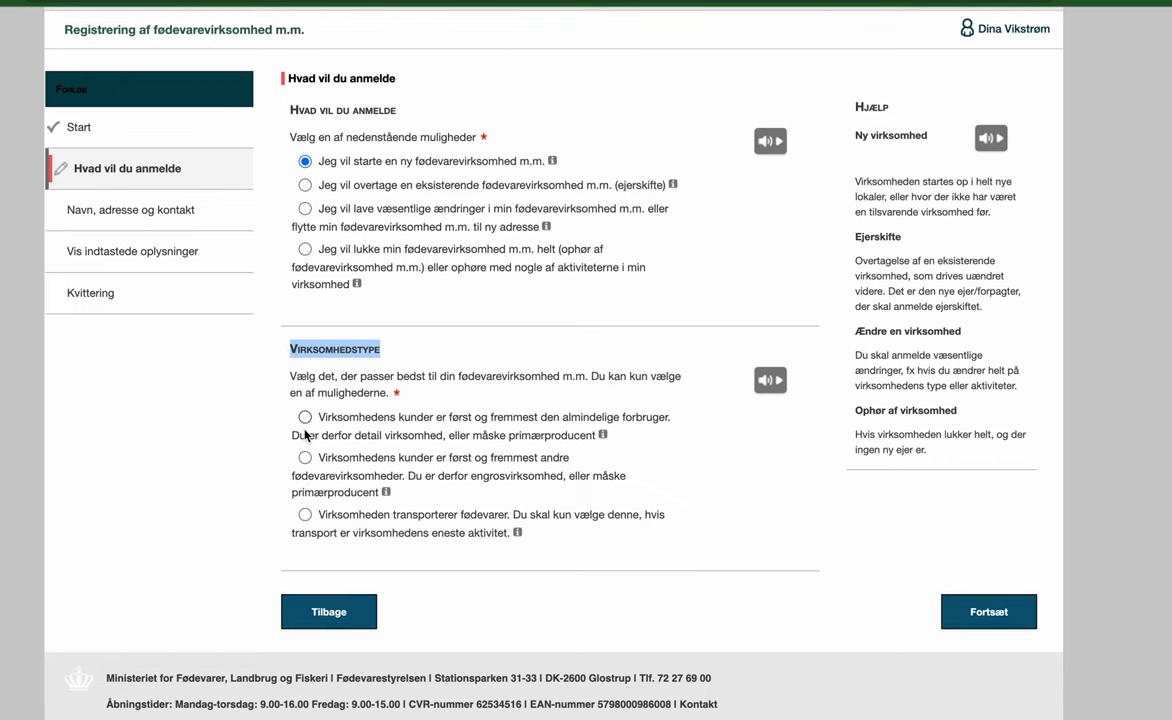
- Classify the business as transporting food, delivering to the end consumer
click(304, 514)
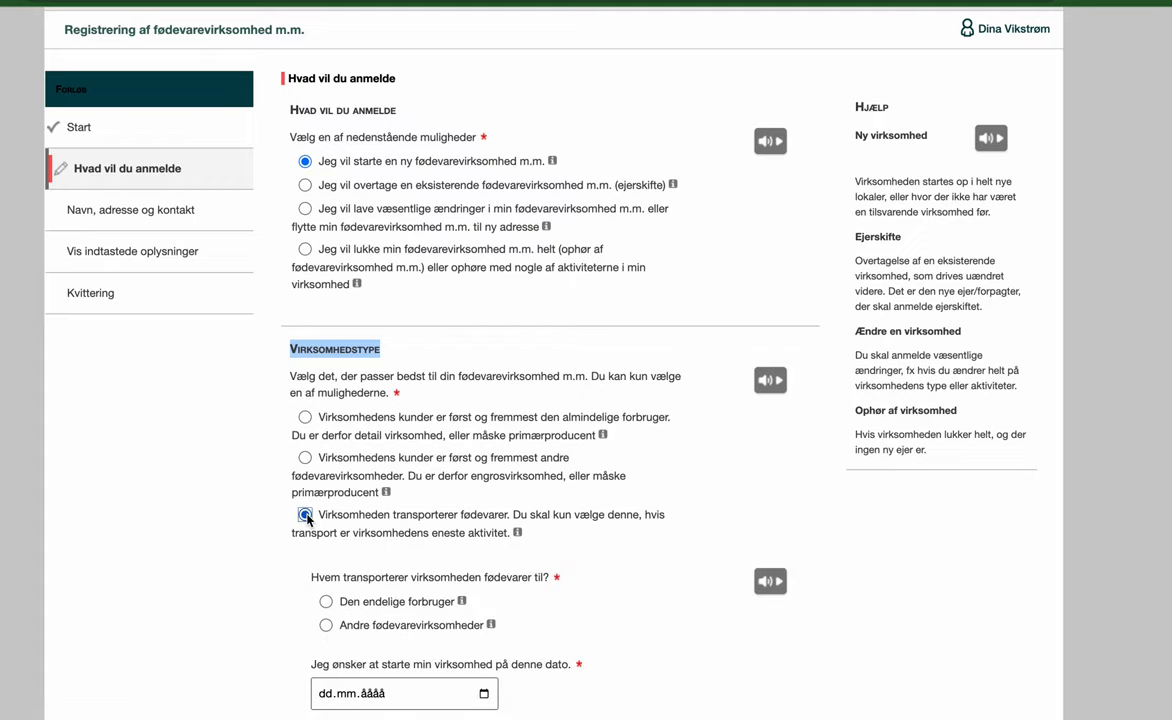
click(304, 516)
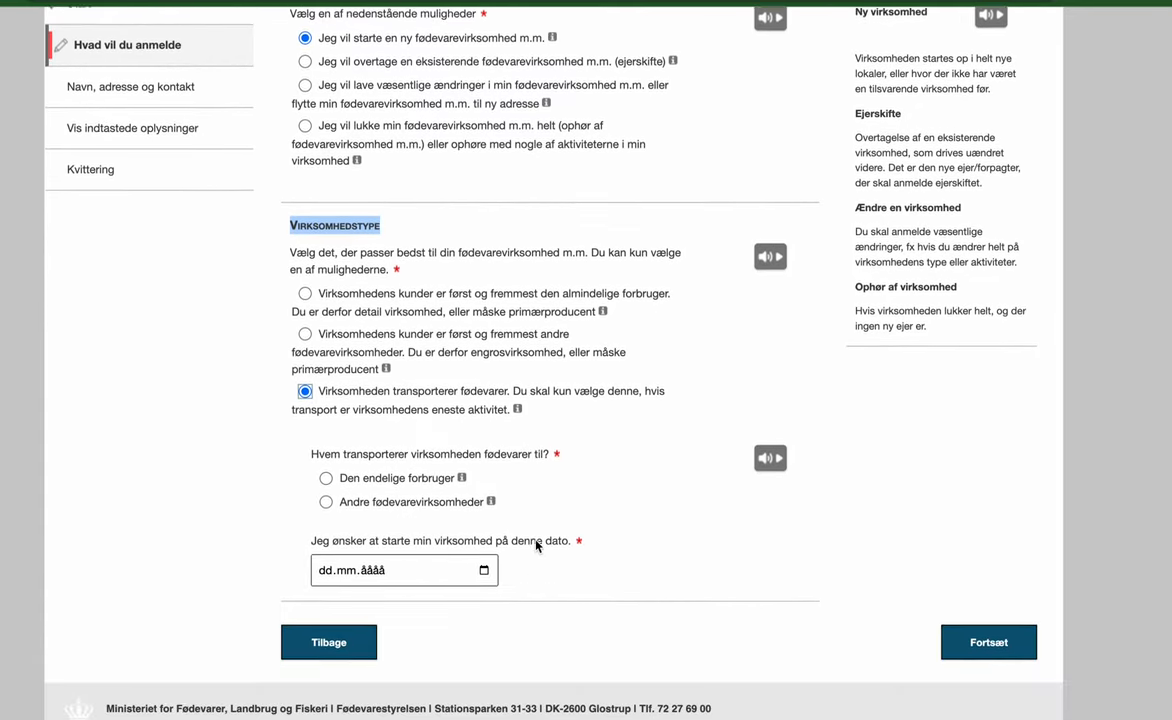
scroll(down, 3)
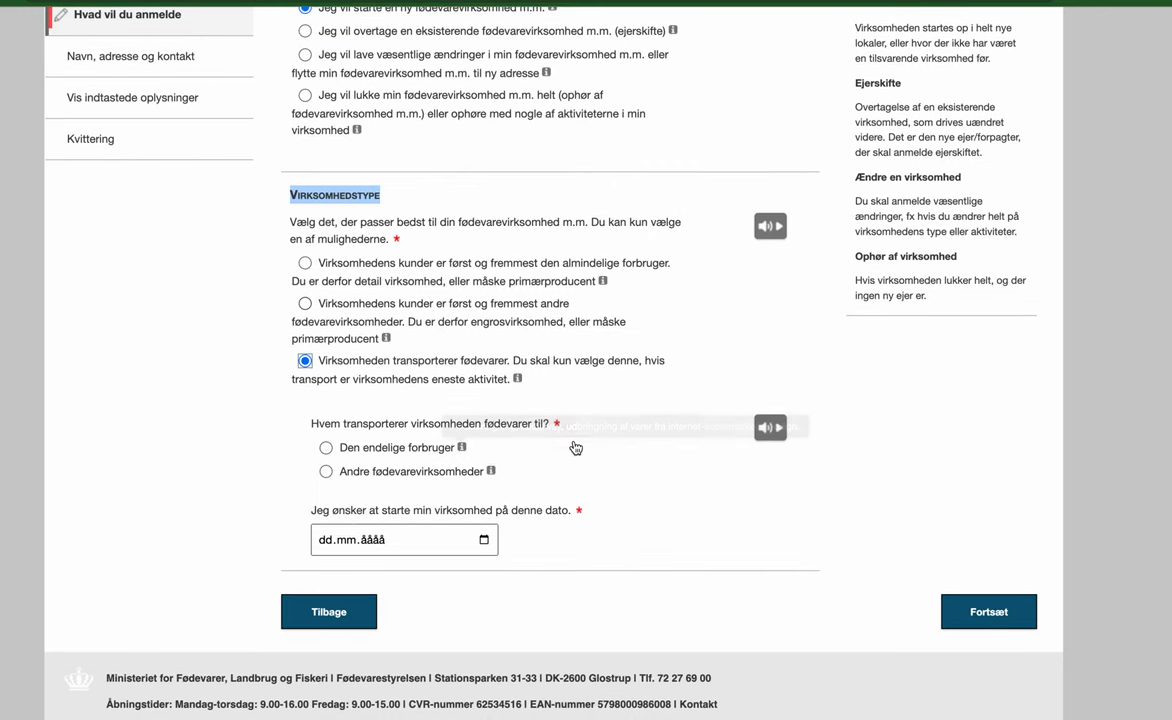
mouse_move(588, 436)
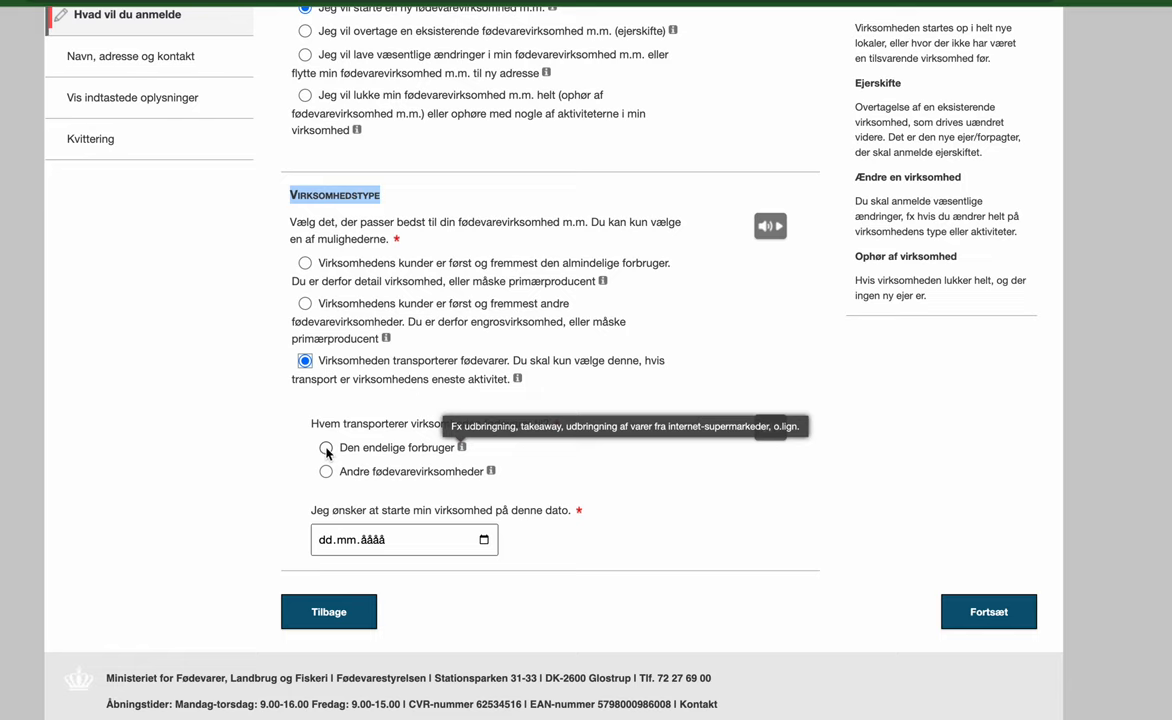
click(324, 448)
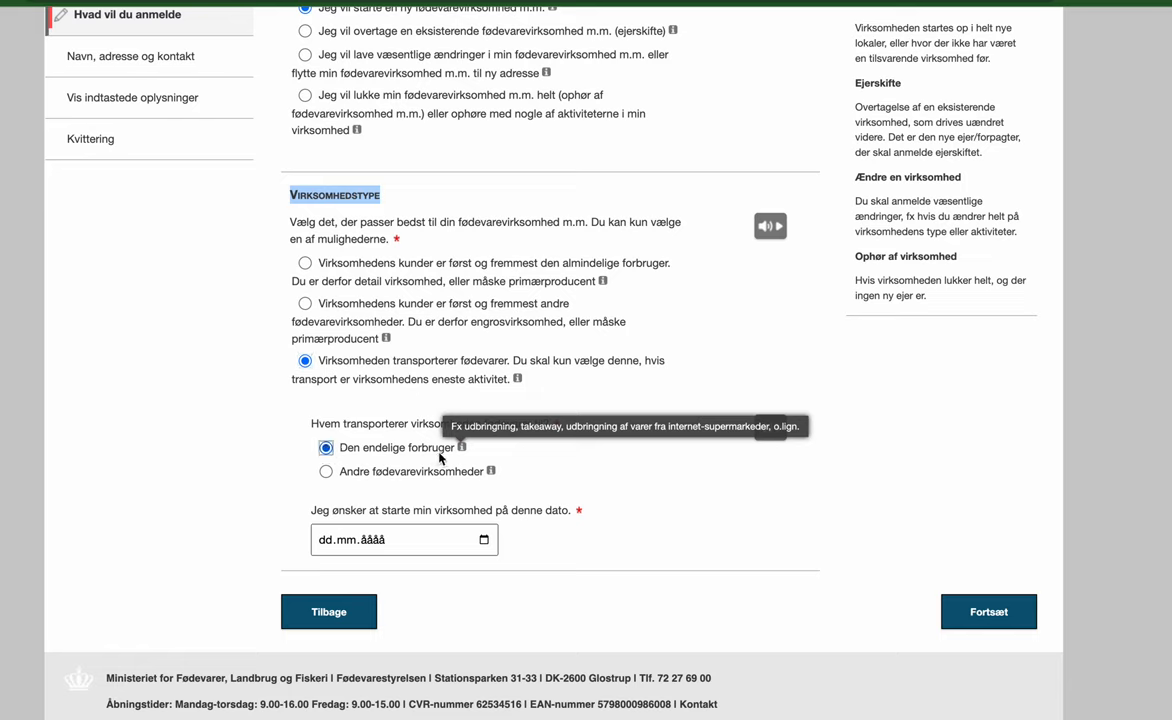
mouse_move(408, 456)
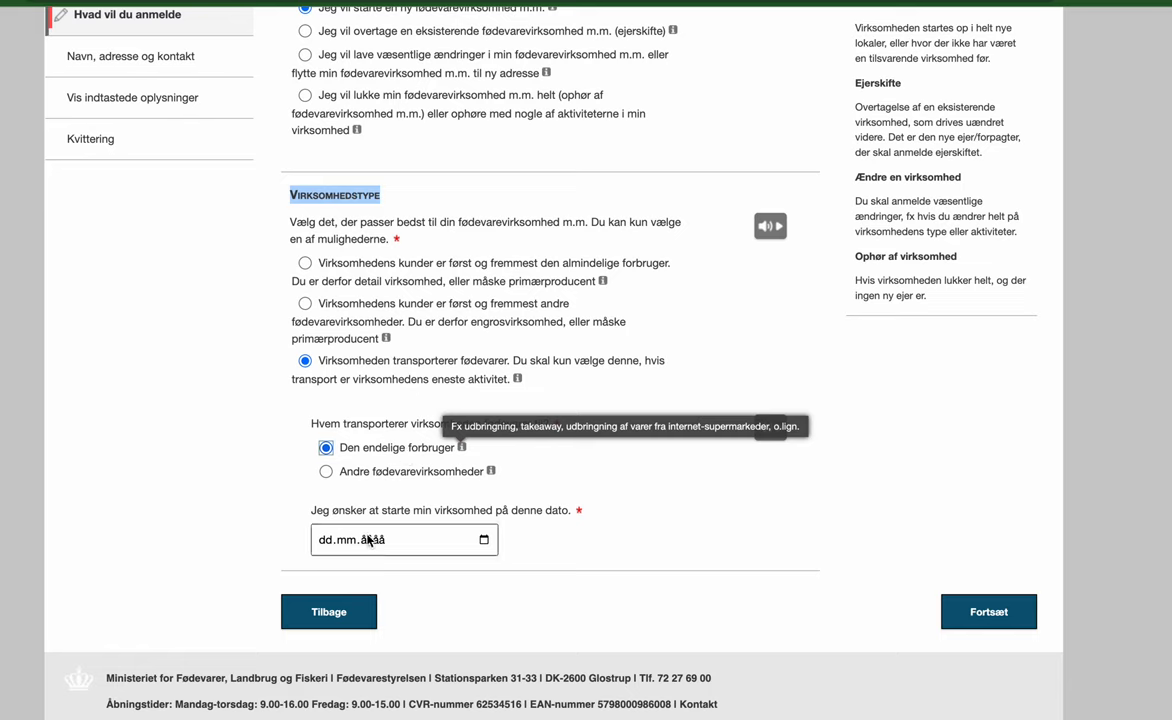
mouse_move(432, 540)
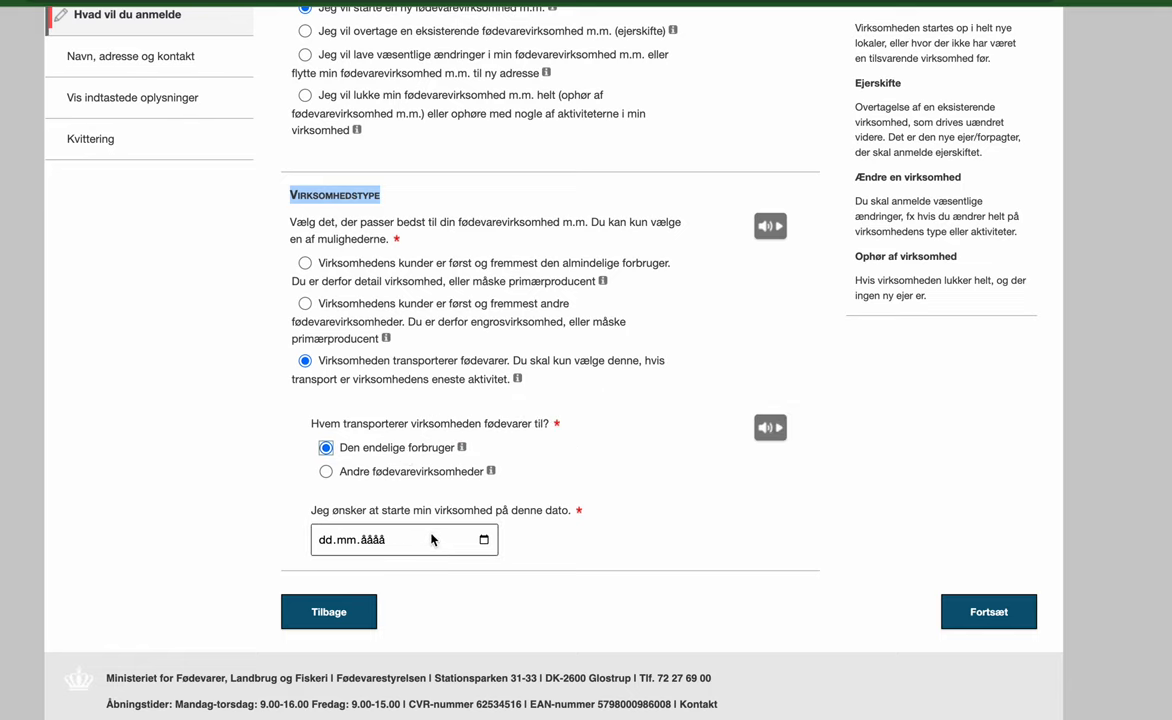
mouse_move(416, 546)
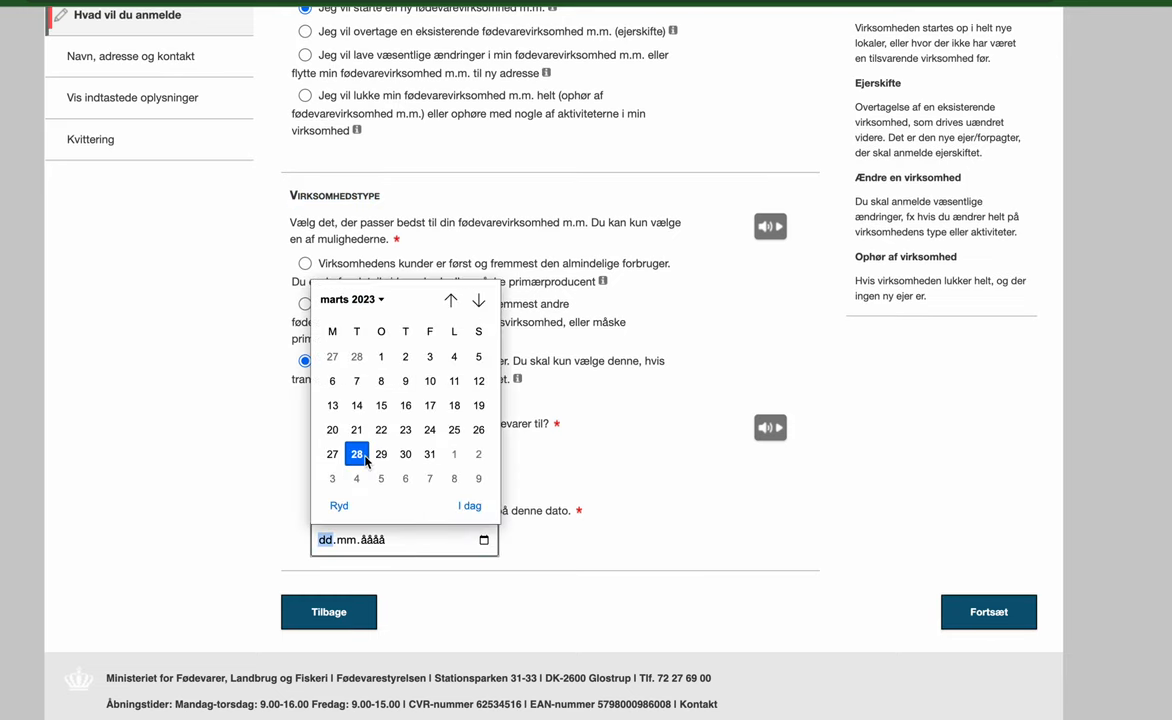
- Set the business start date to 28.03.2023
click(356, 452)
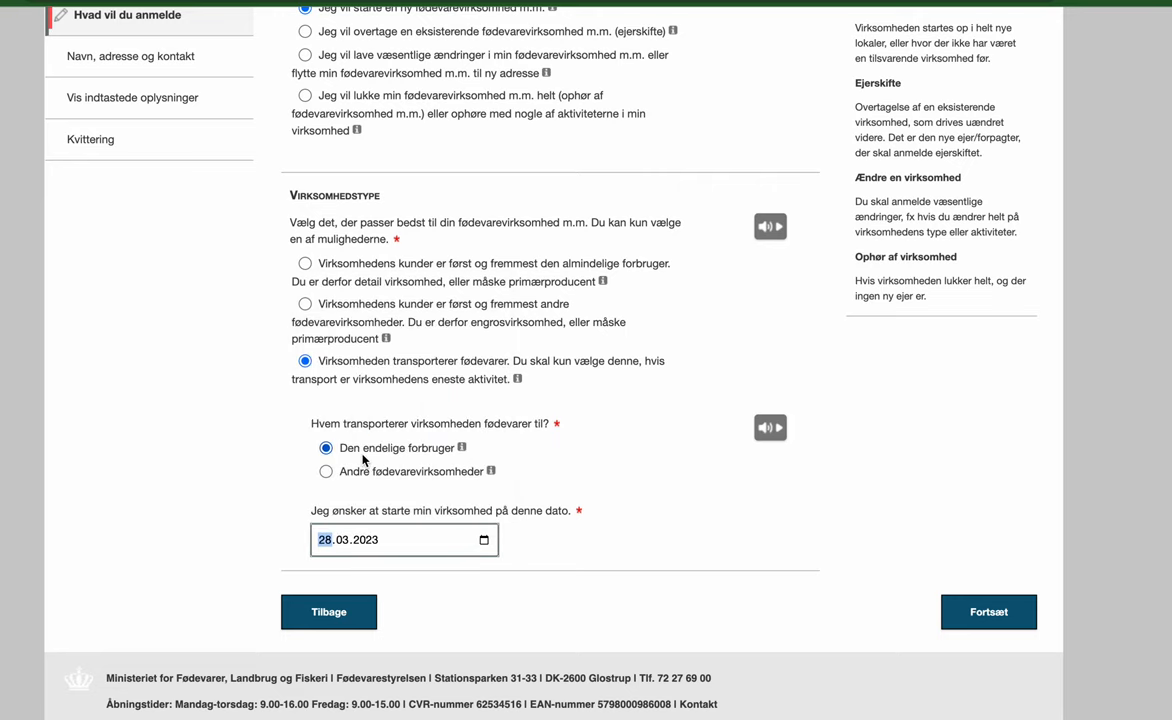
mouse_move(544, 550)
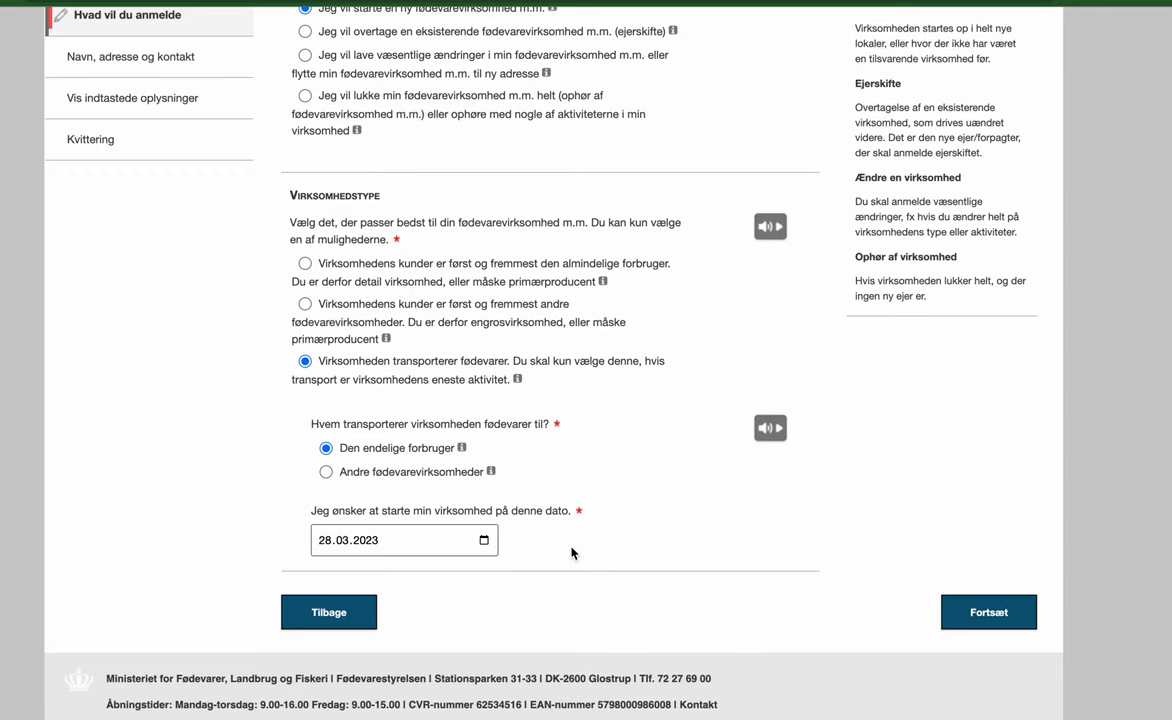
scroll(down, 3)
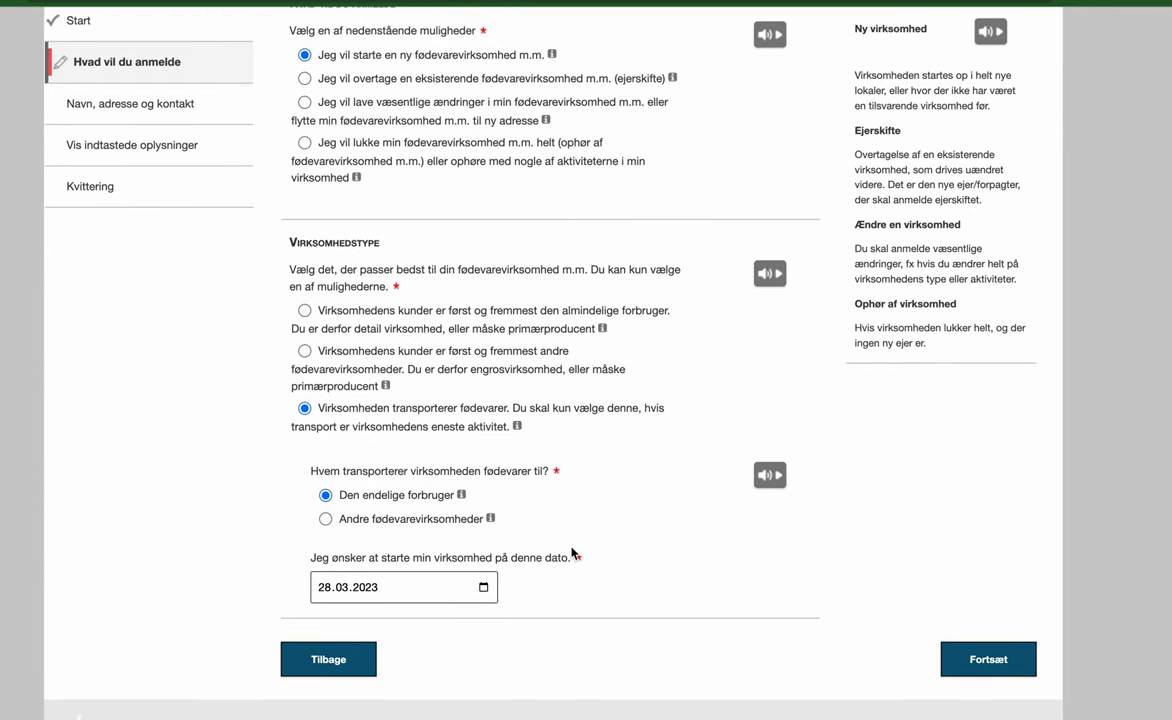
scroll(down, 3)
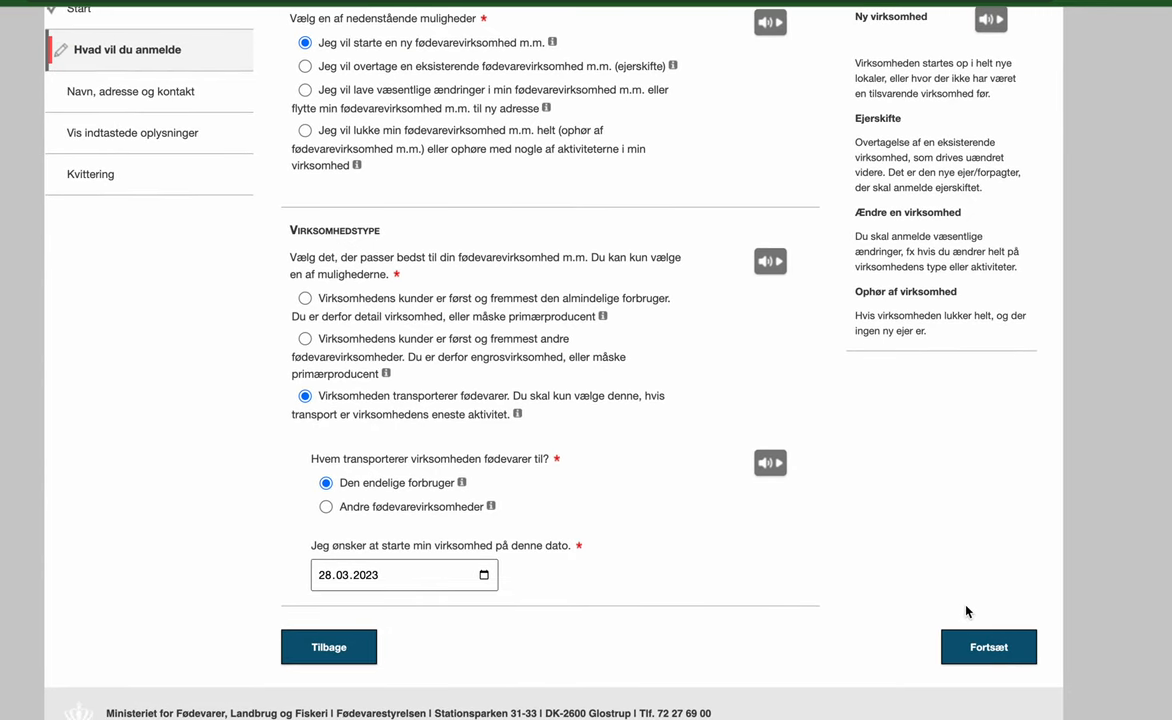
scroll(down, 3)
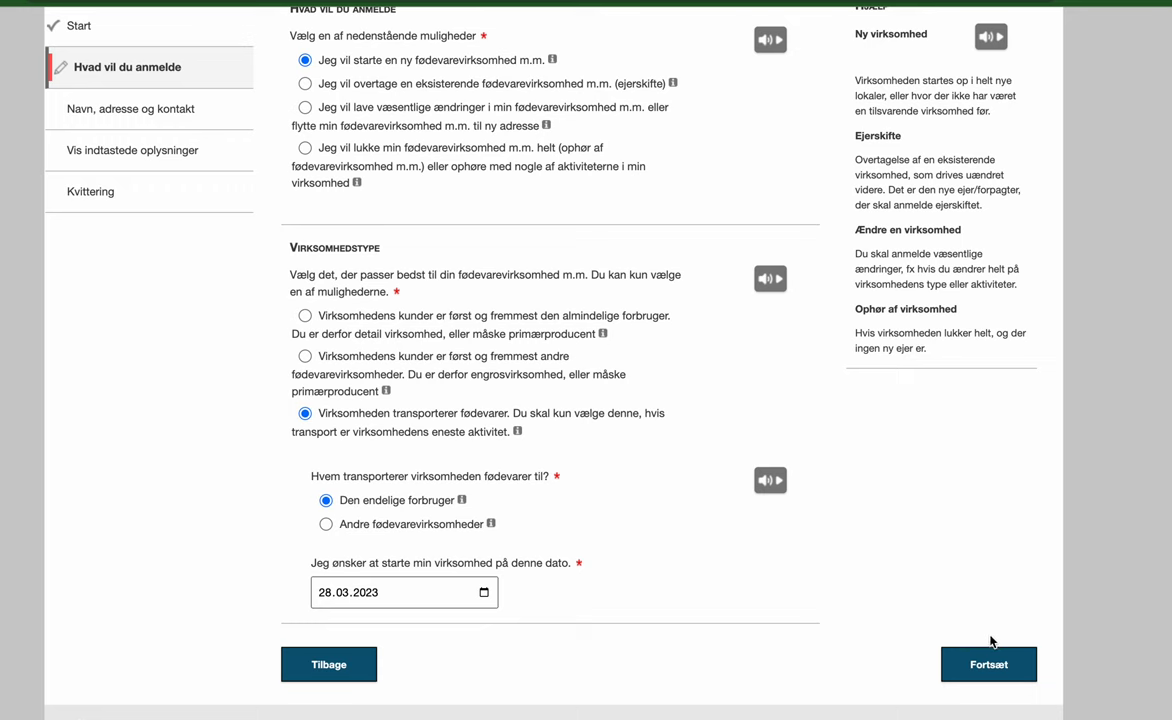
- State no food is stored chilled or frozen and the business opens evenings and weekends only
click(988, 664)
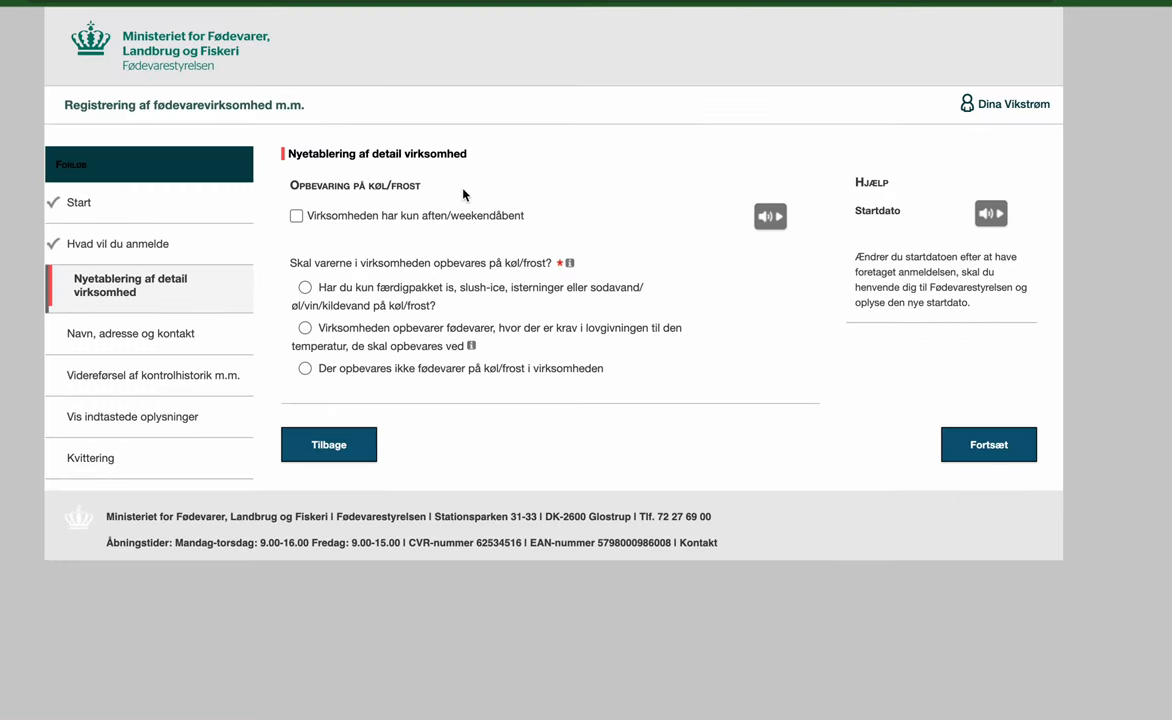
mouse_move(440, 232)
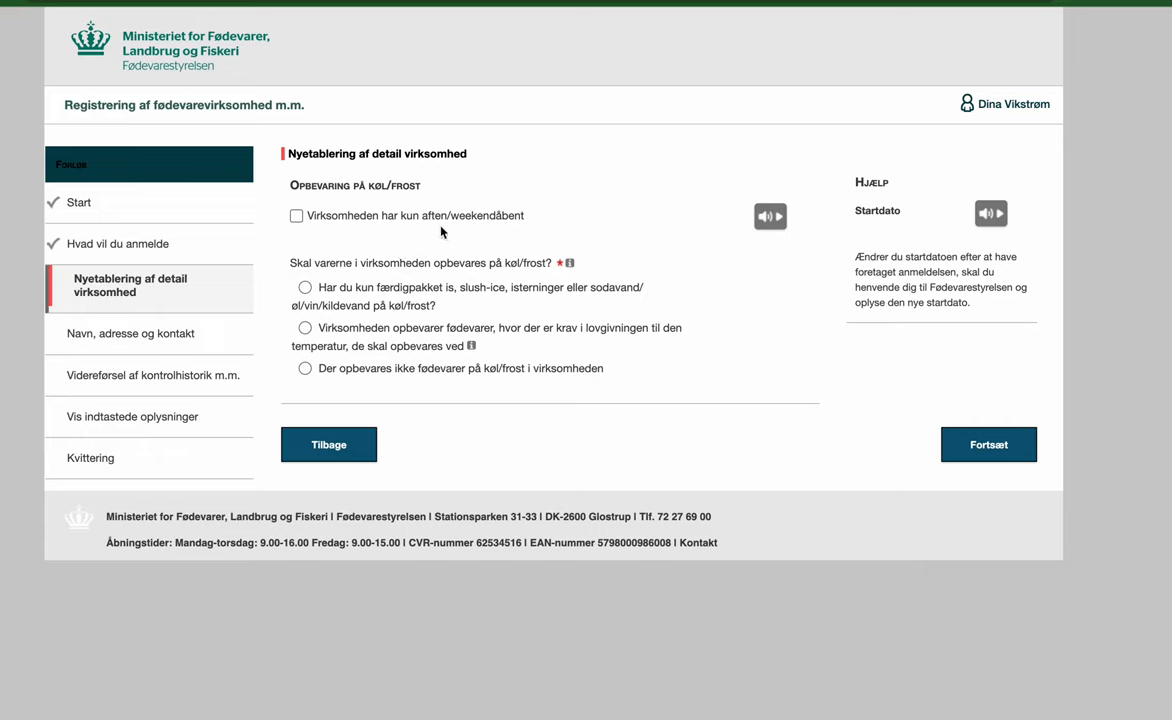
mouse_move(476, 258)
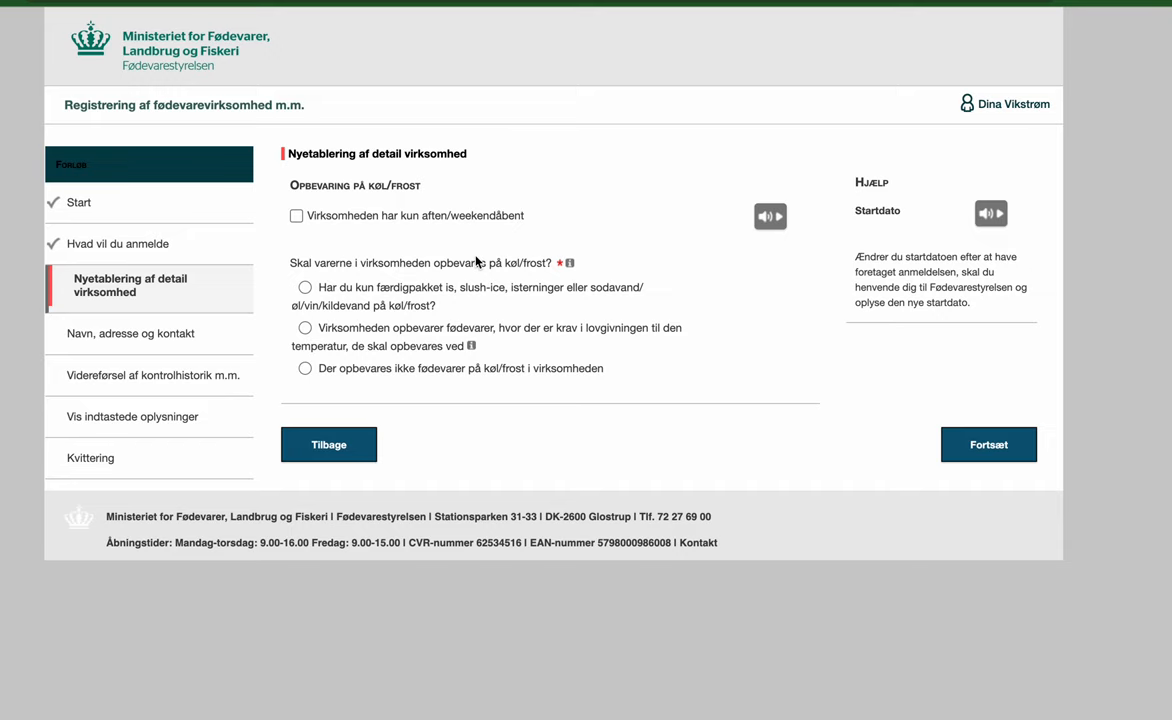
click(304, 368)
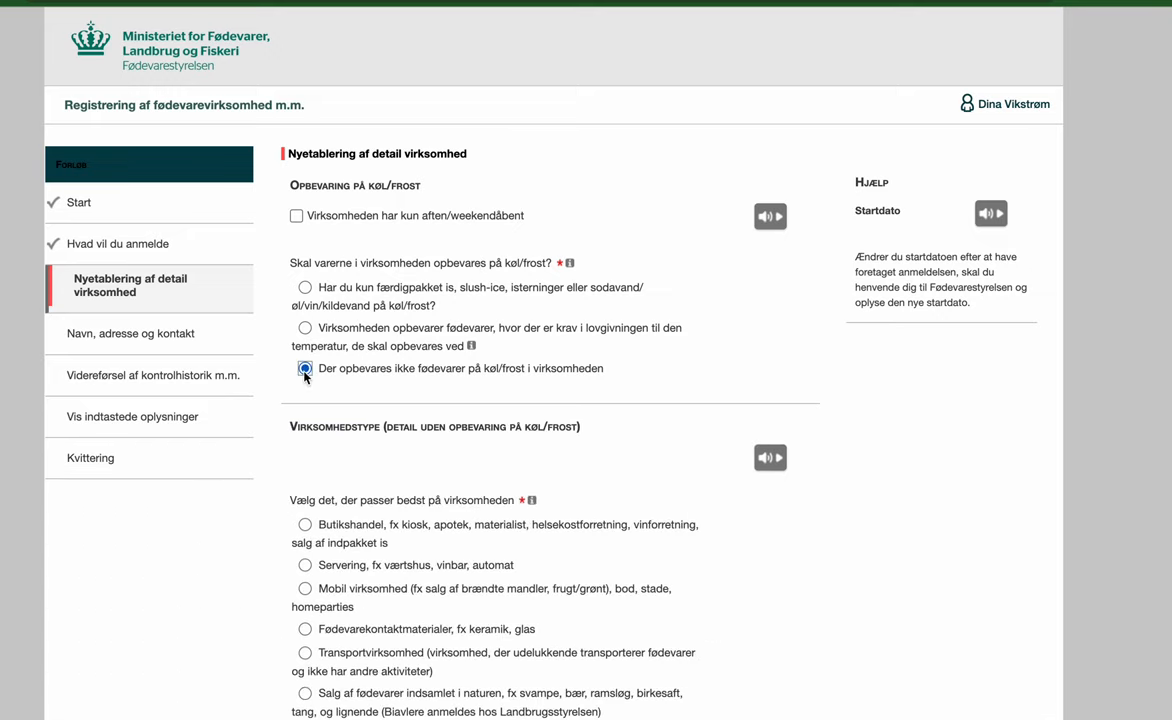
scroll(down, 3)
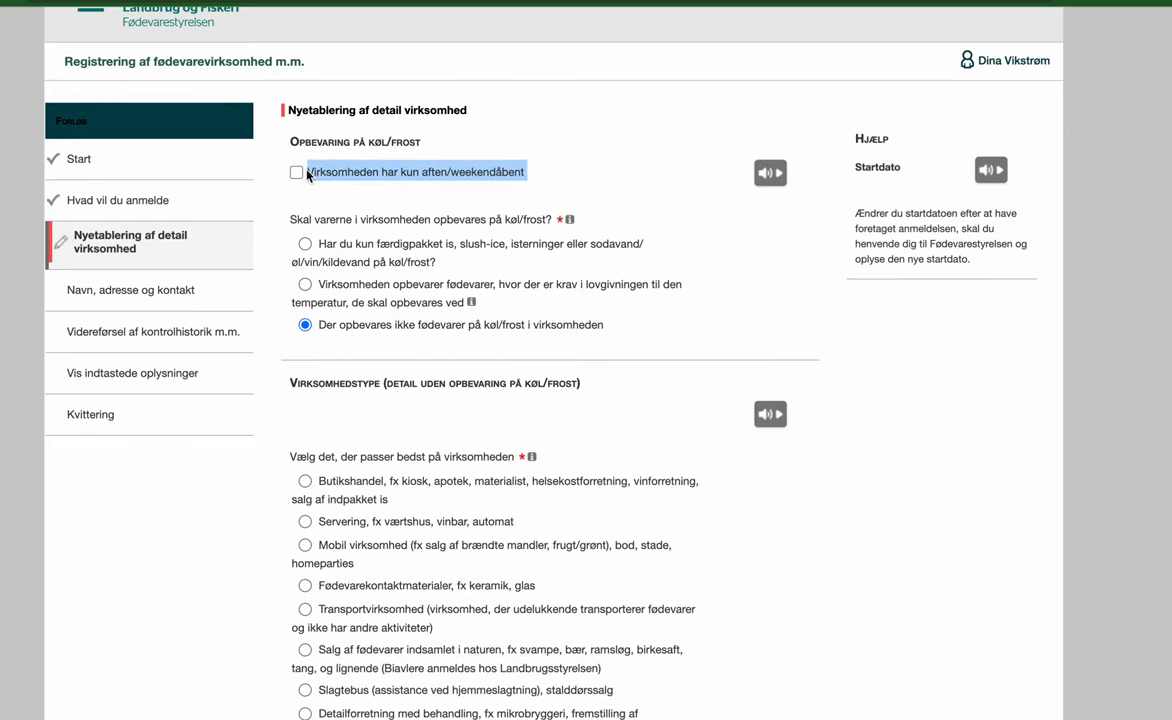
click(296, 172)
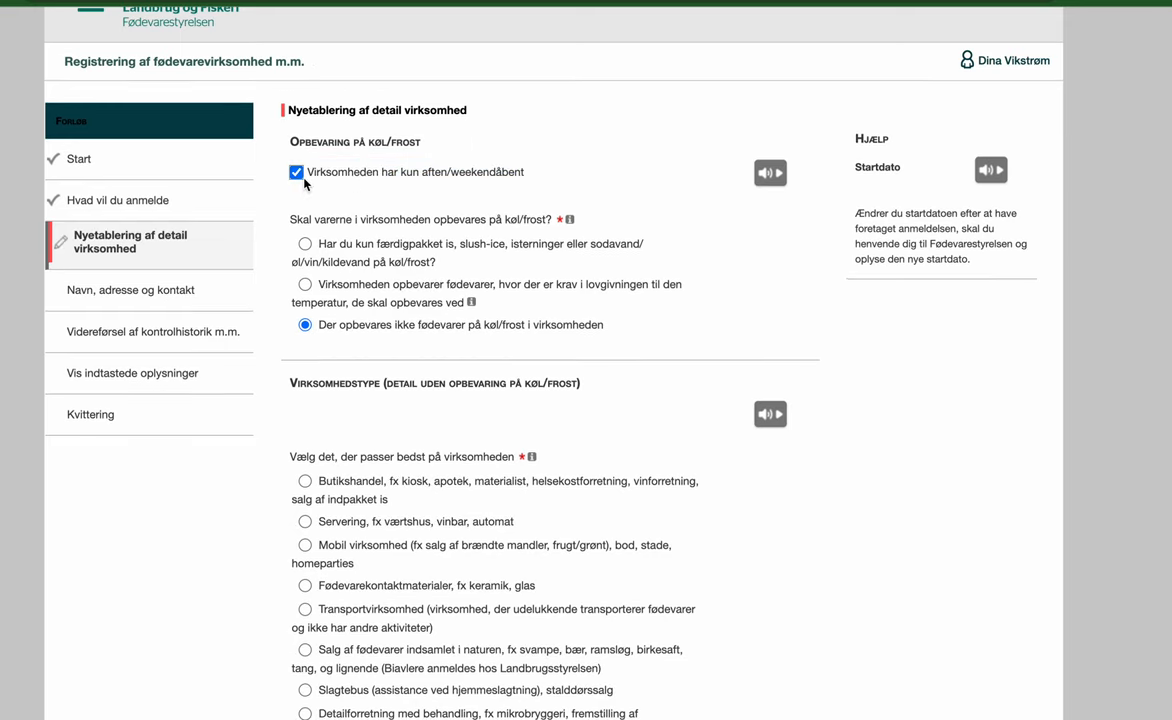
scroll(down, 3)
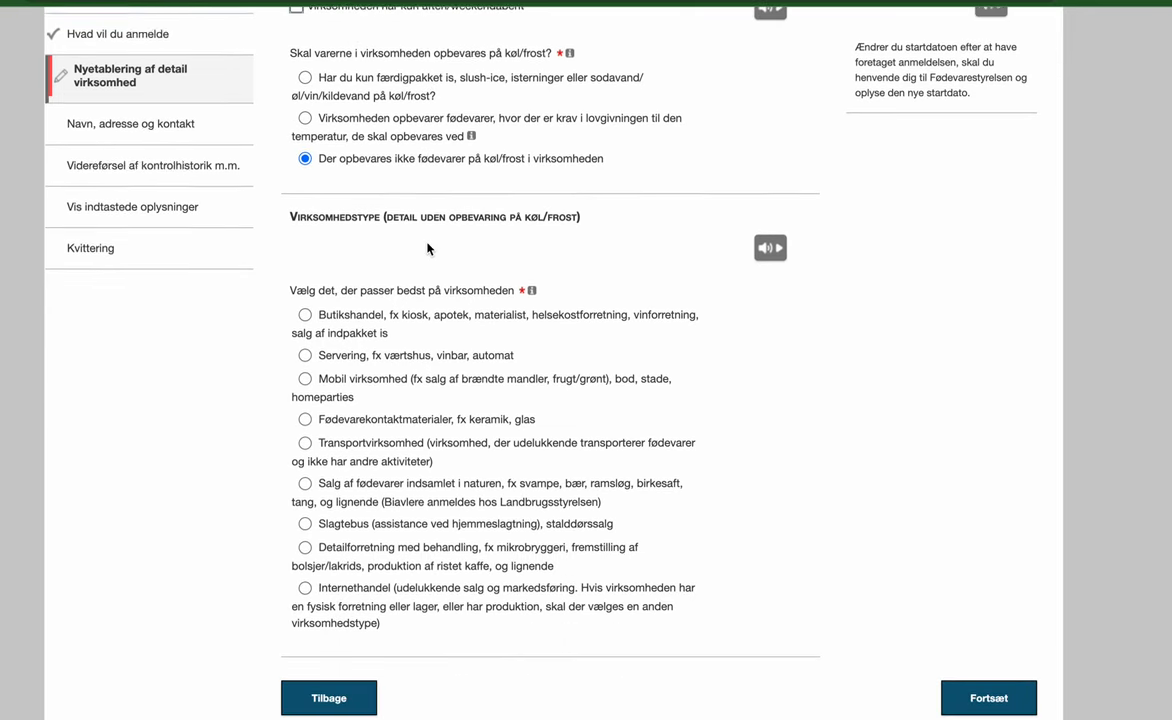
scroll(down, 3)
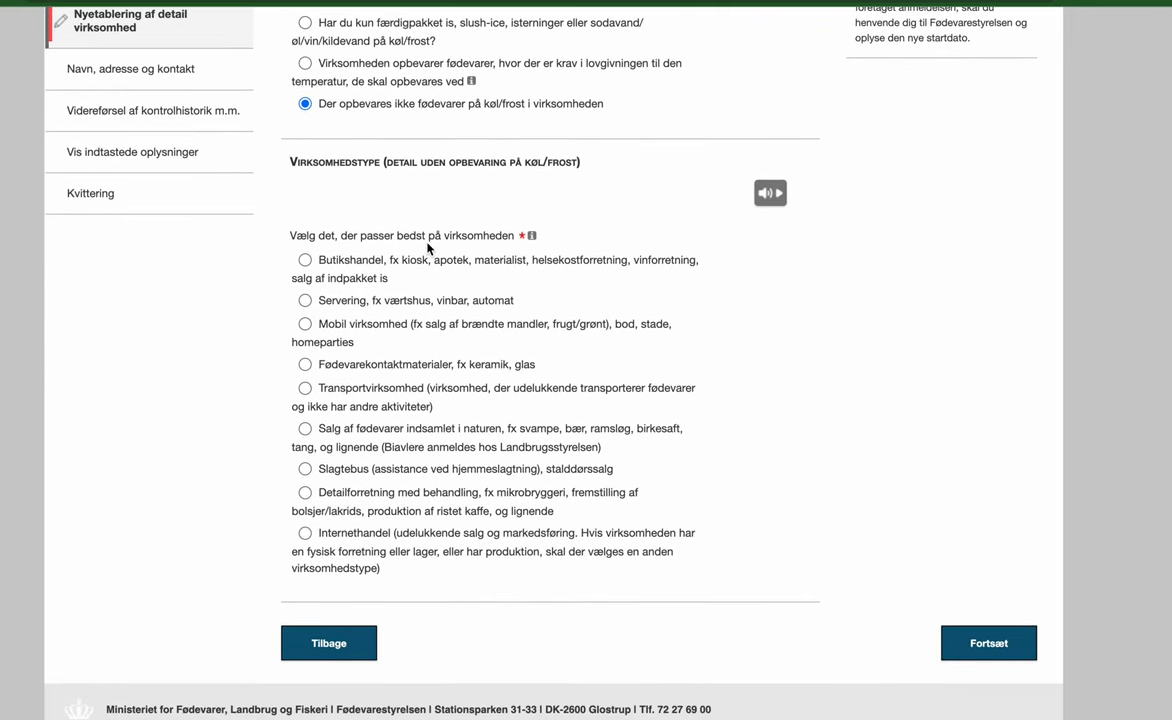
mouse_move(504, 266)
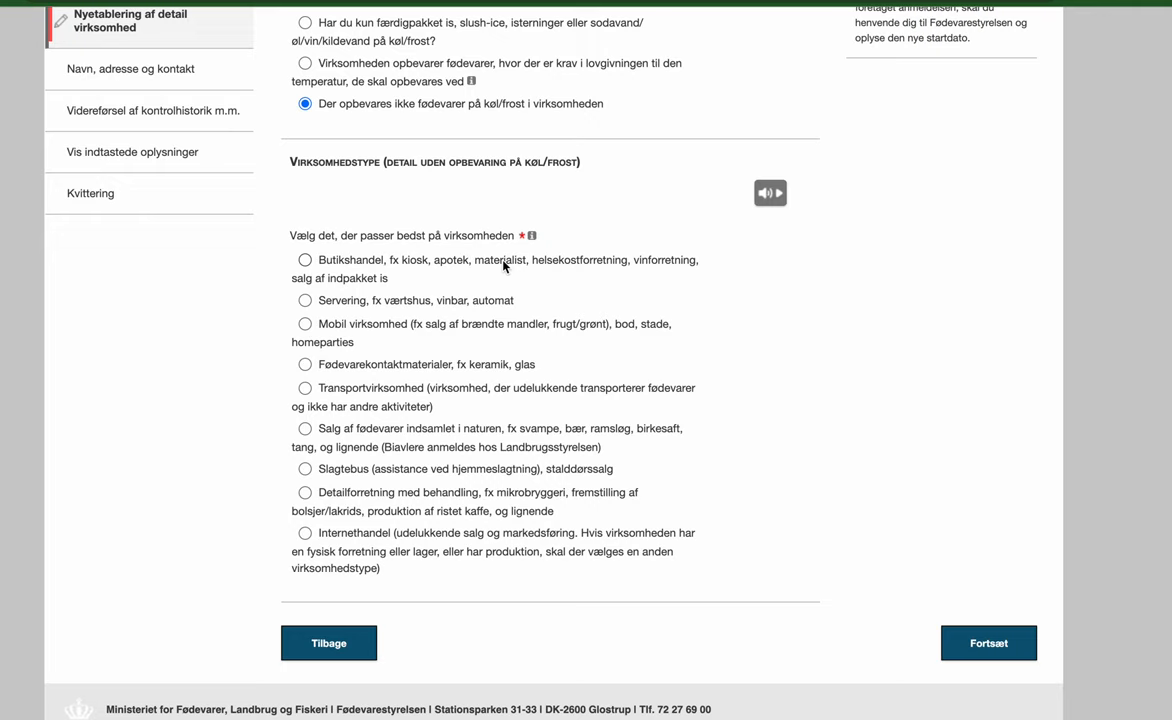
mouse_move(520, 272)
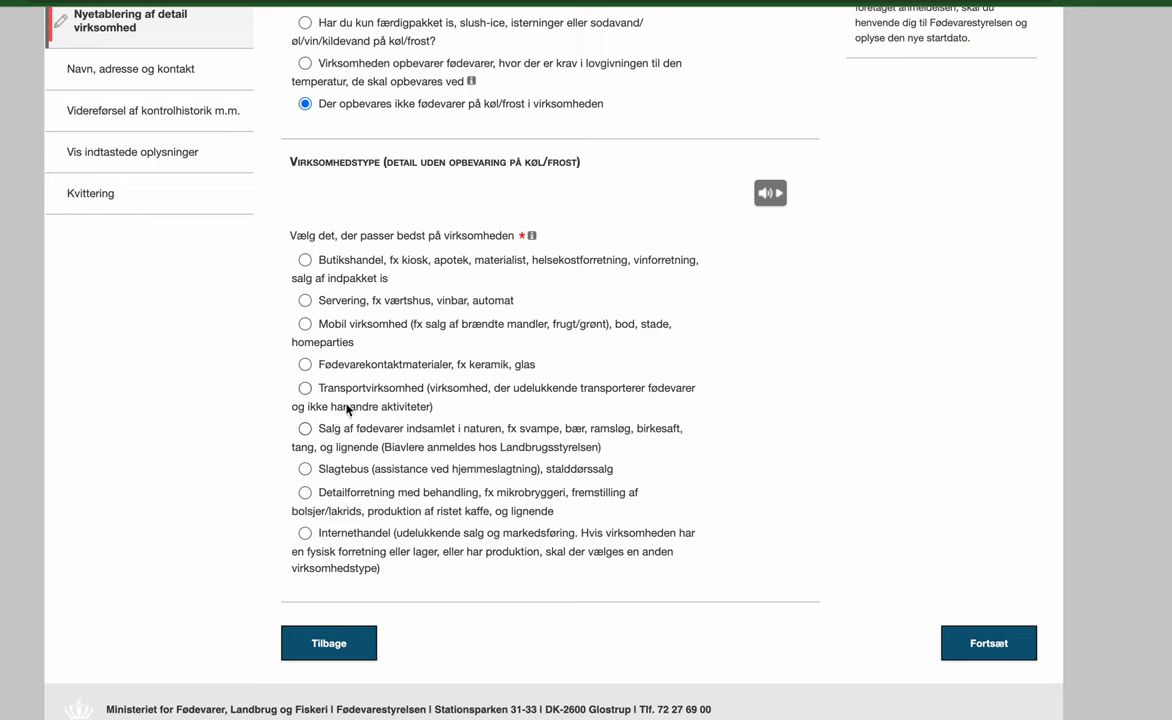
mouse_move(334, 400)
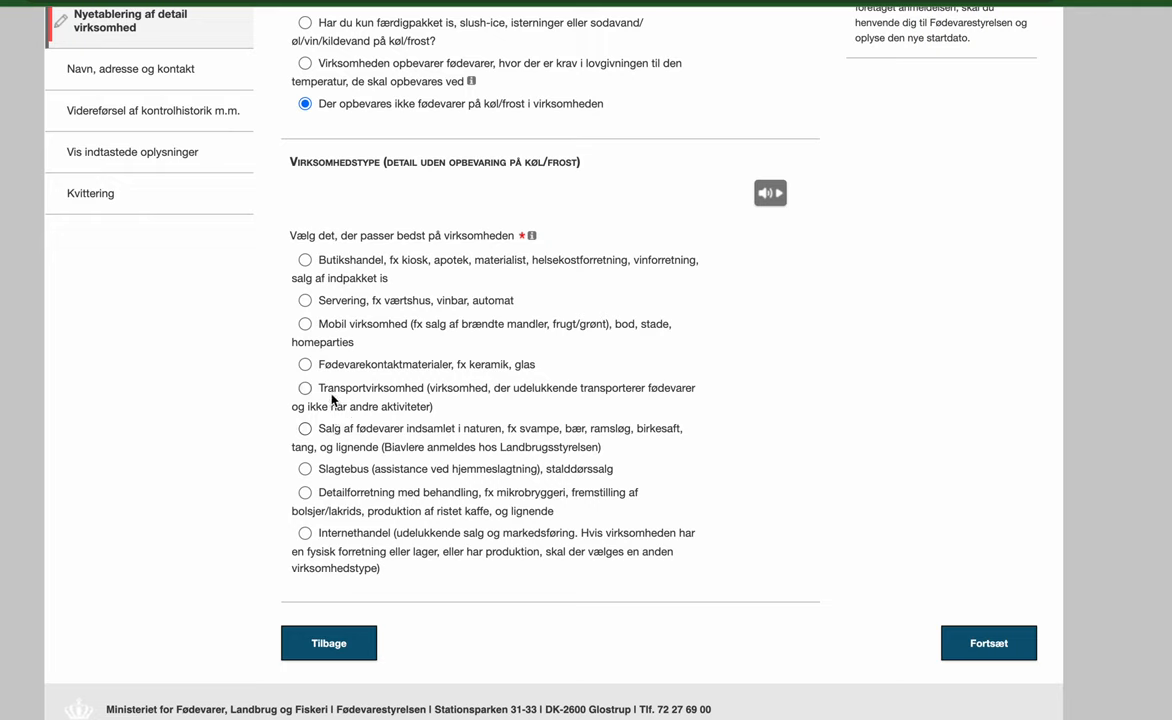
- Choose Transportvirksomhed as the best-fitting business type
click(304, 388)
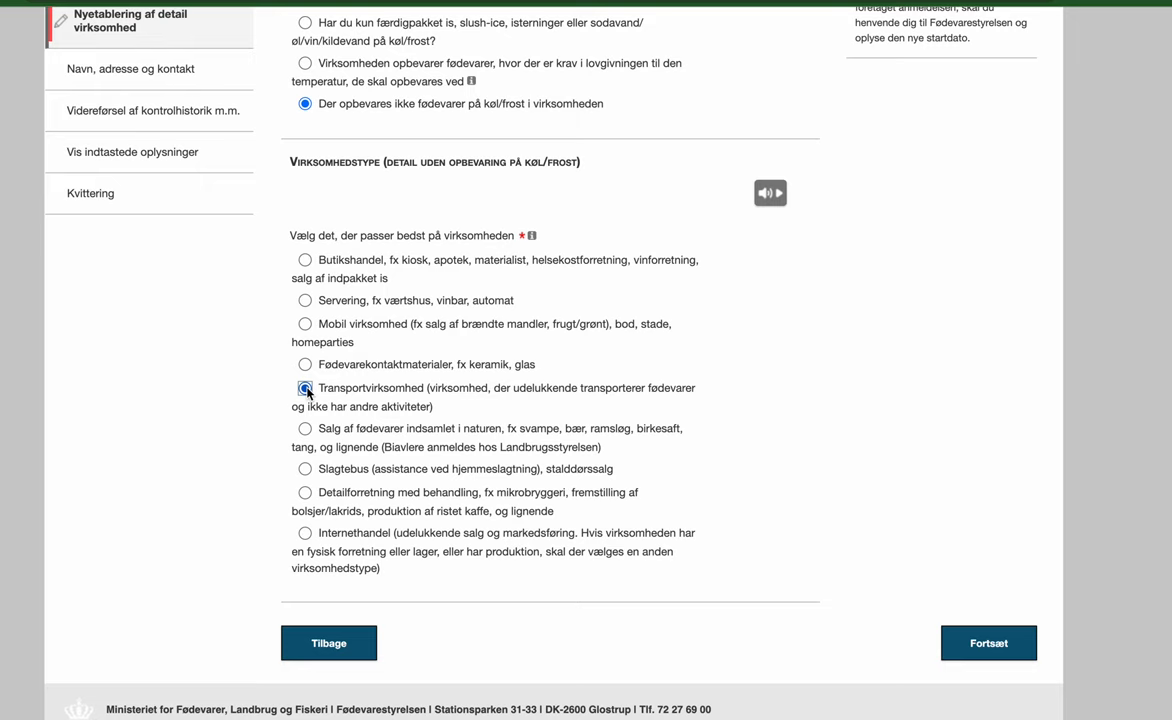
click(304, 388)
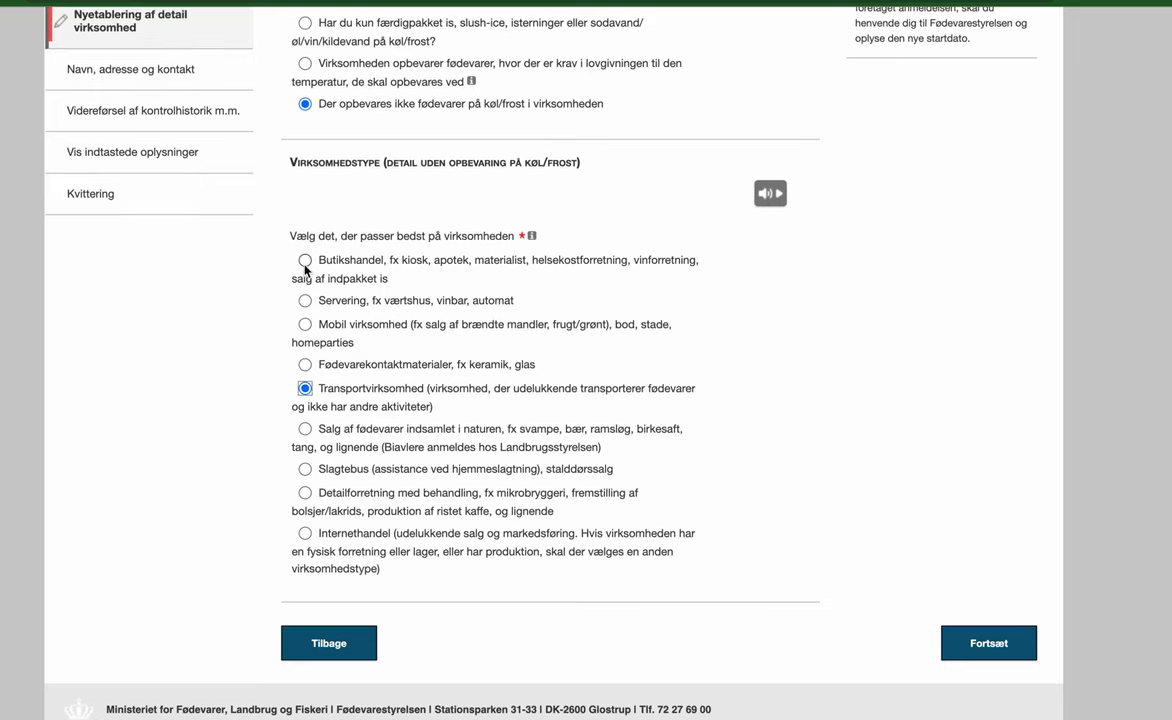
click(304, 388)
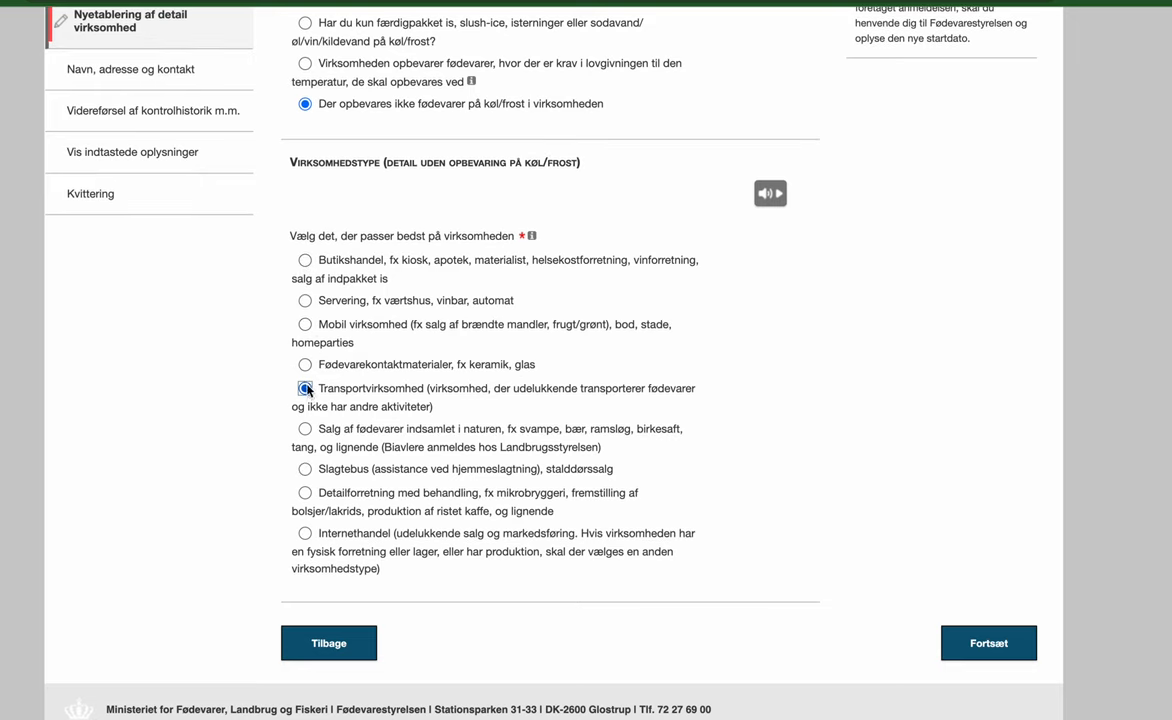
click(304, 388)
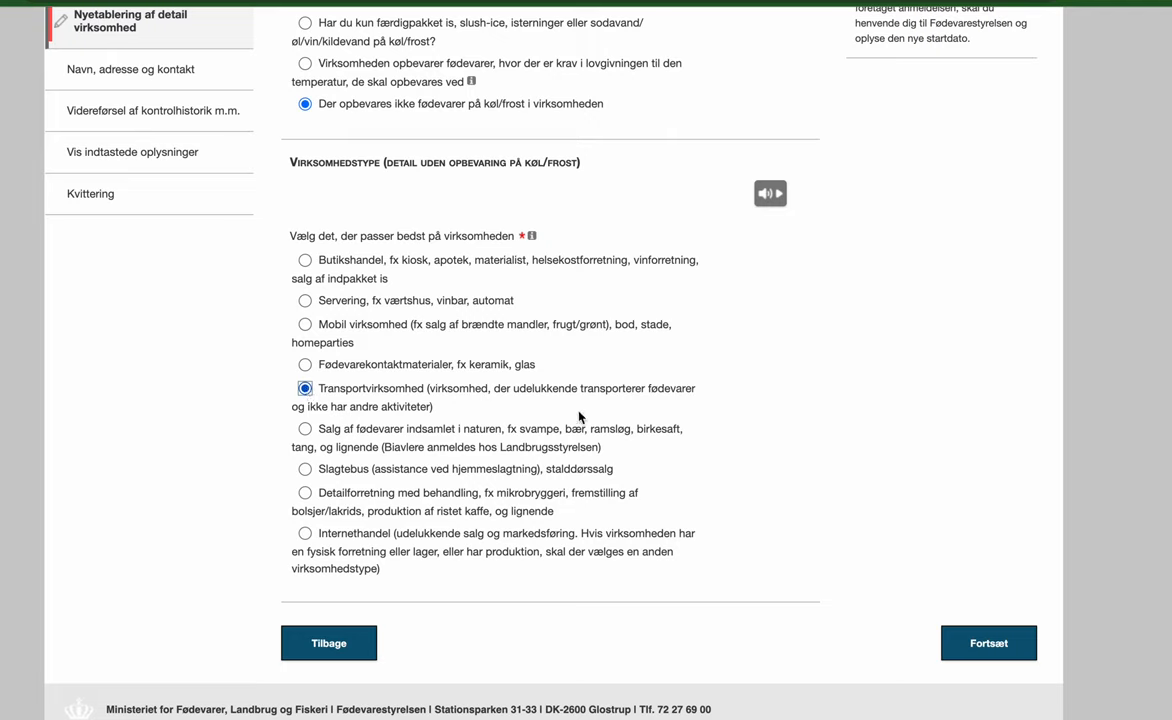
mouse_move(714, 454)
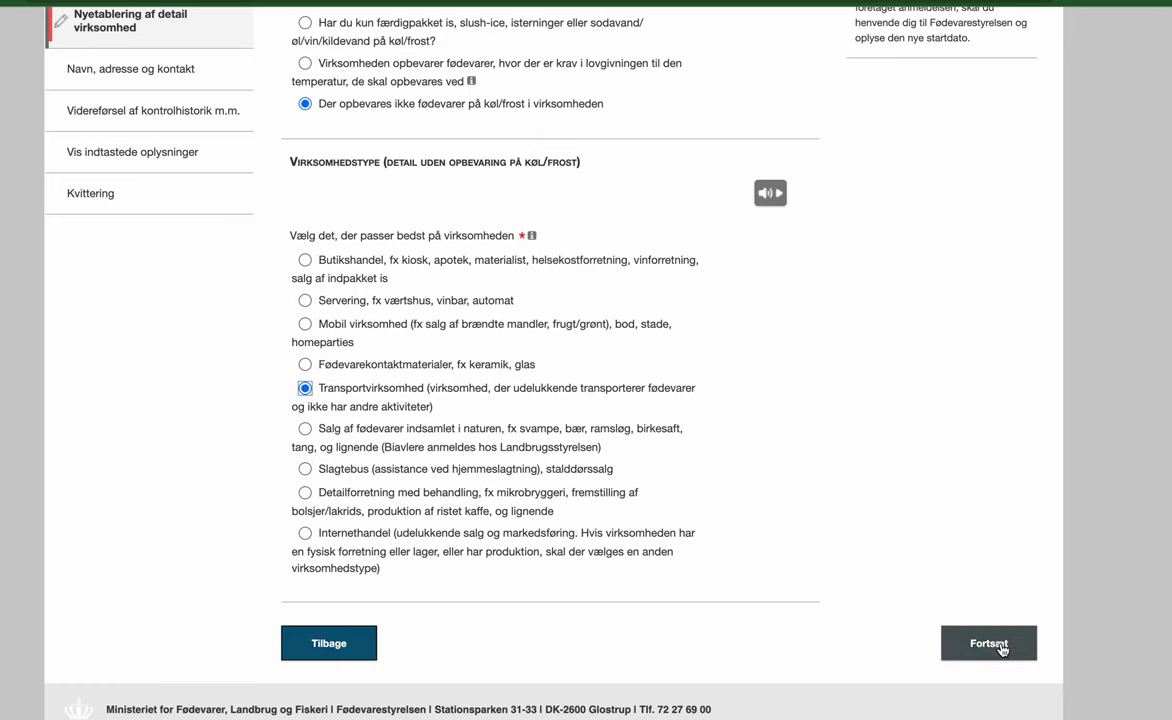
- Enter the business address: postal code 200, street 'fins', house number 23
click(988, 644)
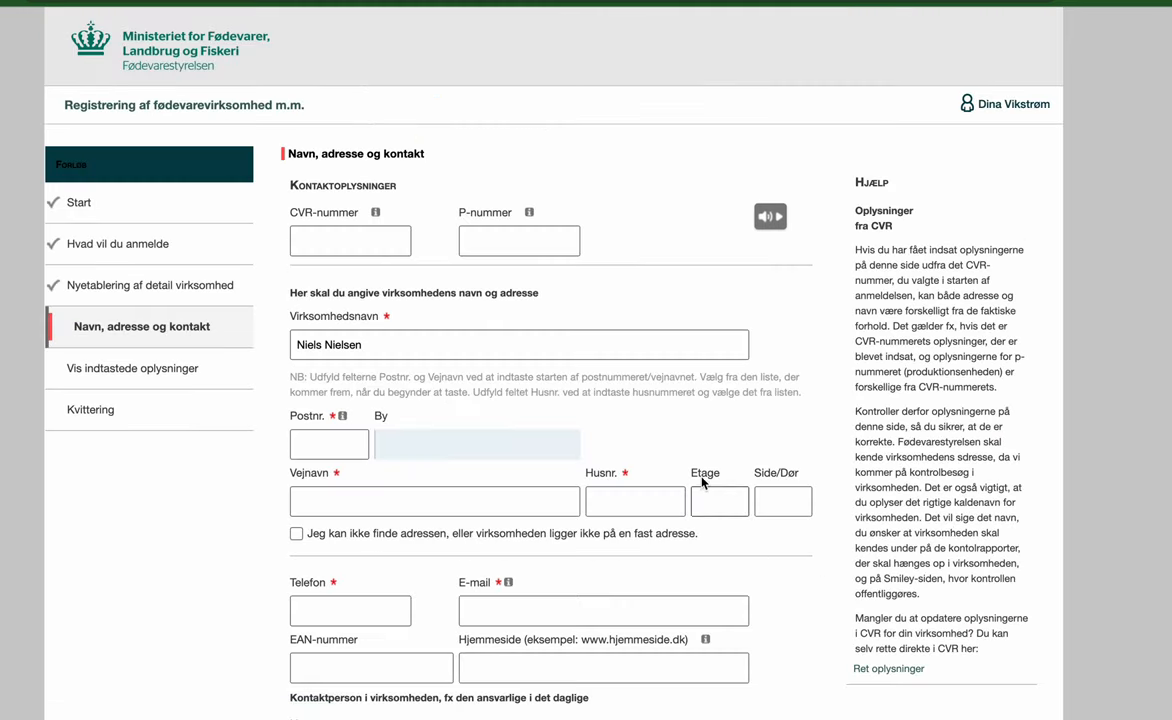
scroll(down, 3)
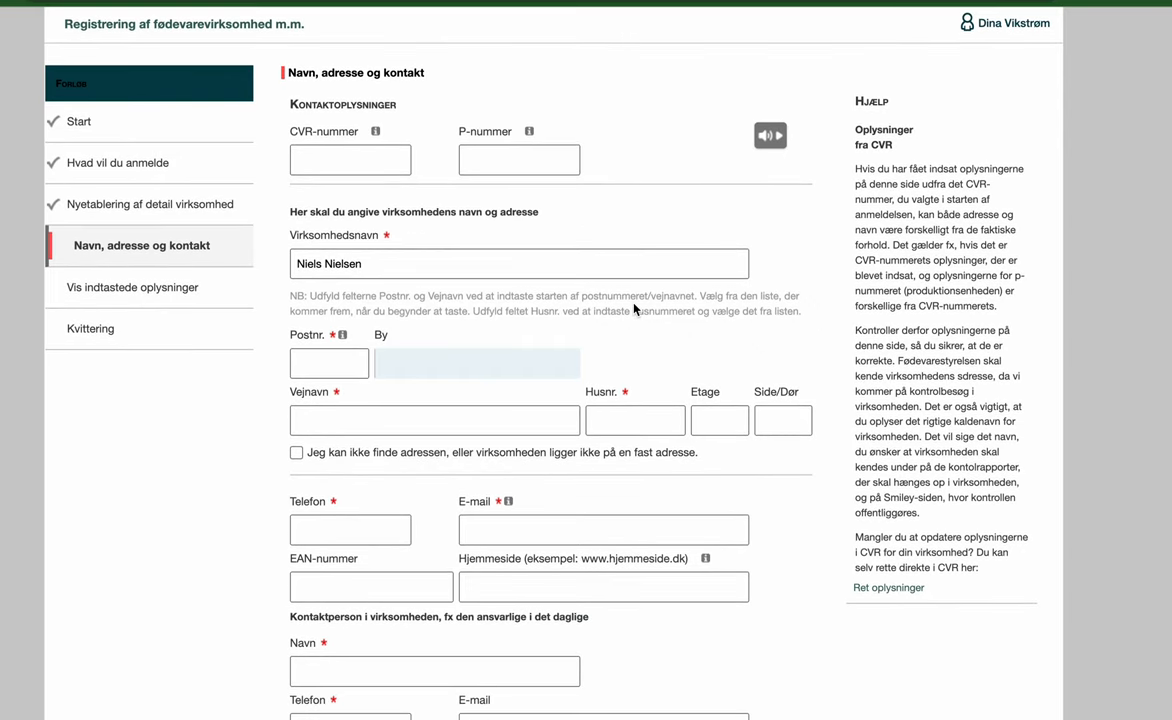
mouse_move(556, 194)
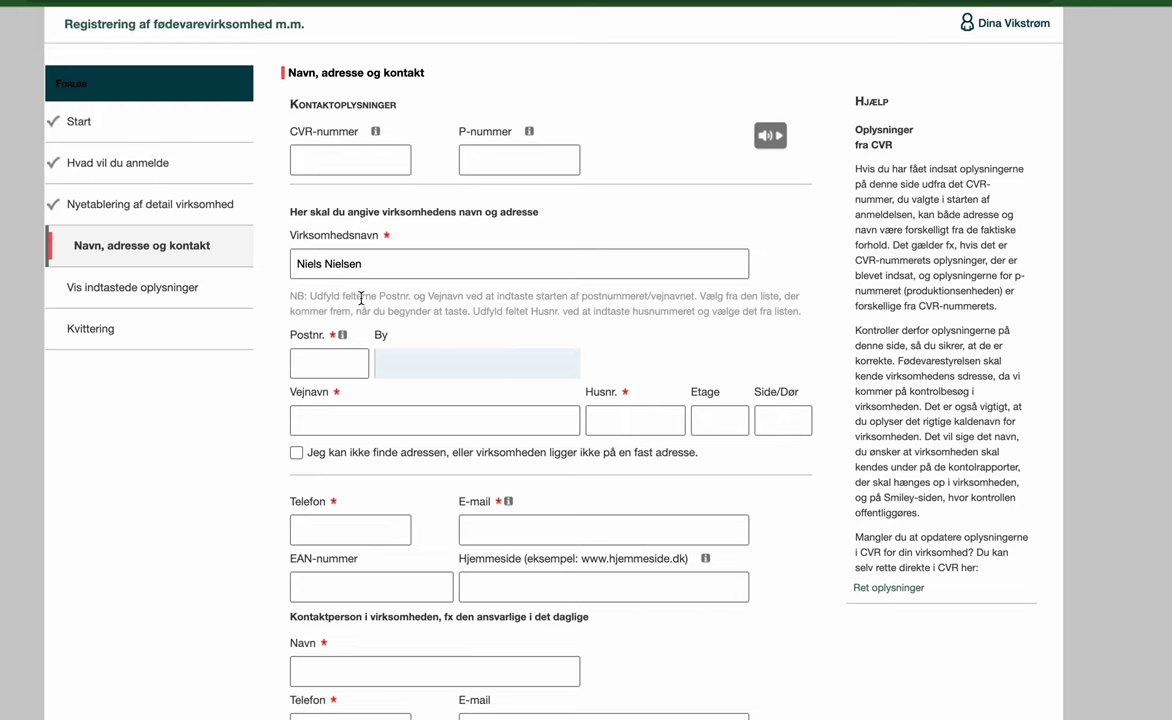
click(328, 364)
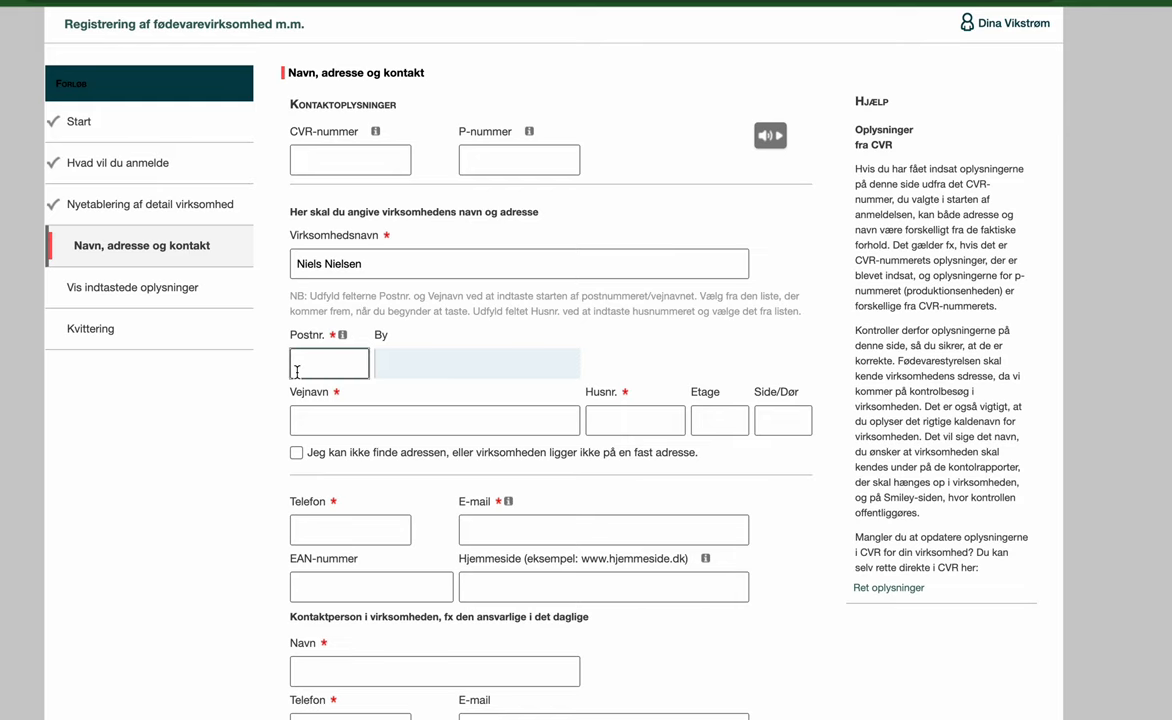
text(200)
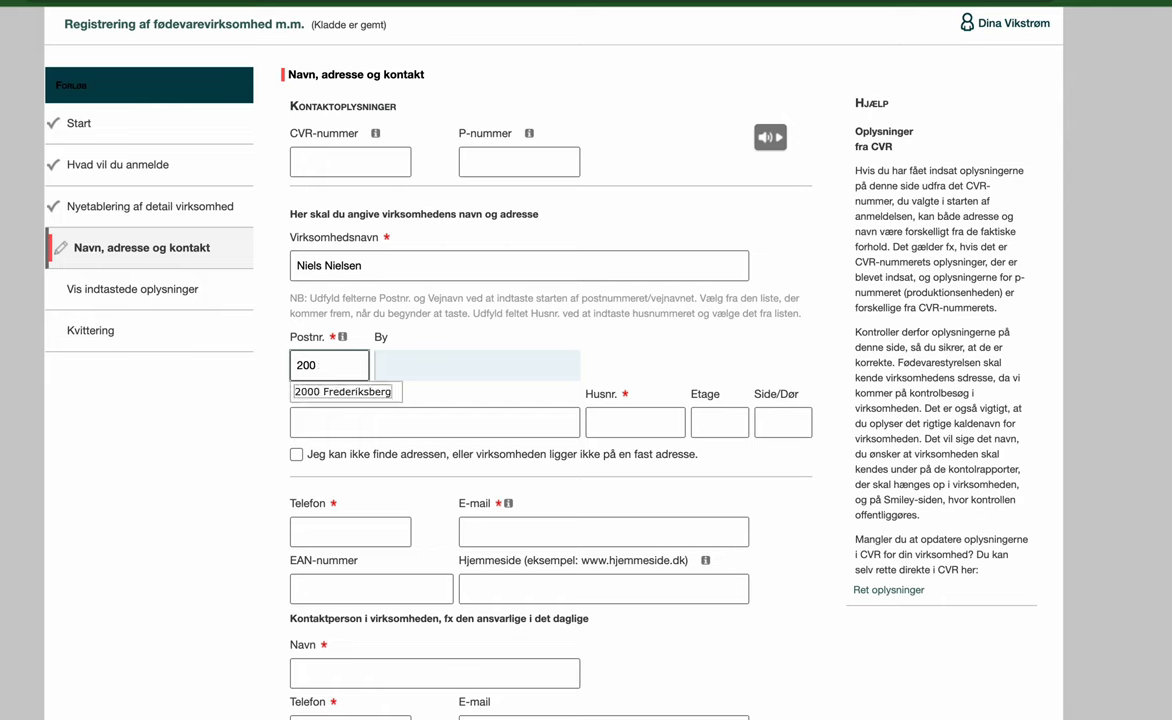
click(340, 390)
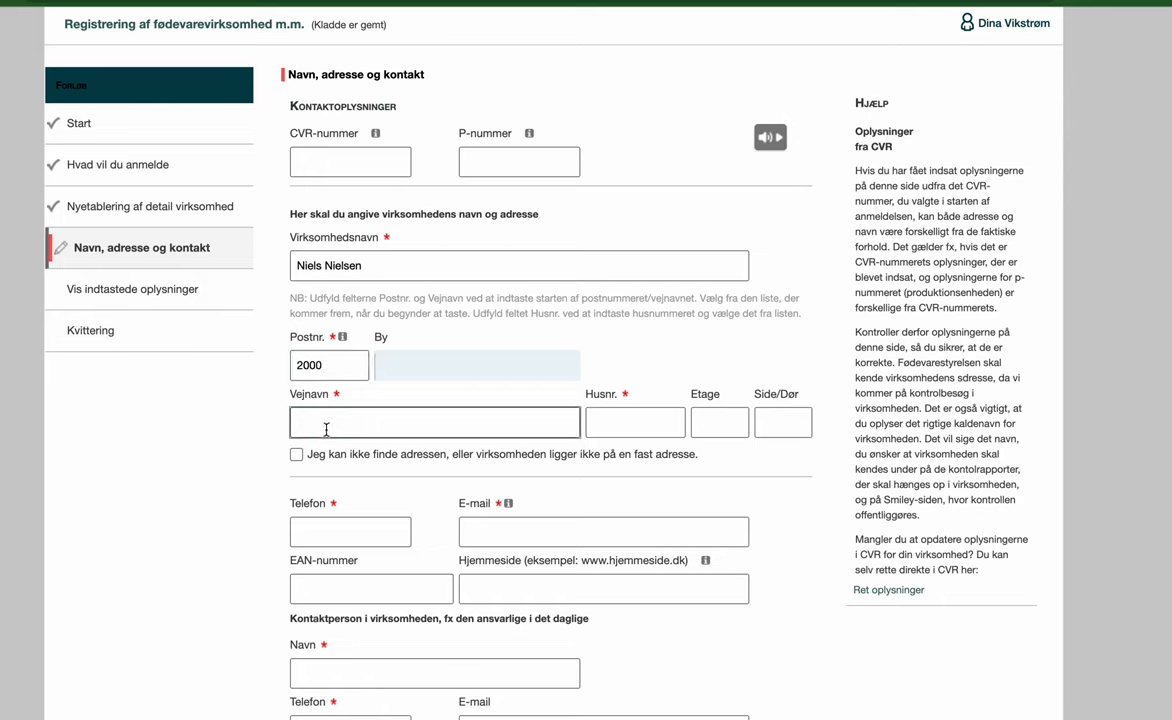
text(finse)
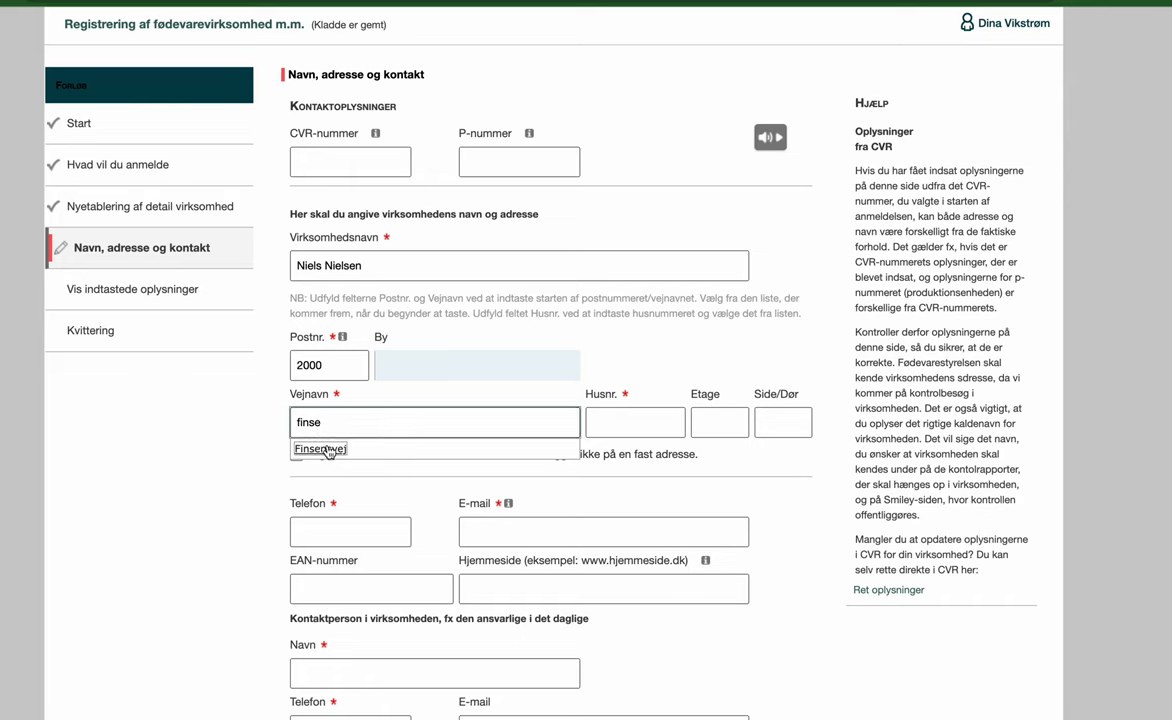
text(23)
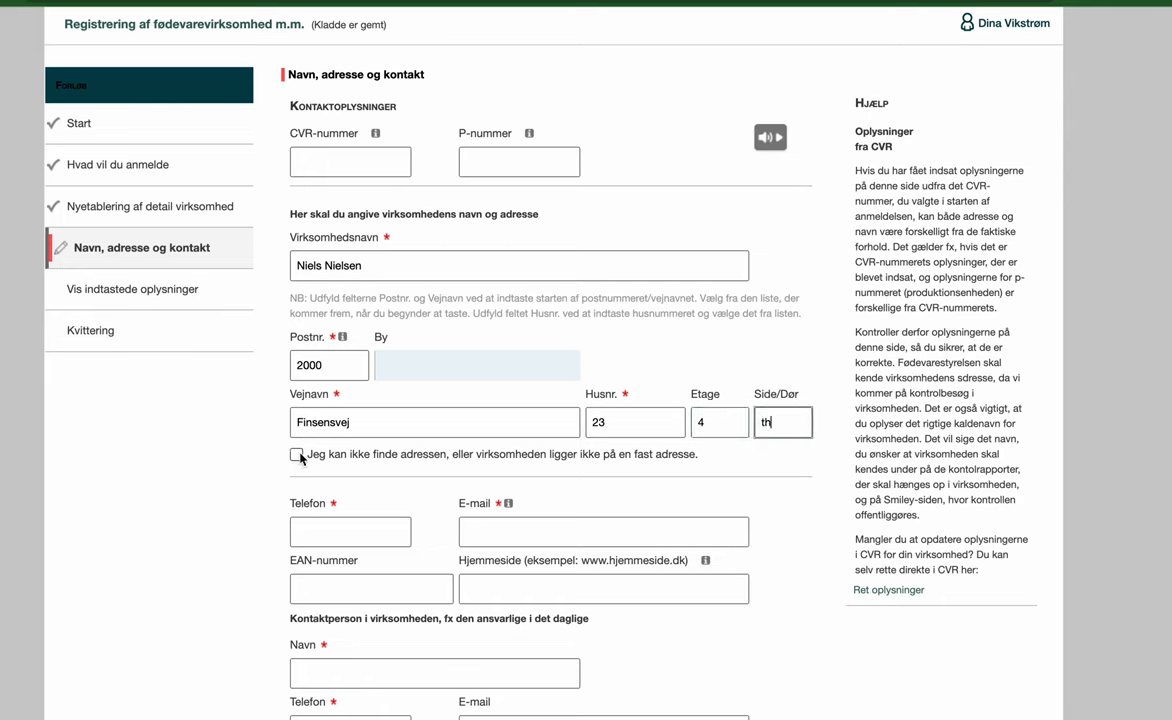
mouse_move(332, 448)
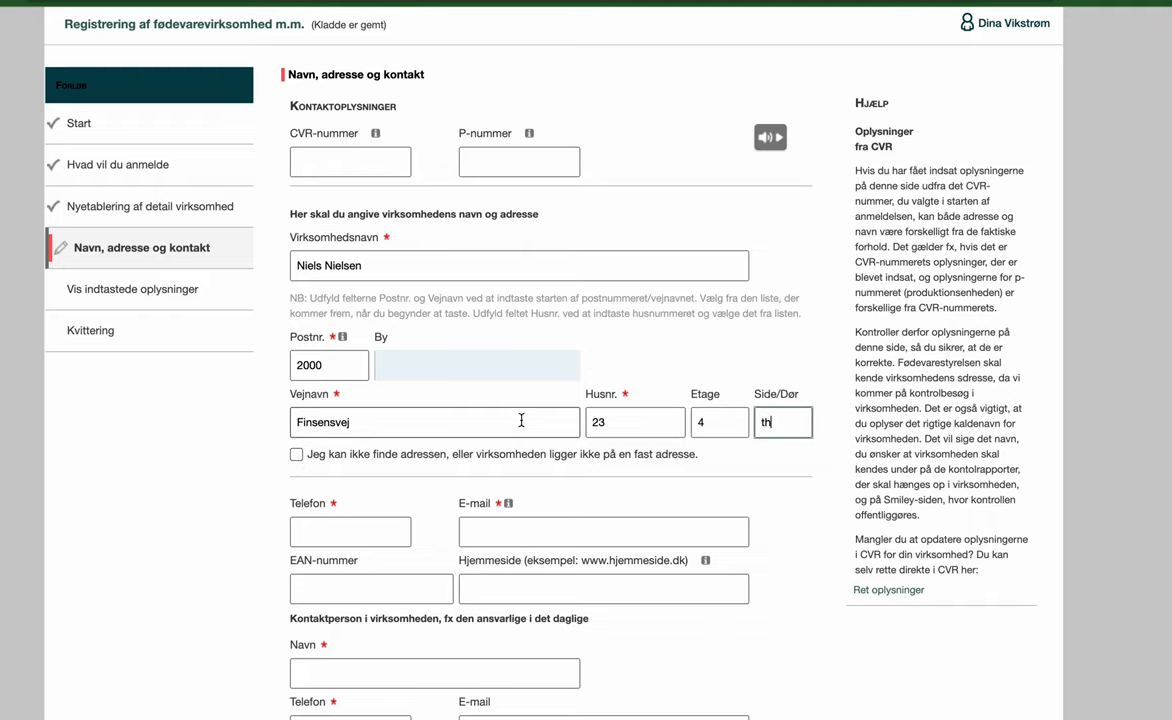
scroll(down, 3)
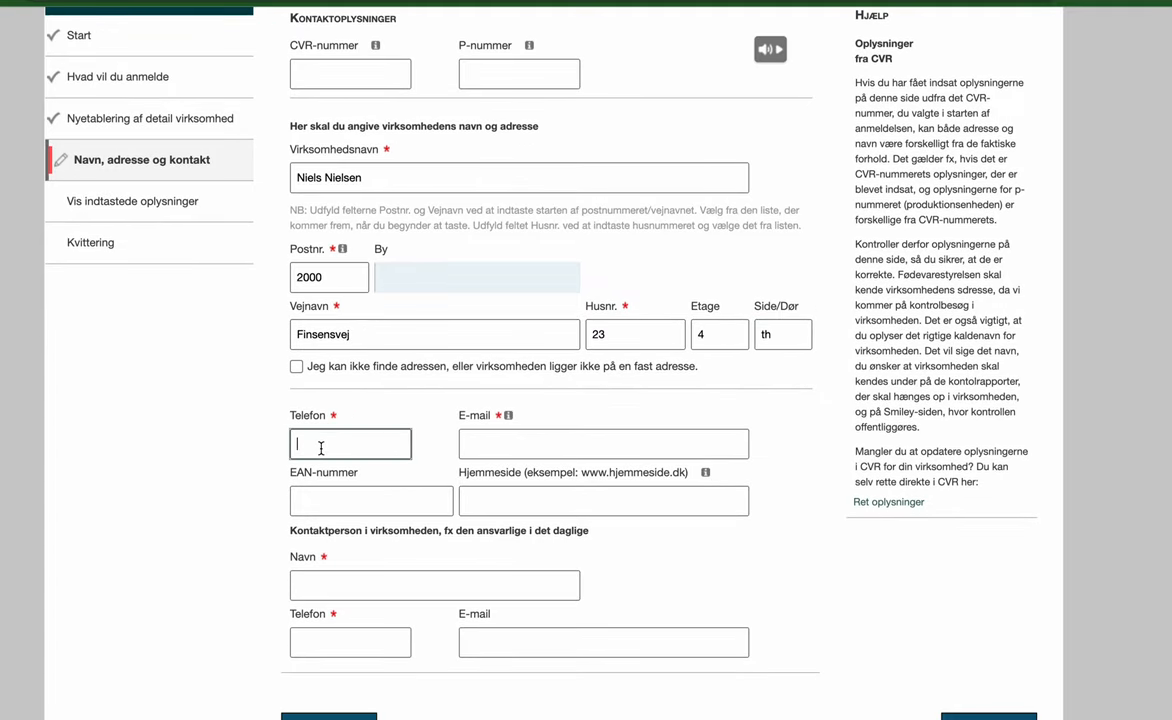
text(0000000)
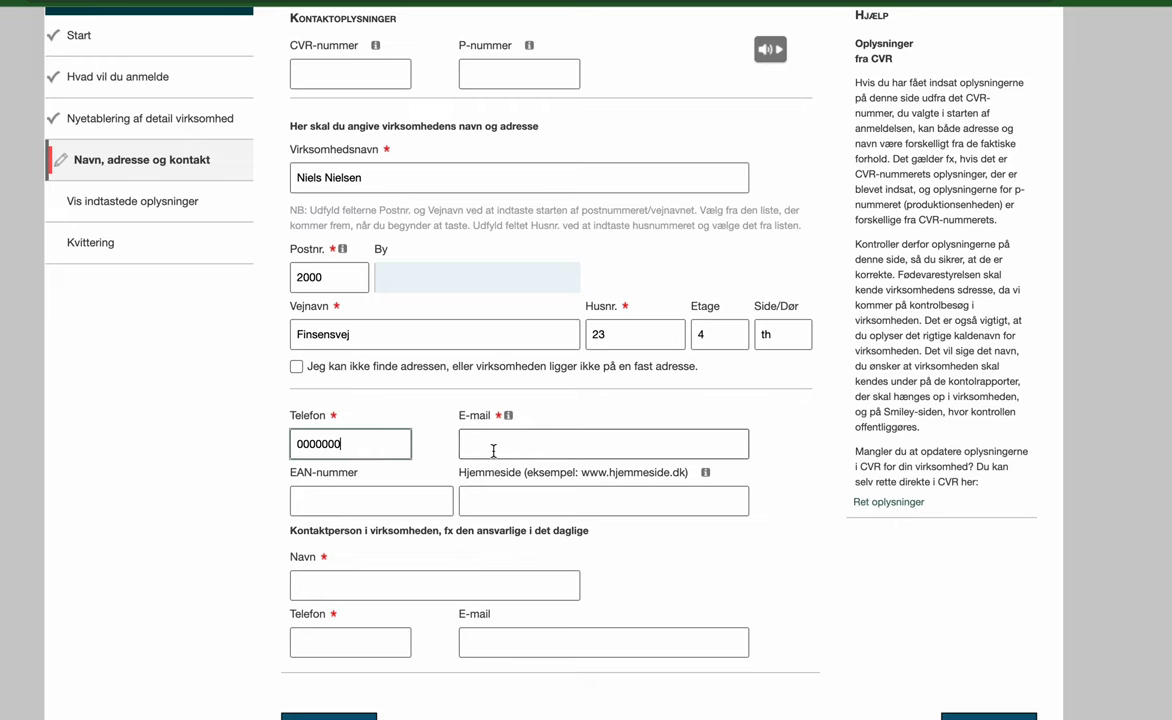
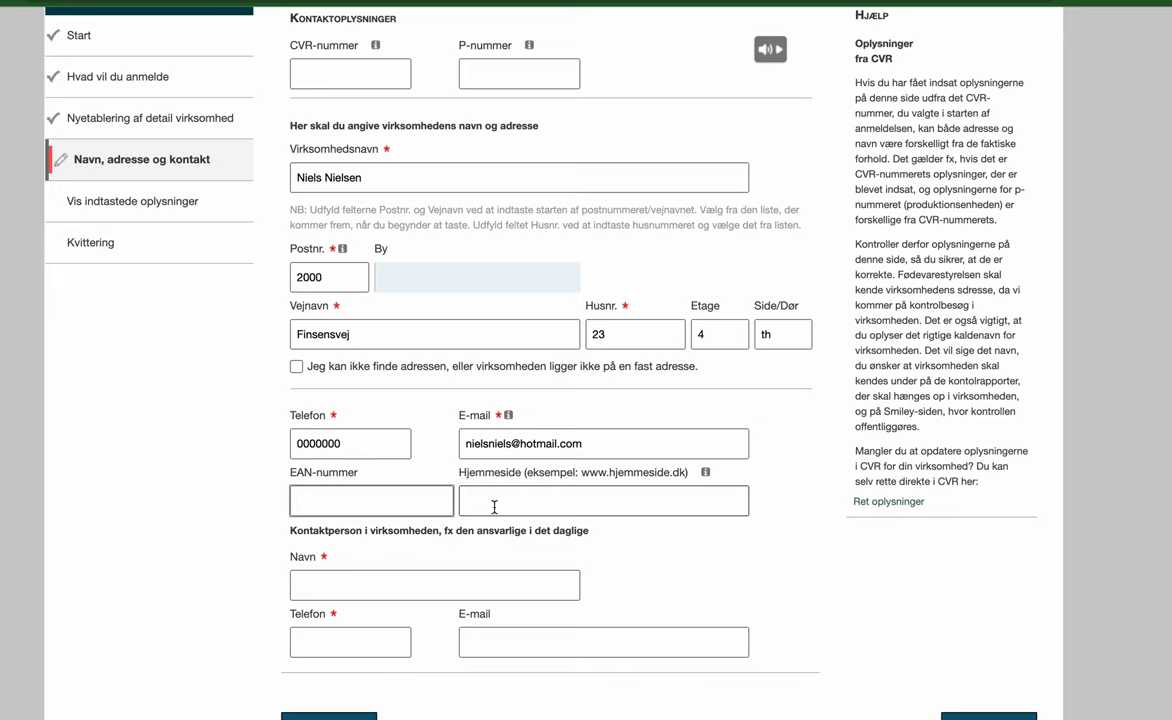
scroll(down, 3)
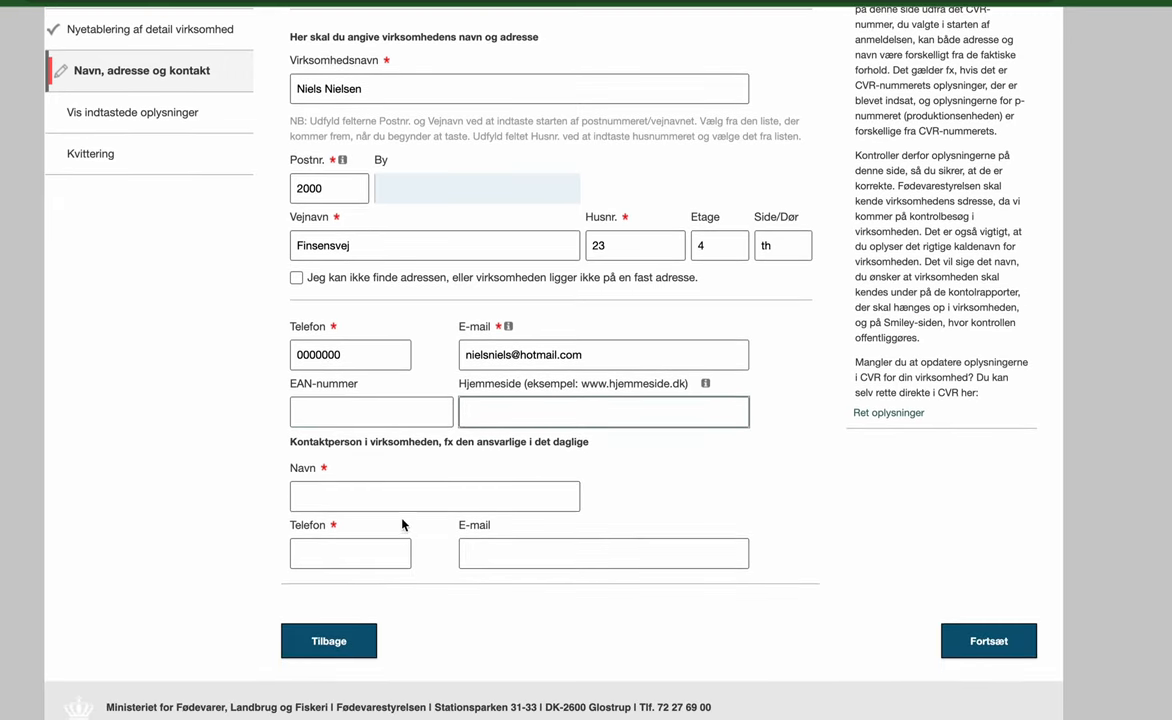
click(434, 496)
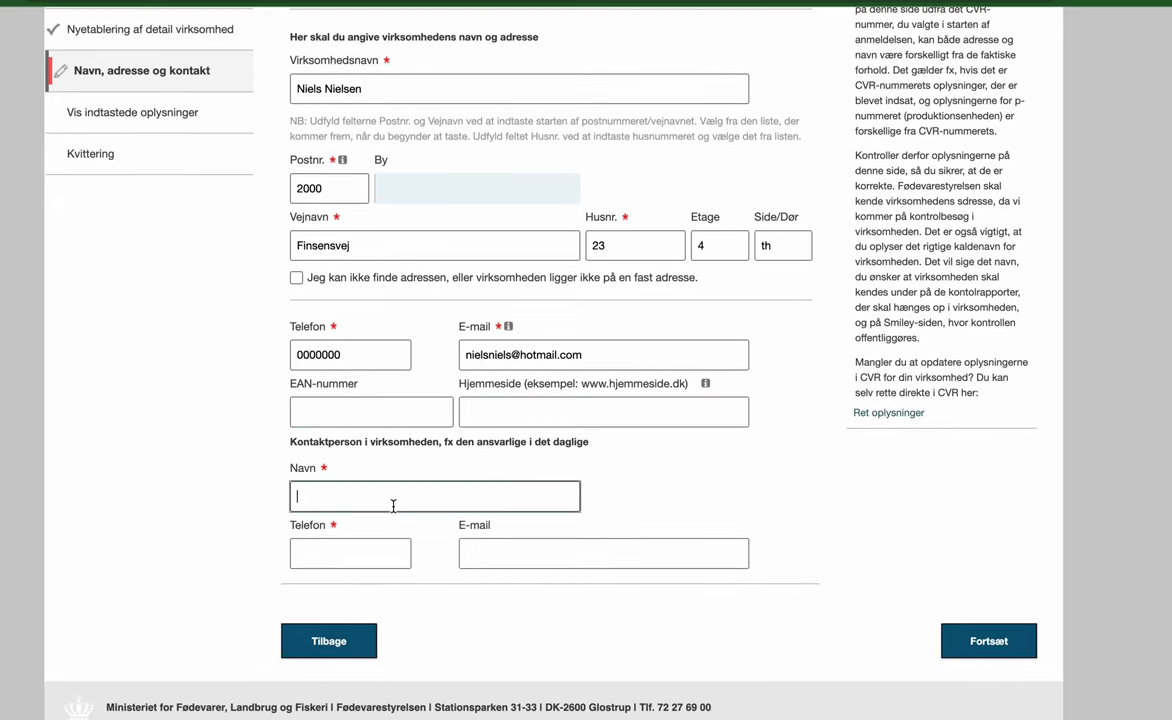
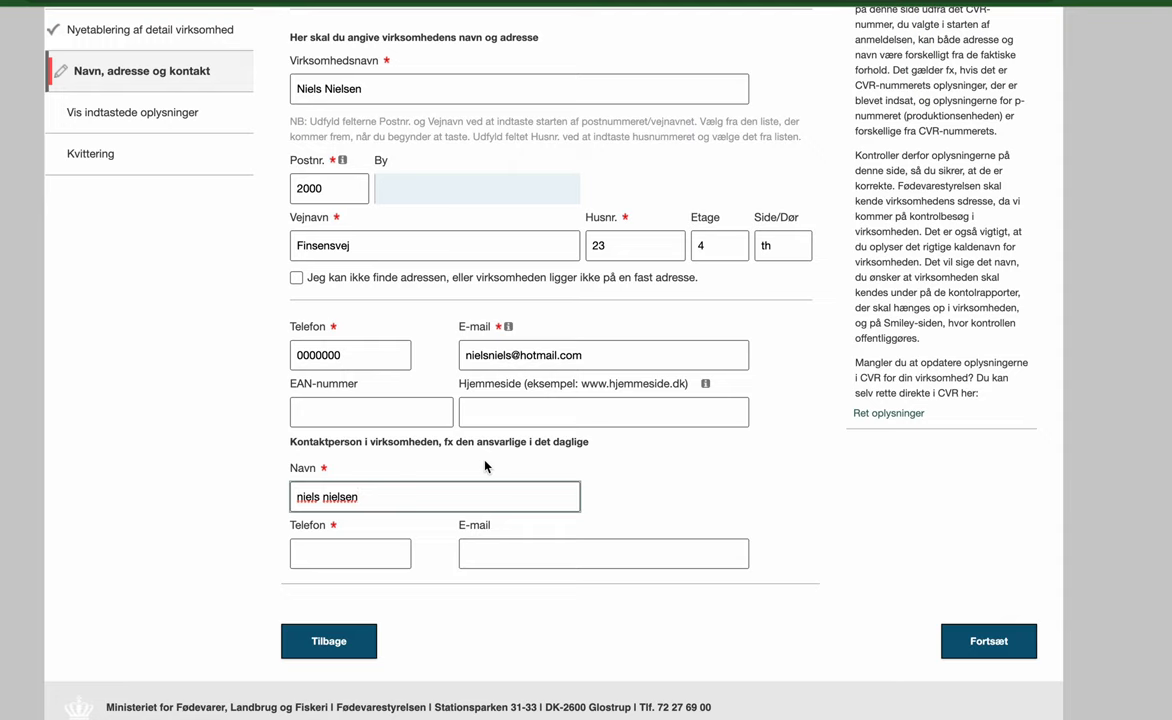
mouse_move(484, 468)
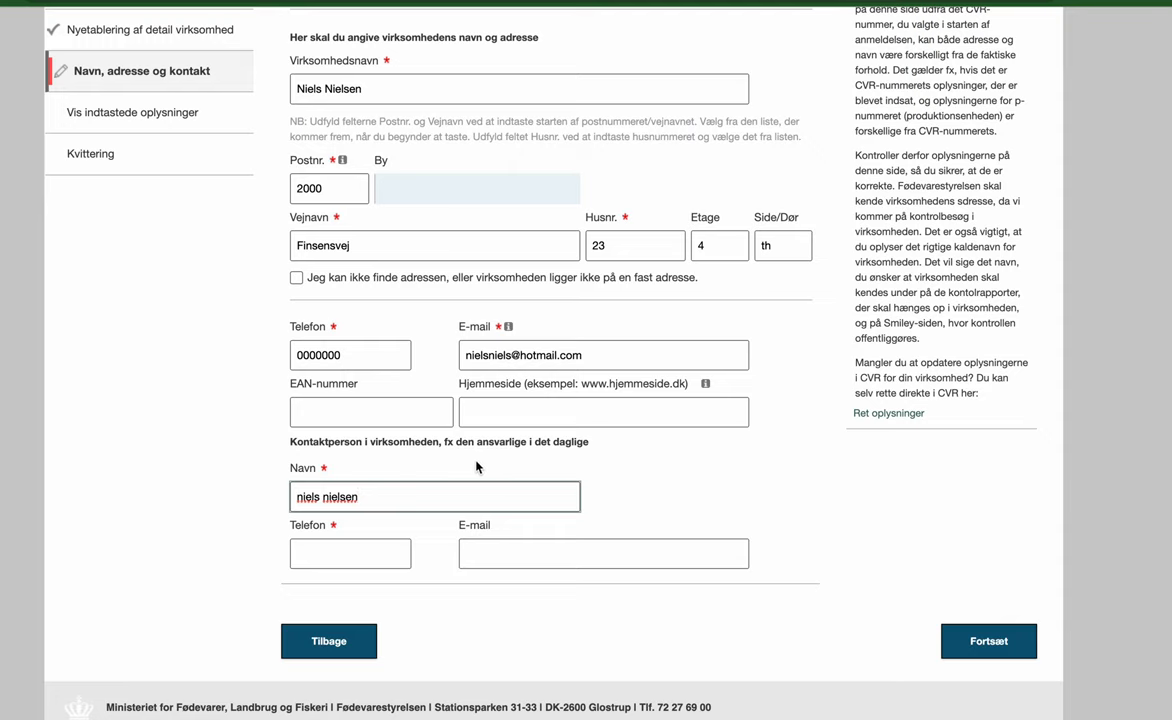
text(0)
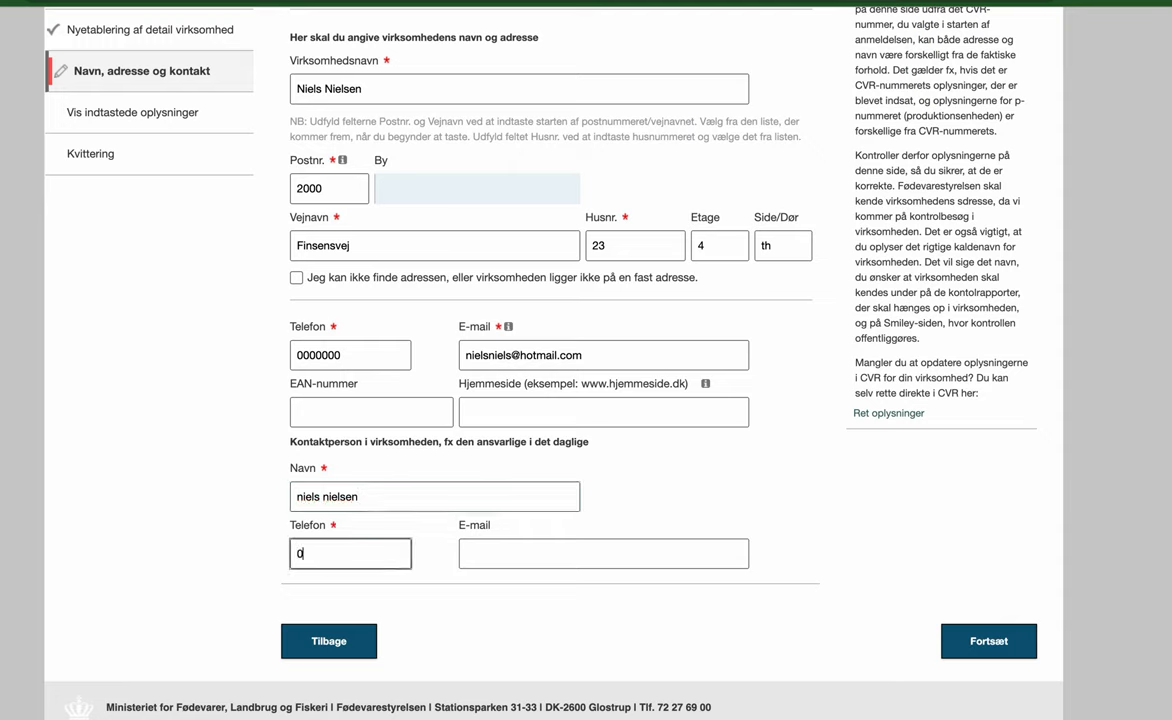
text(0000000)
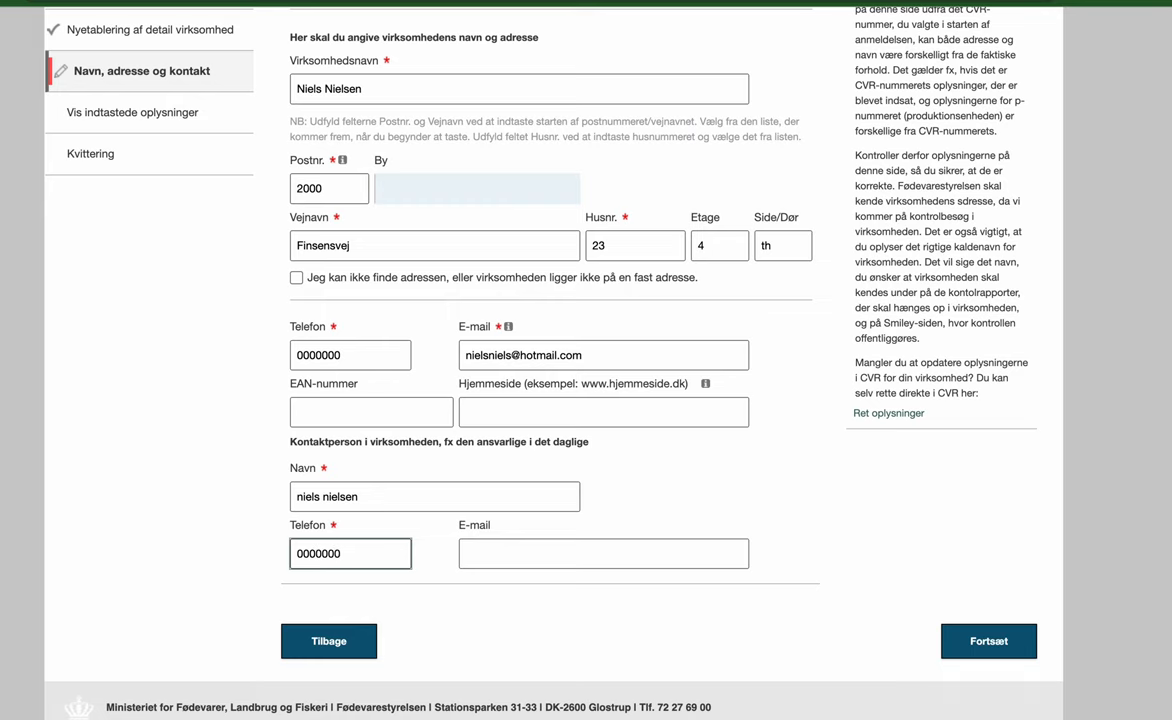
click(604, 552)
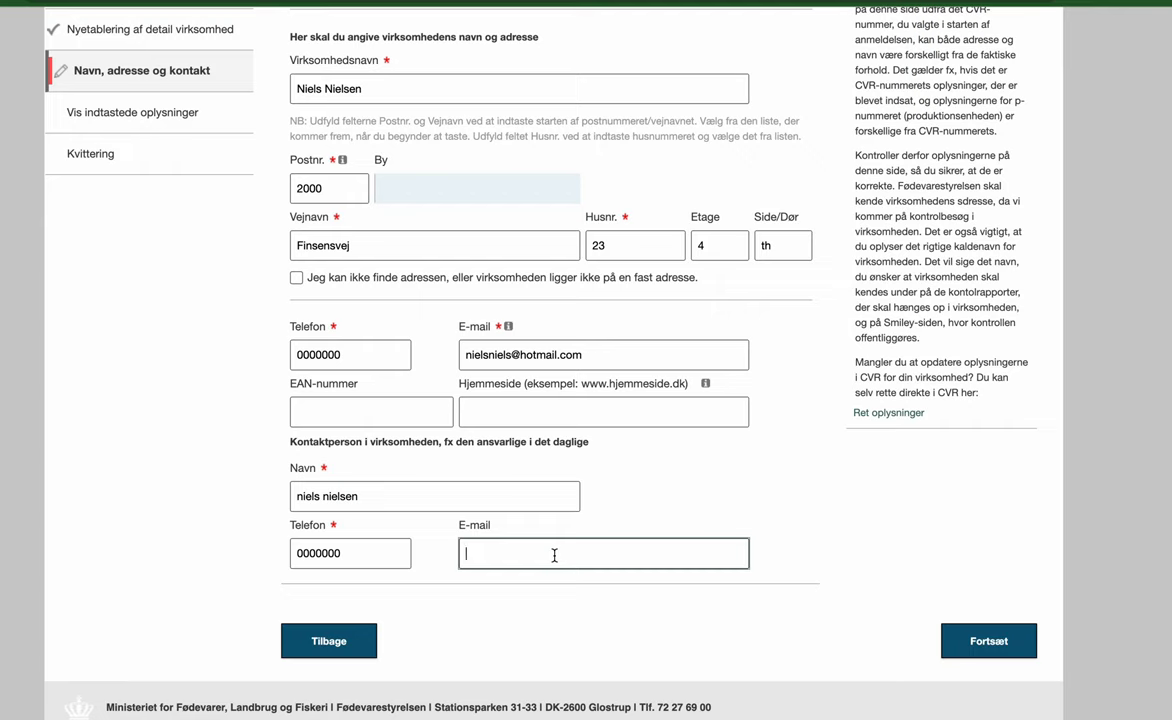
text(n)
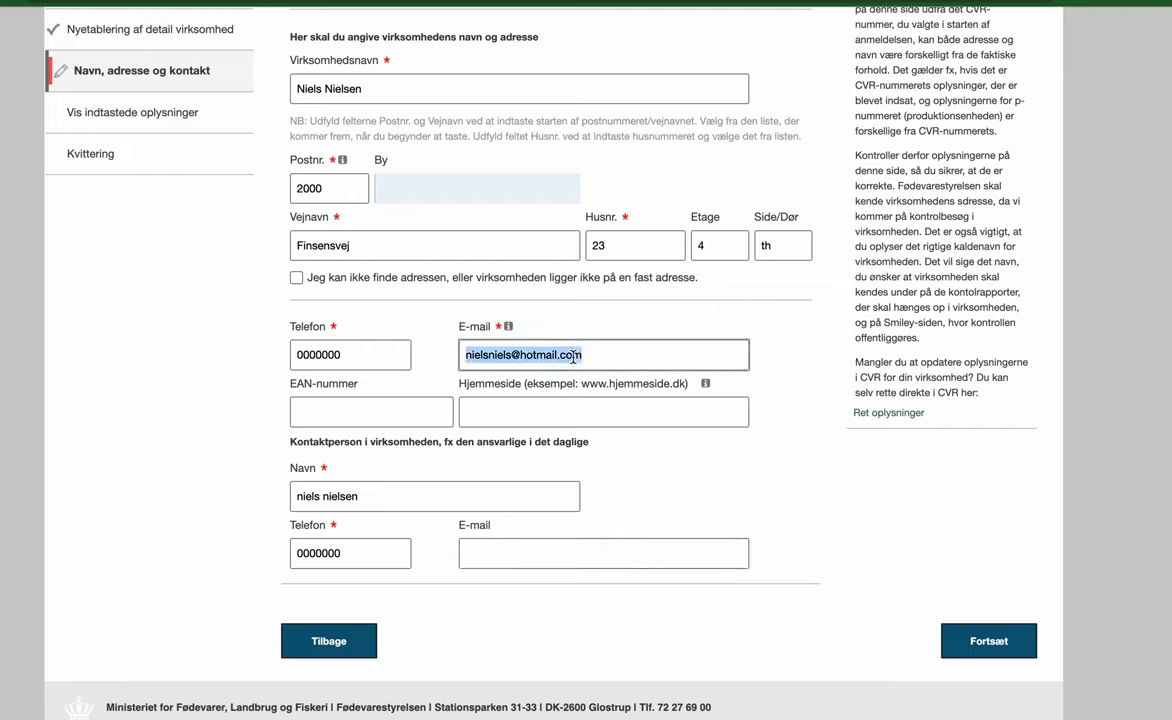
click(604, 552)
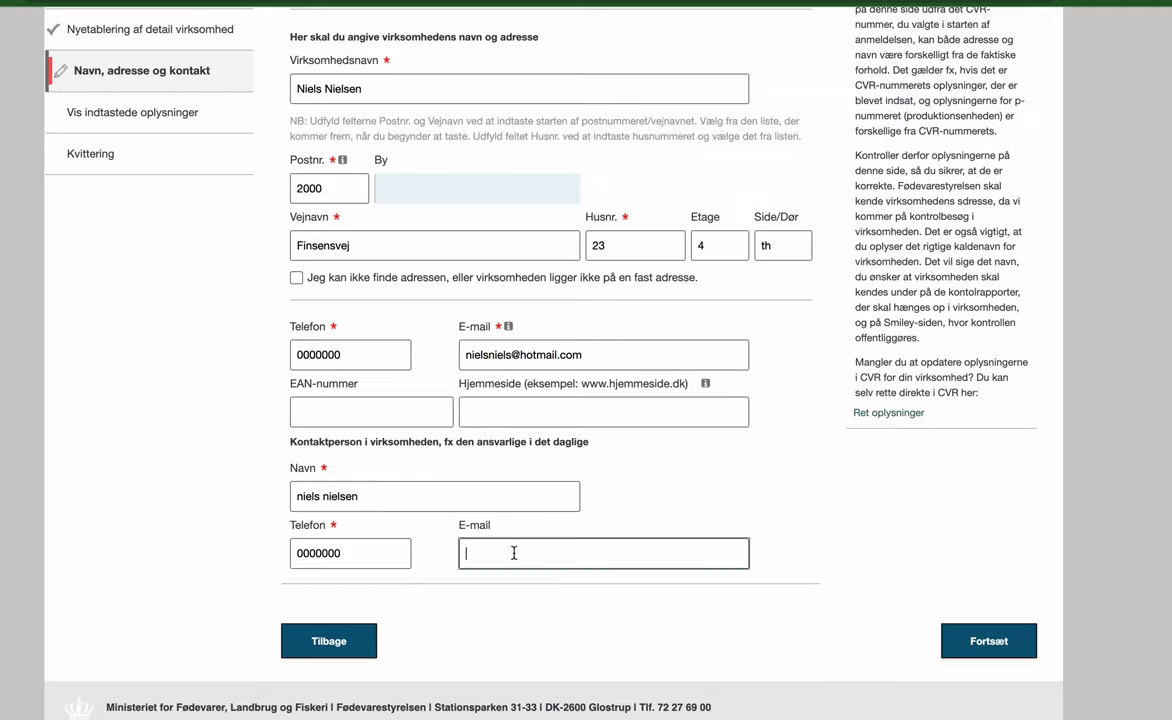
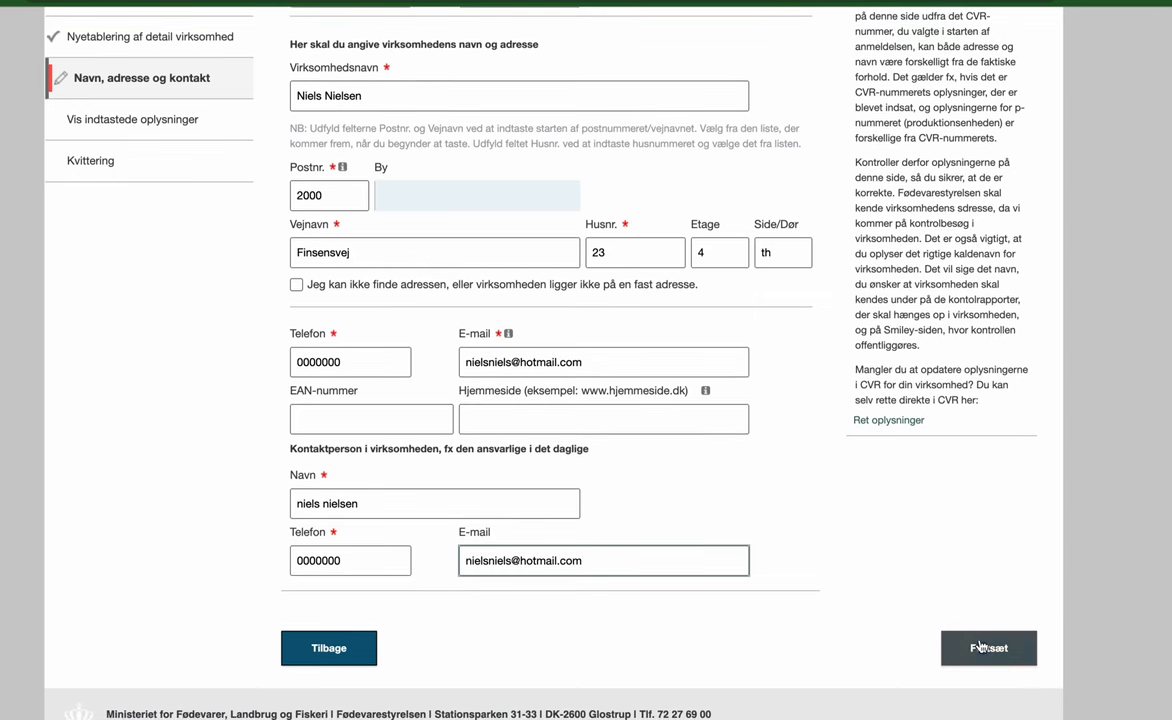
- After continuing is rejected, replace the placeholder phone number with an eight-digit one starting 233
click(988, 648)
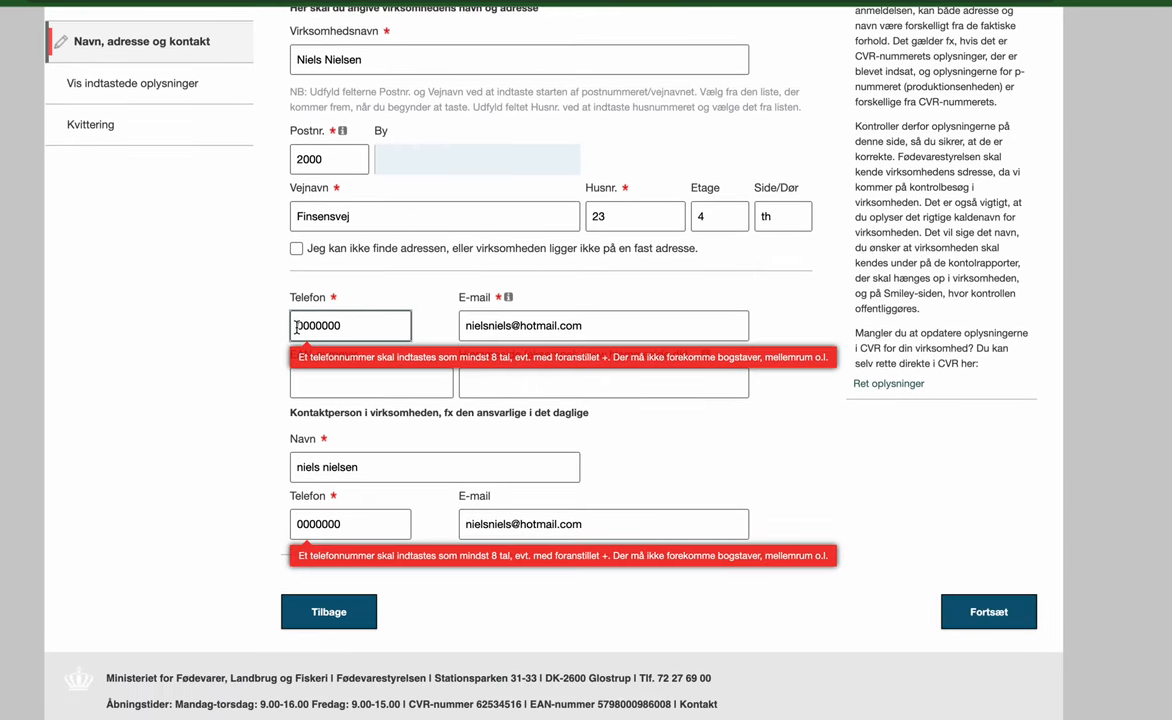
triple_click(350, 324)
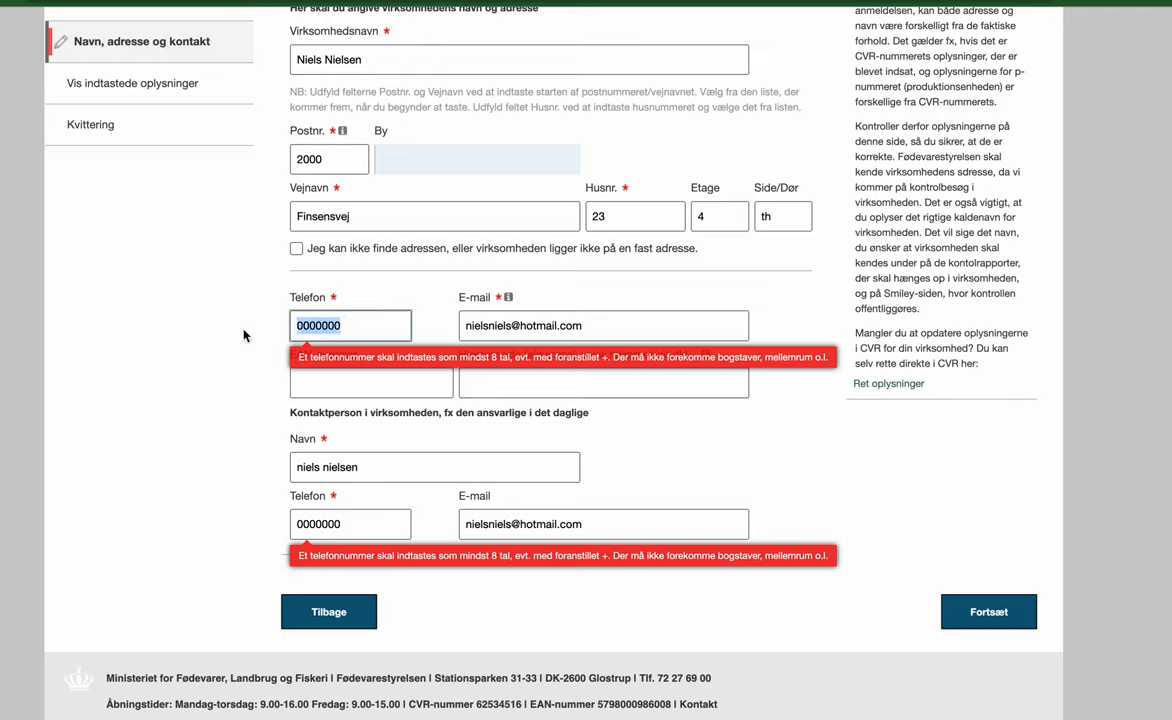
text(23344556)
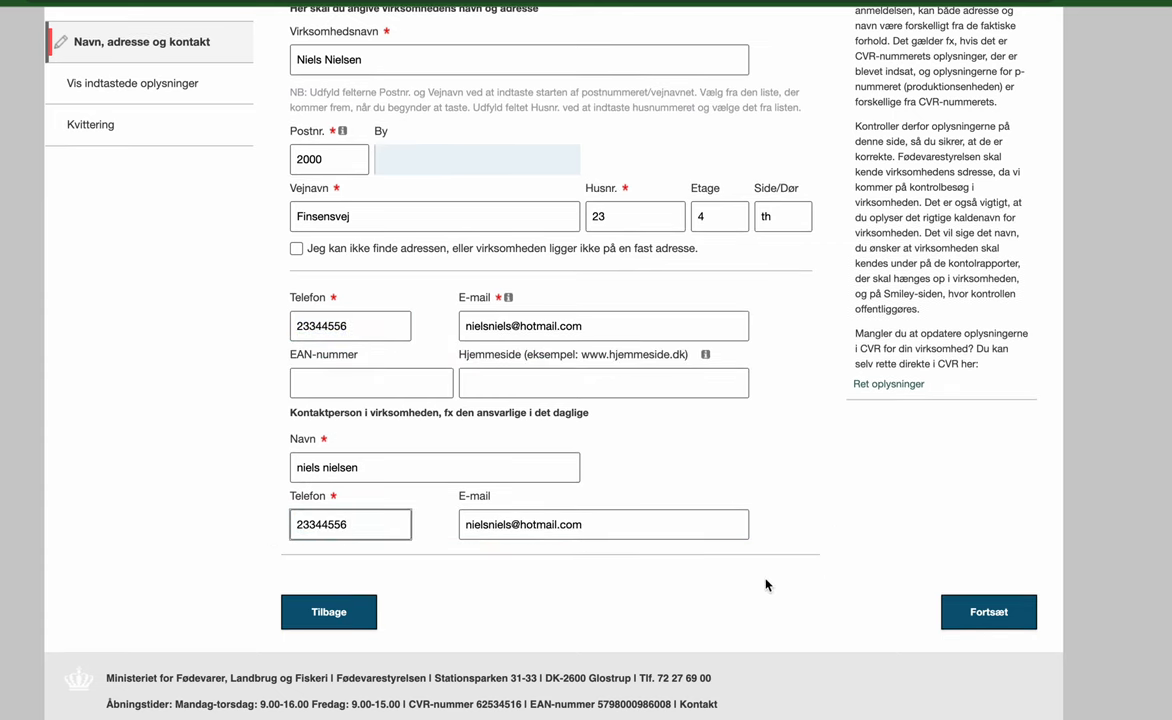
- Continue to the review step and view the entered details via Vis oplysninger
click(988, 612)
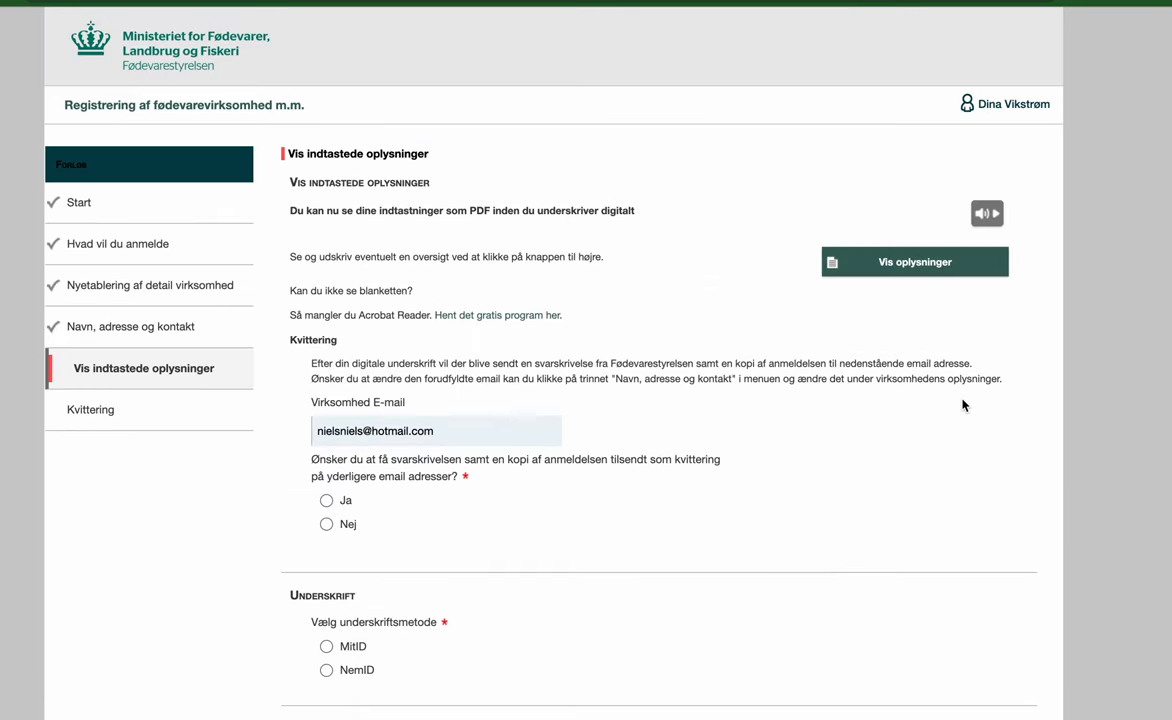
mouse_move(714, 520)
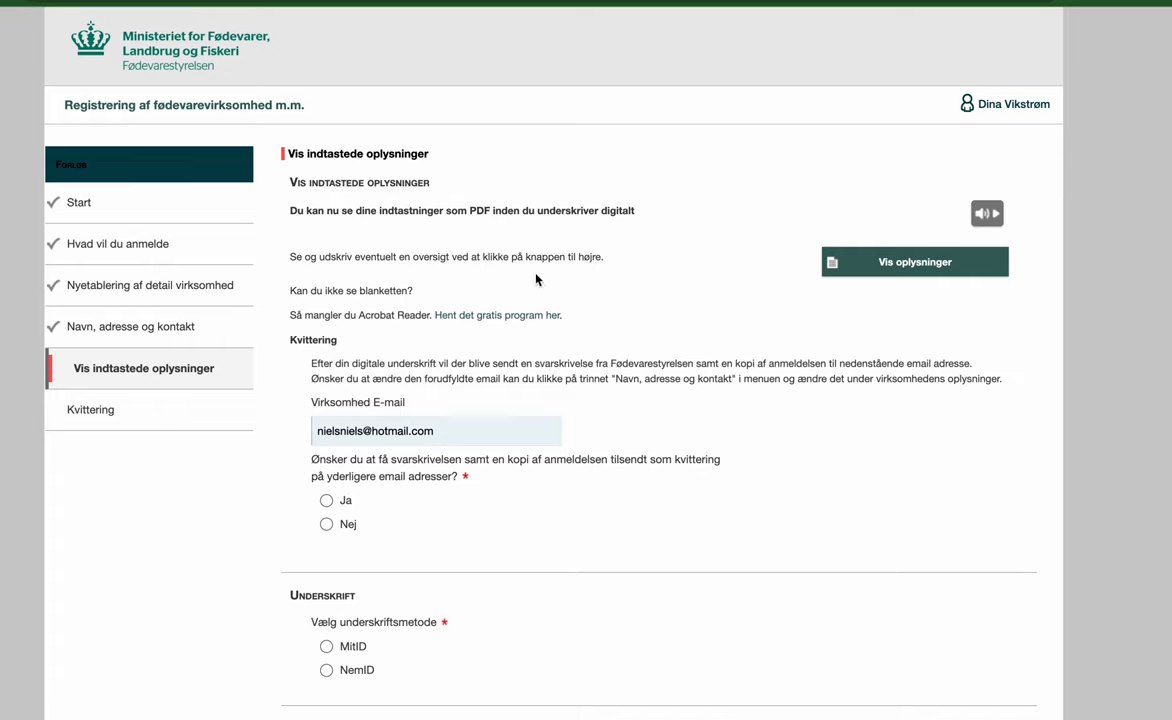
mouse_move(756, 266)
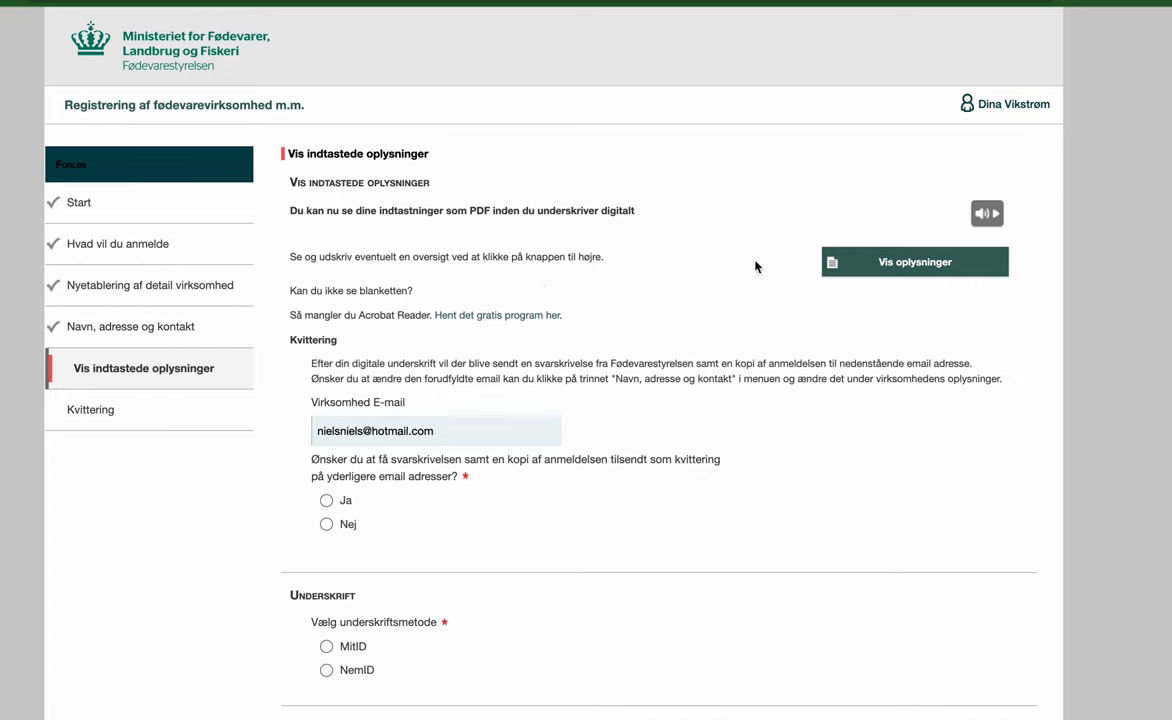
mouse_move(912, 276)
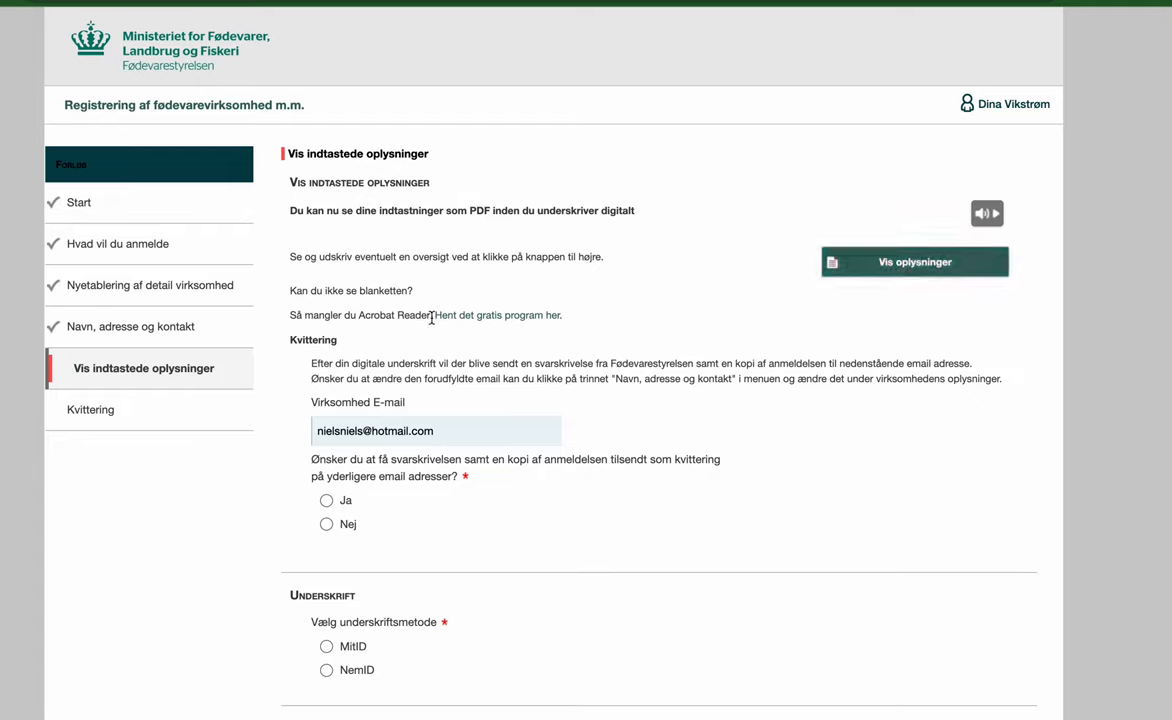
click(914, 260)
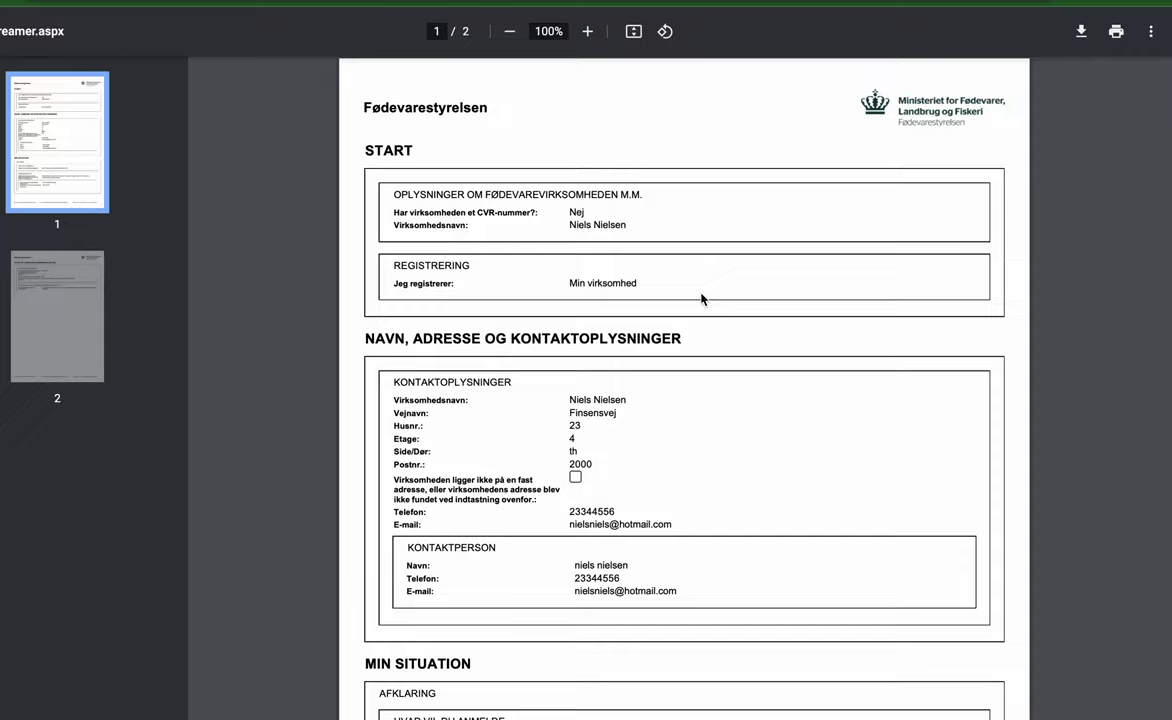
scroll(down, 3)
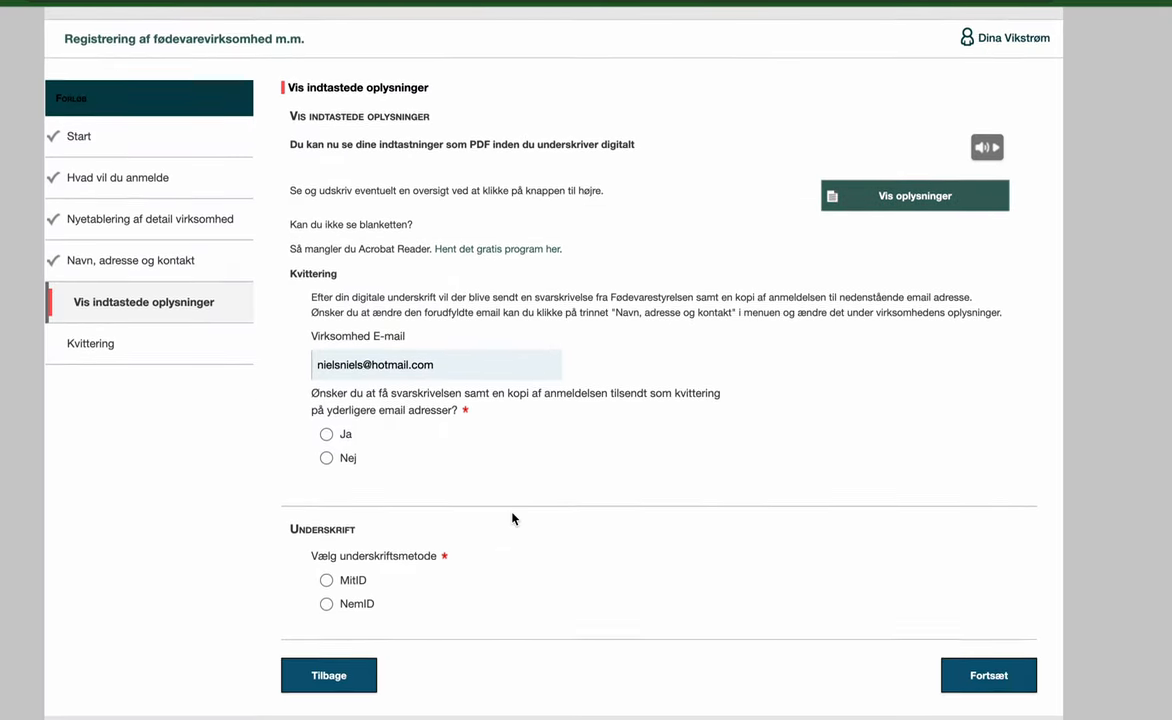
scroll(down, 3)
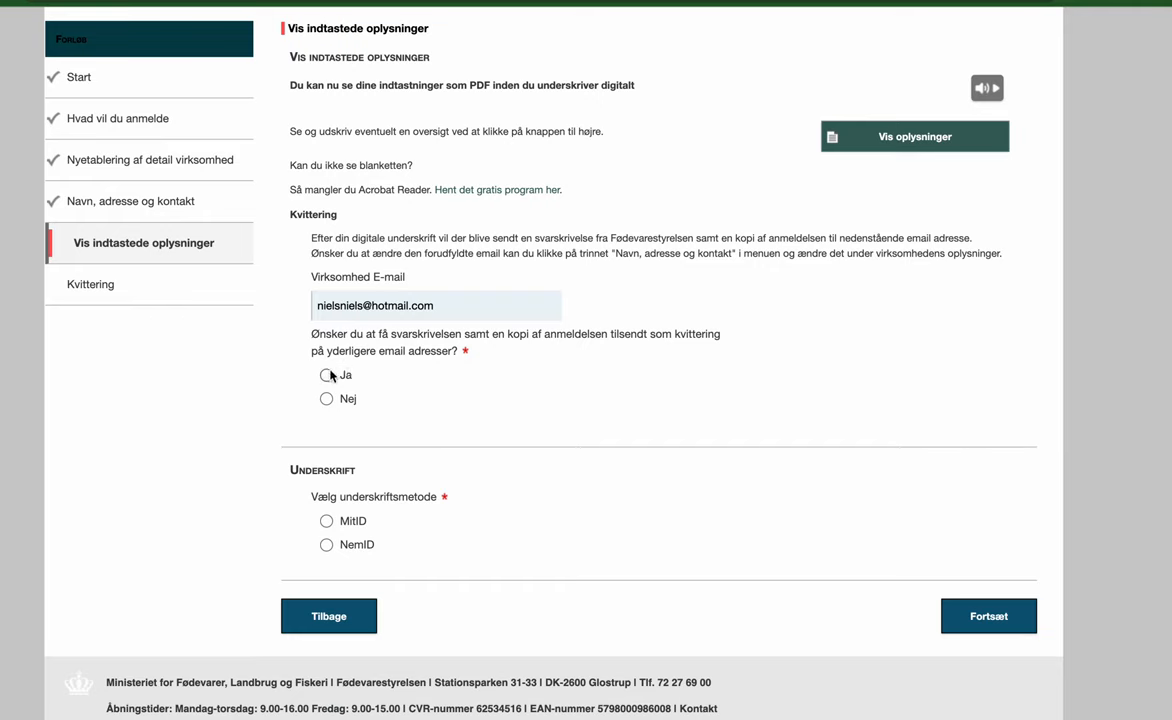
- Request a receipt copy under Kvittering and select MitID as the signing method
click(326, 376)
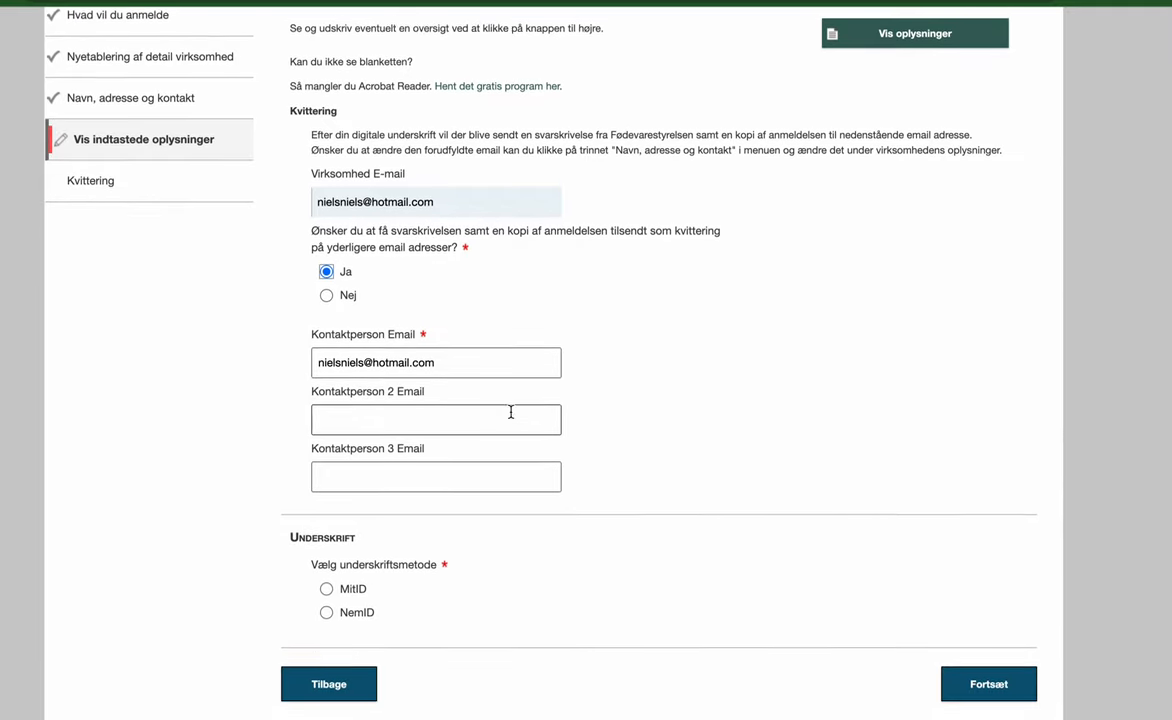
scroll(down, 3)
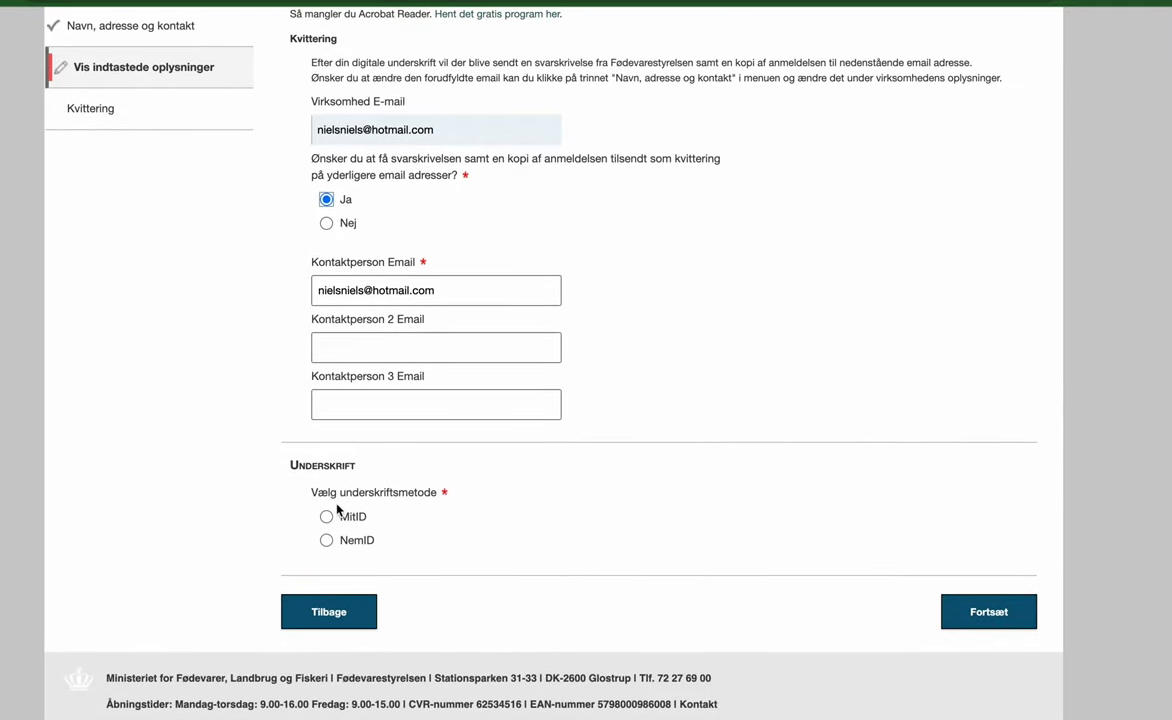
click(326, 516)
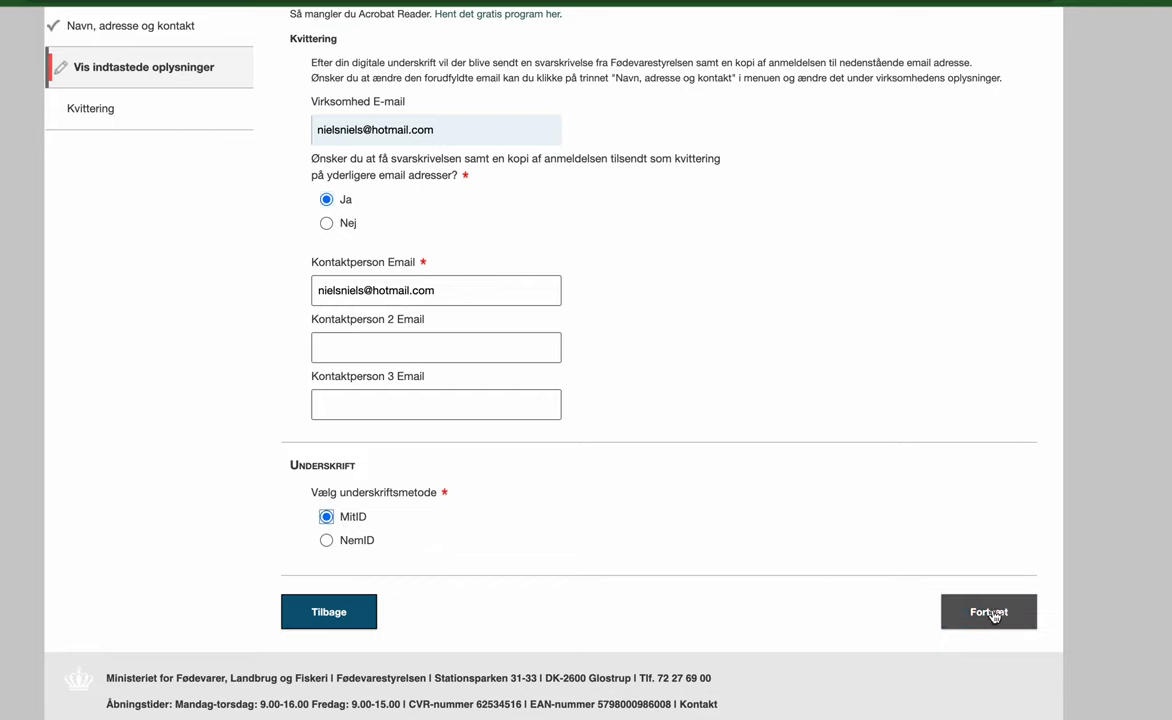
- Continue to Underskriv og send digitalt and read through the Signdata.txt summary
click(988, 612)
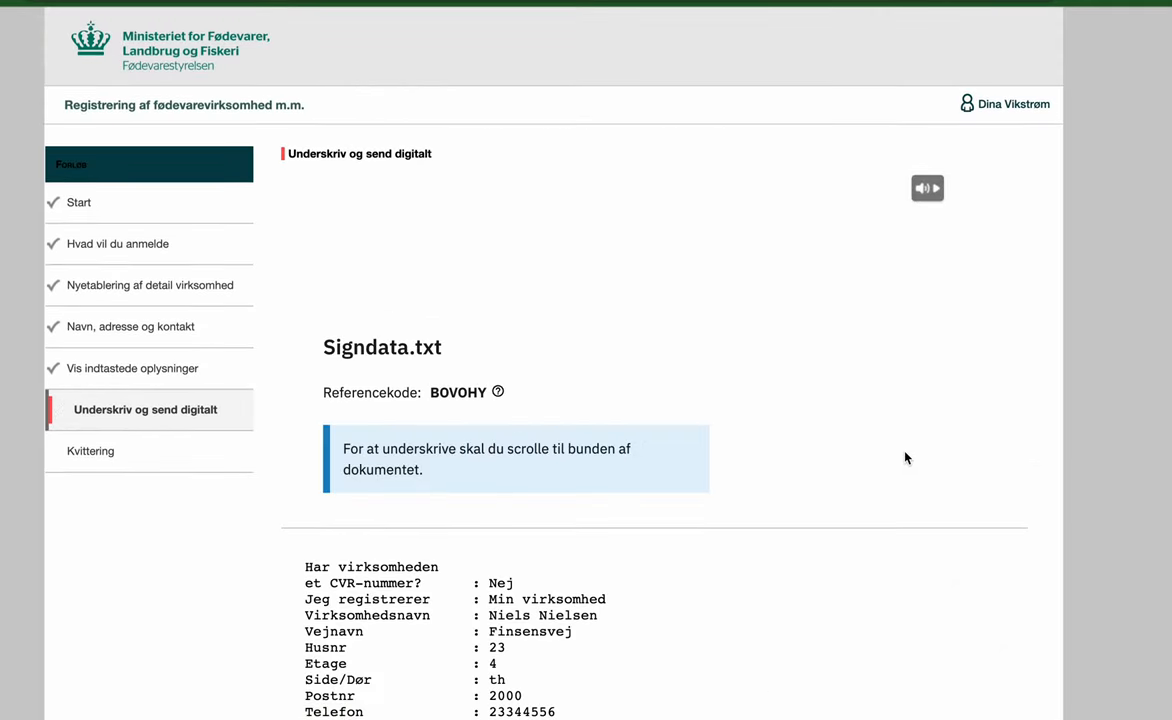
scroll(down, 3)
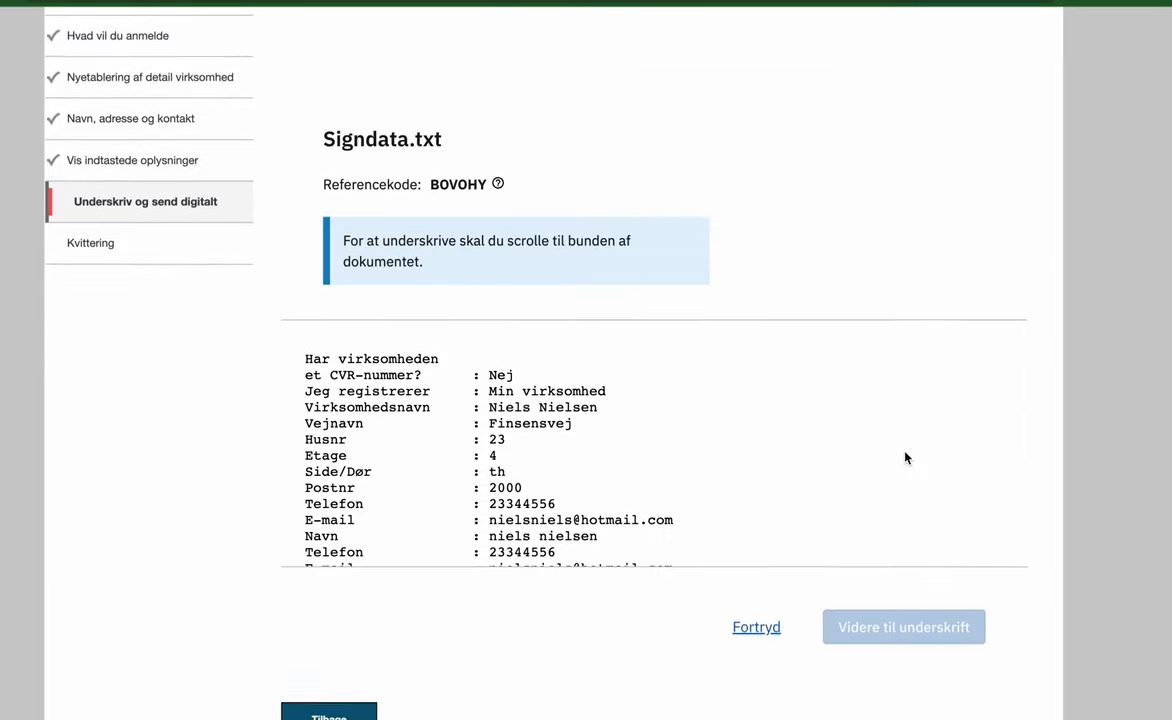
scroll(down, 3)
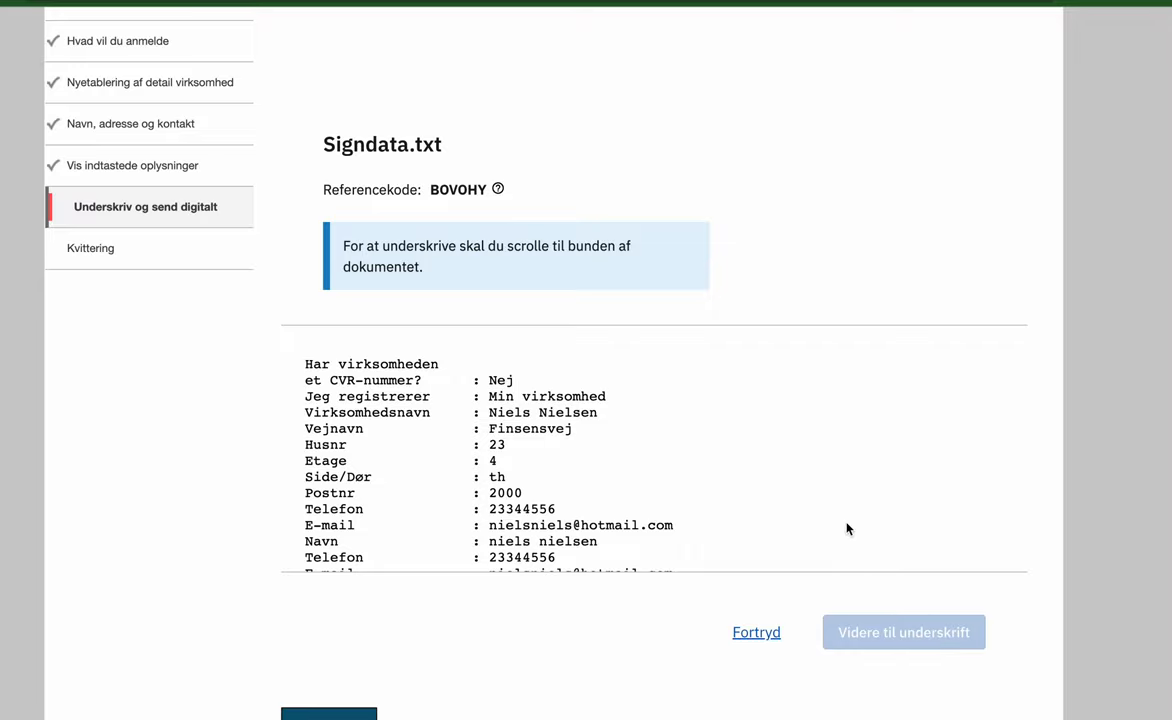
scroll(down, 3)
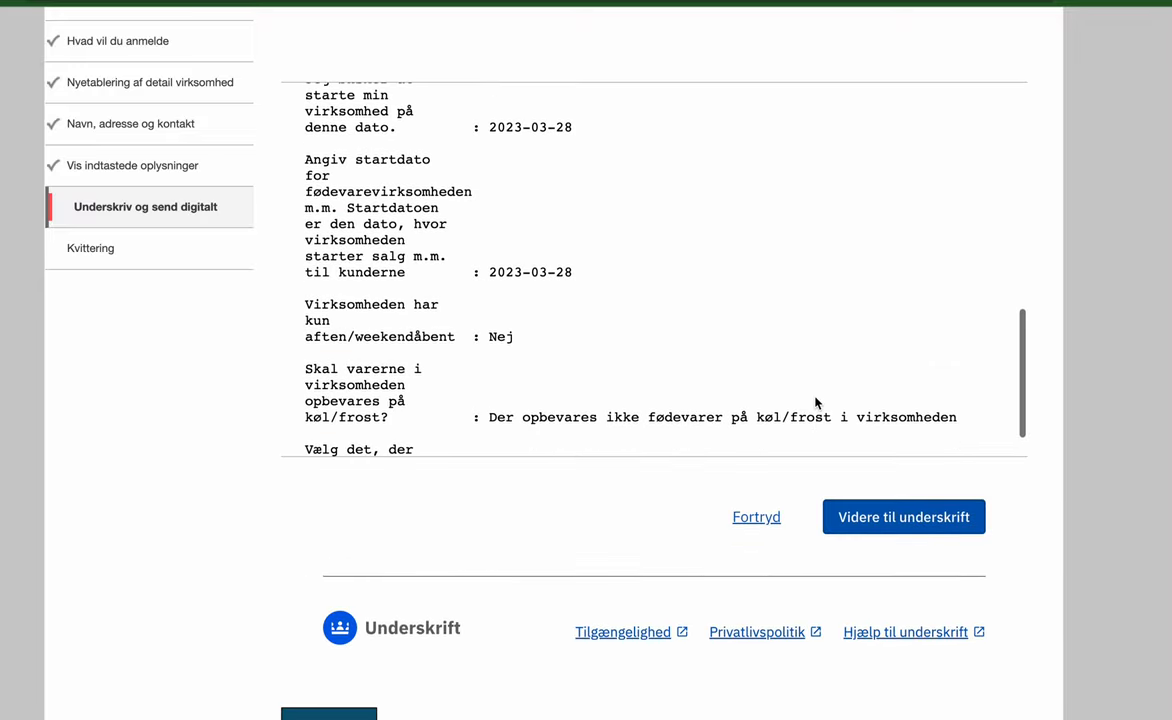
scroll(down, 3)
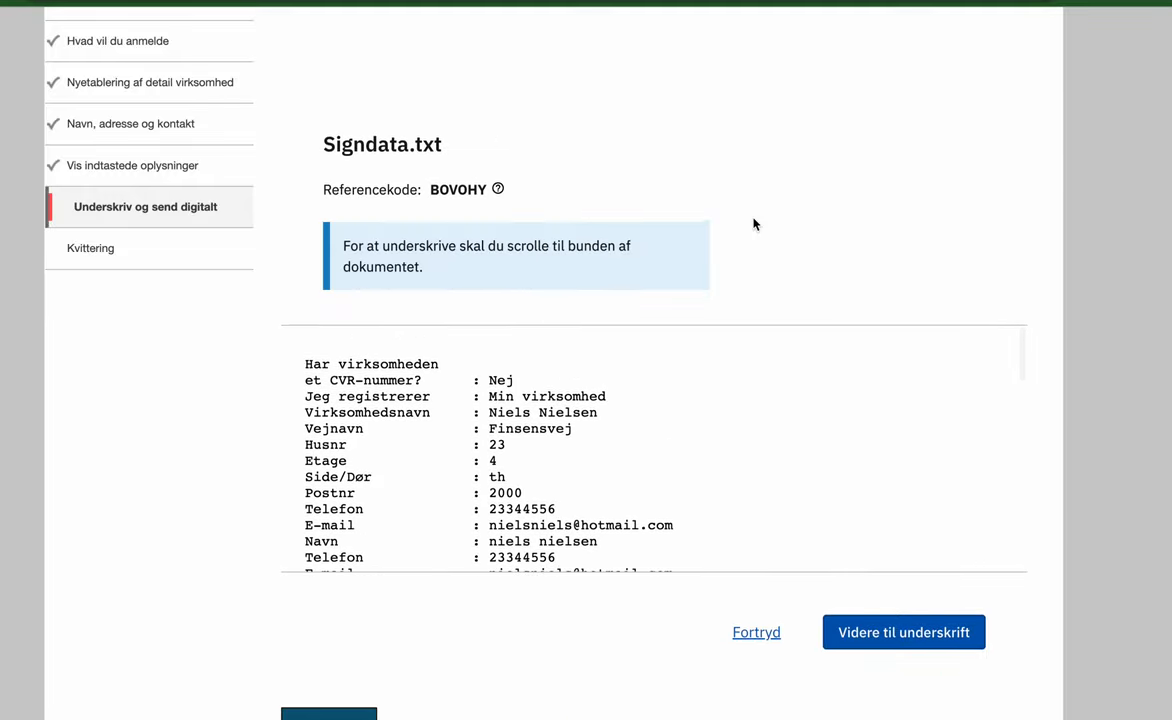
scroll(down, 3)
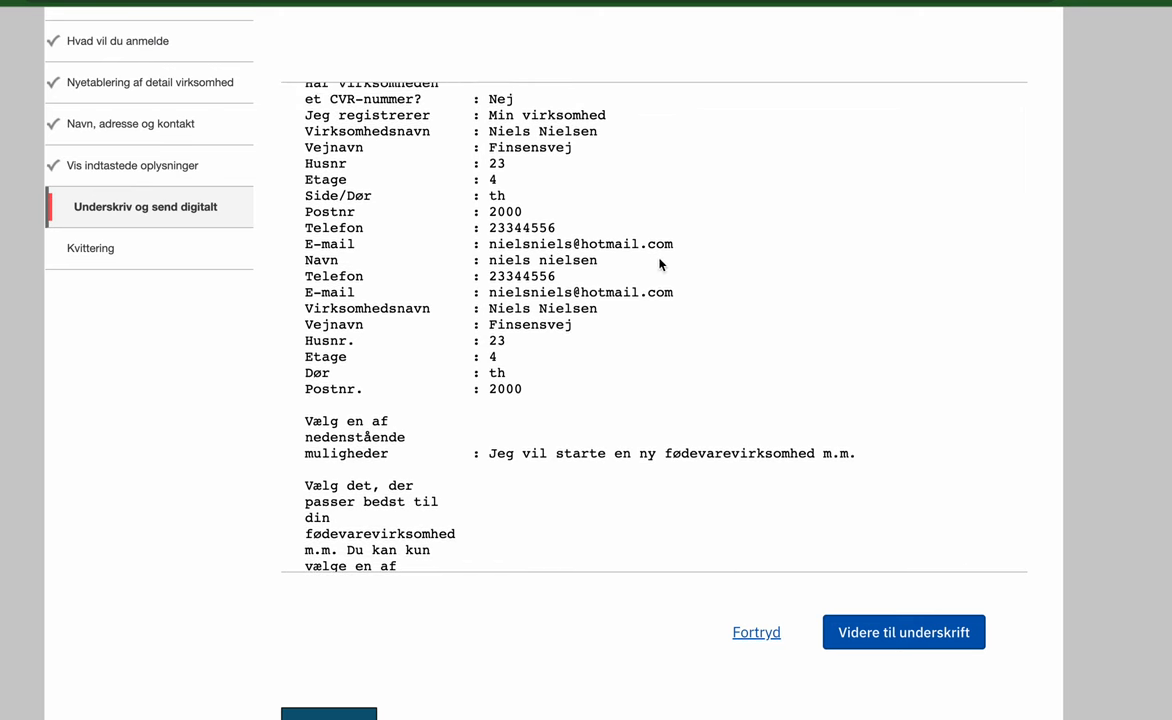
double_click(544, 308)
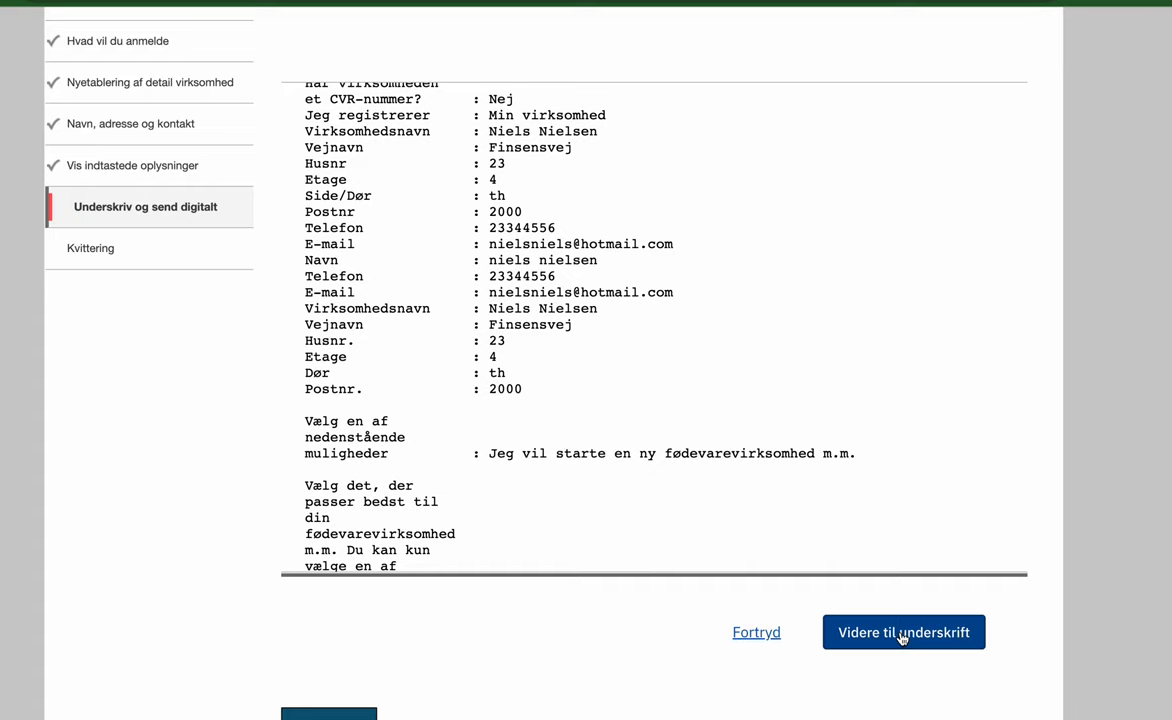
scroll(down, 3)
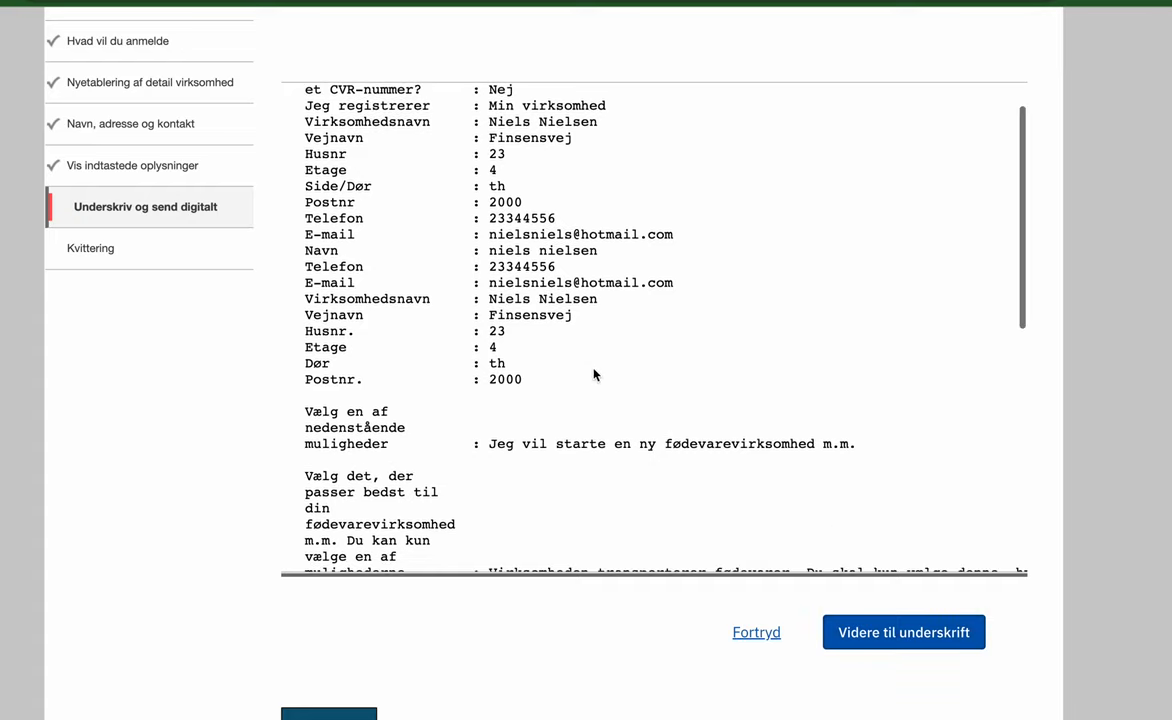
scroll(down, 3)
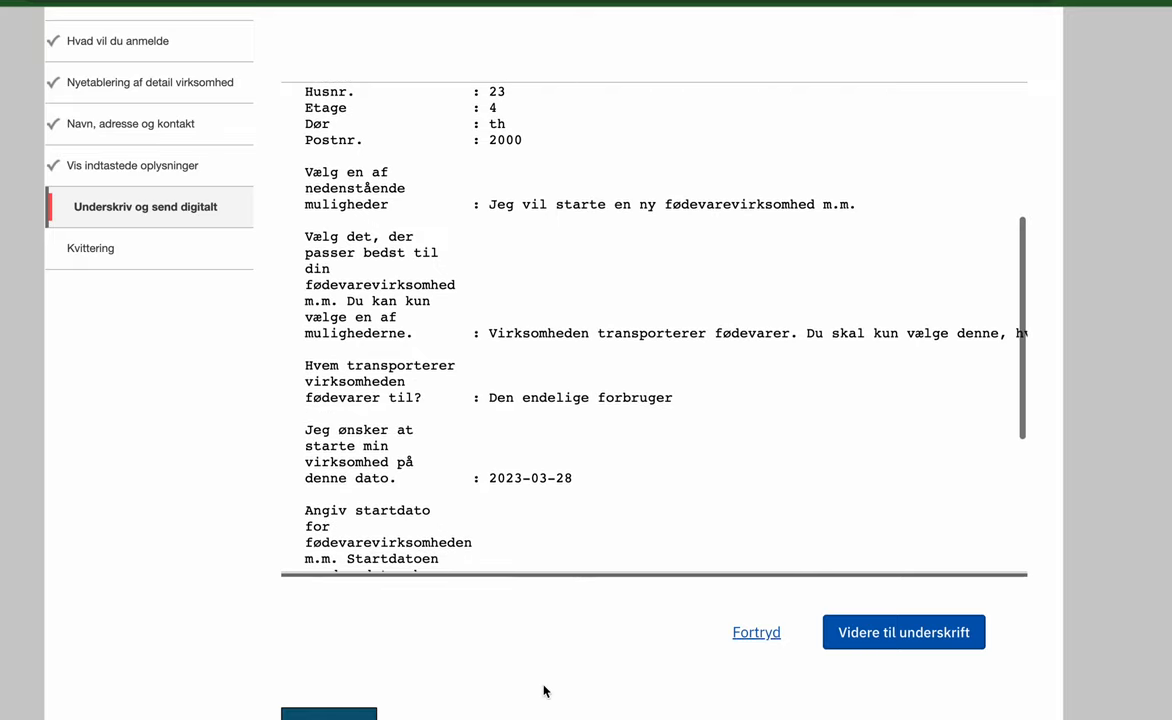
scroll(down, 3)
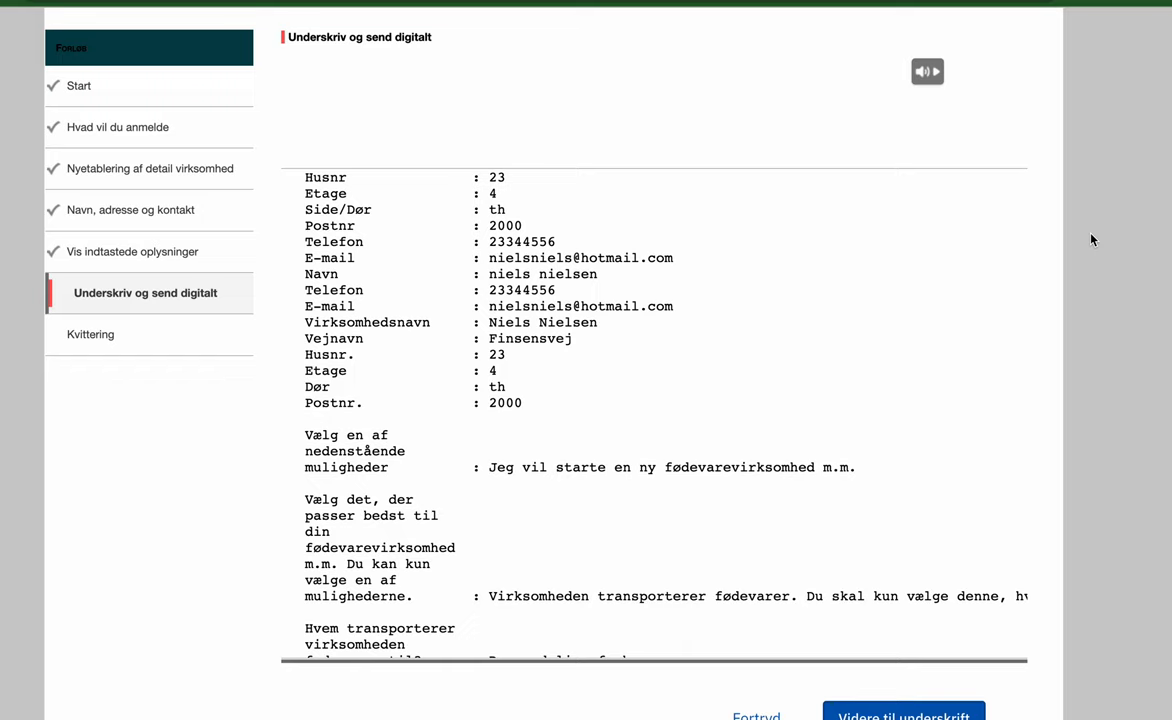
mouse_move(996, 284)
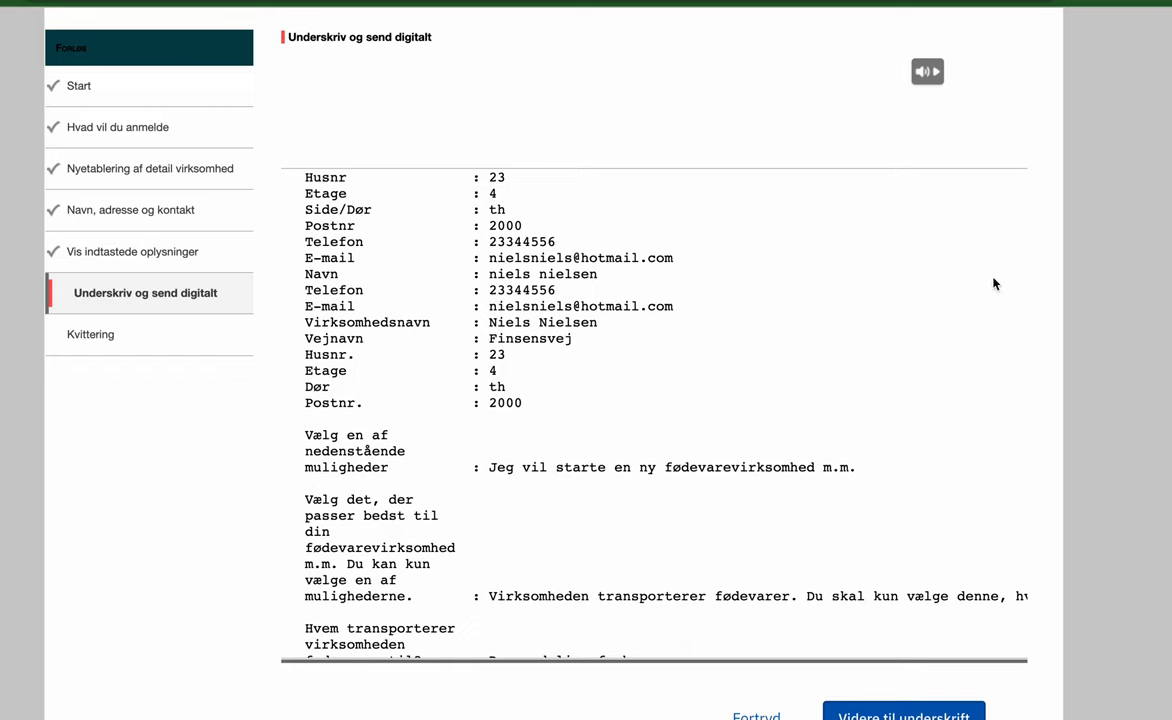